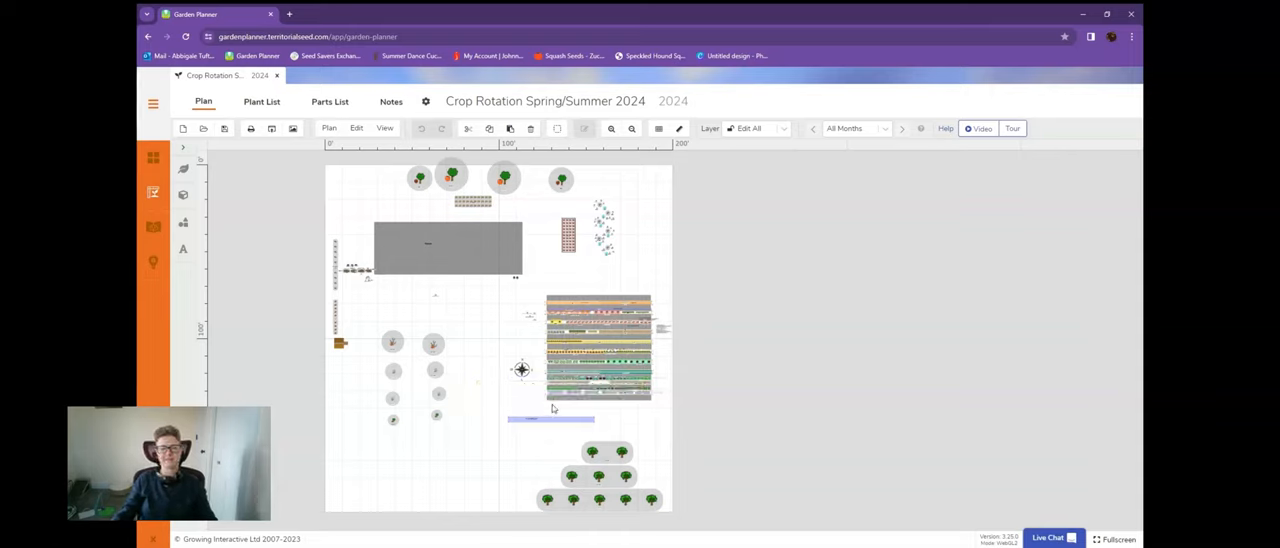
pyautogui.moveTo(724, 406)
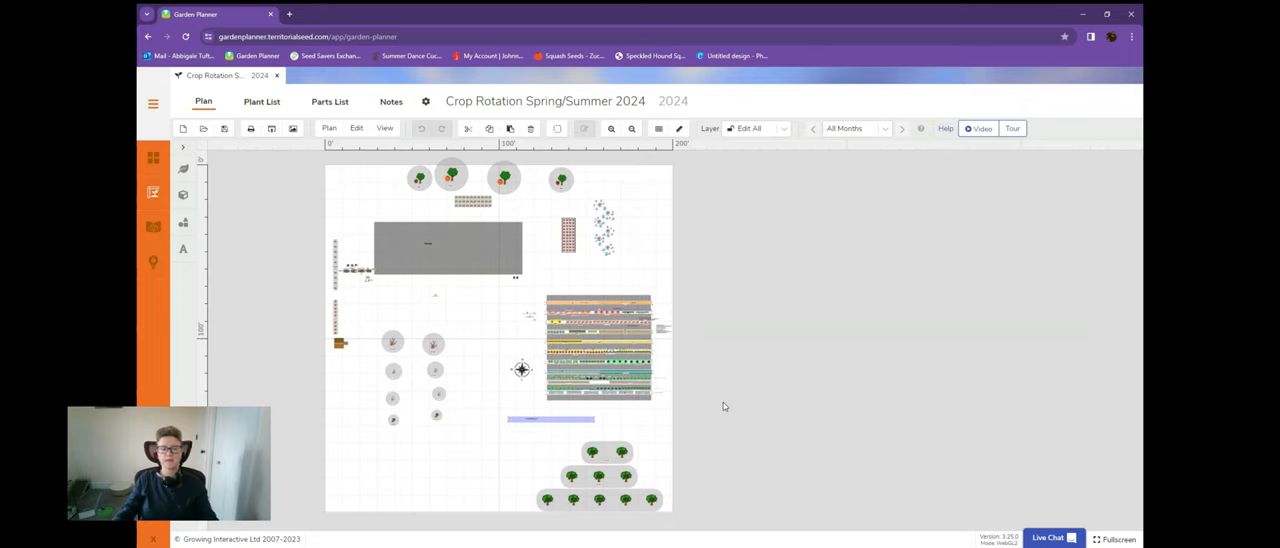
pyautogui.moveTo(706, 409)
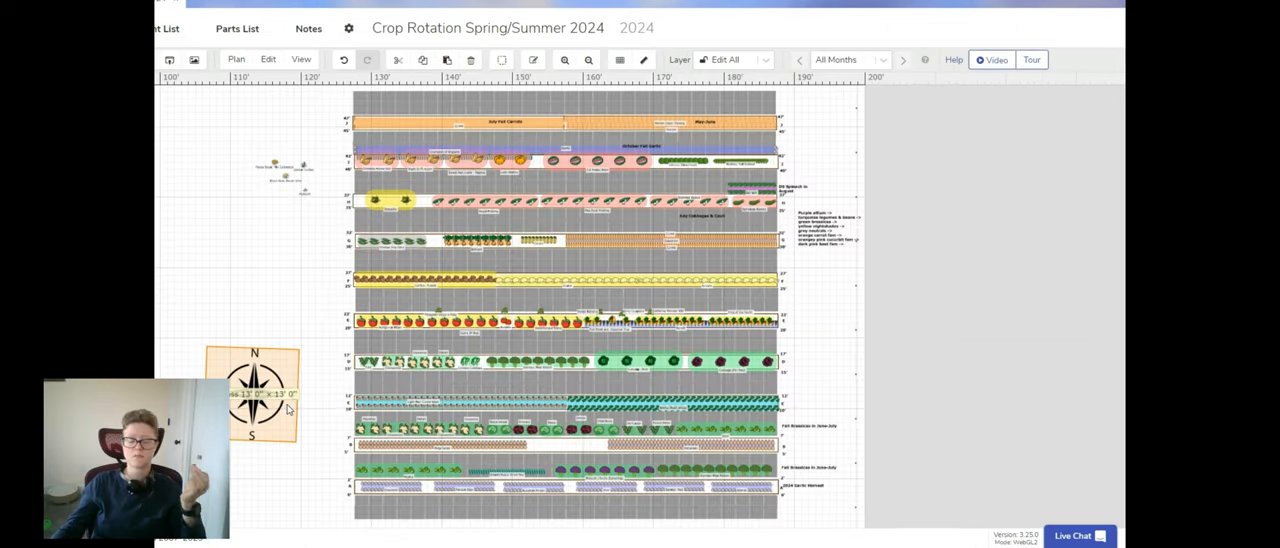
pyautogui.moveTo(270, 360)
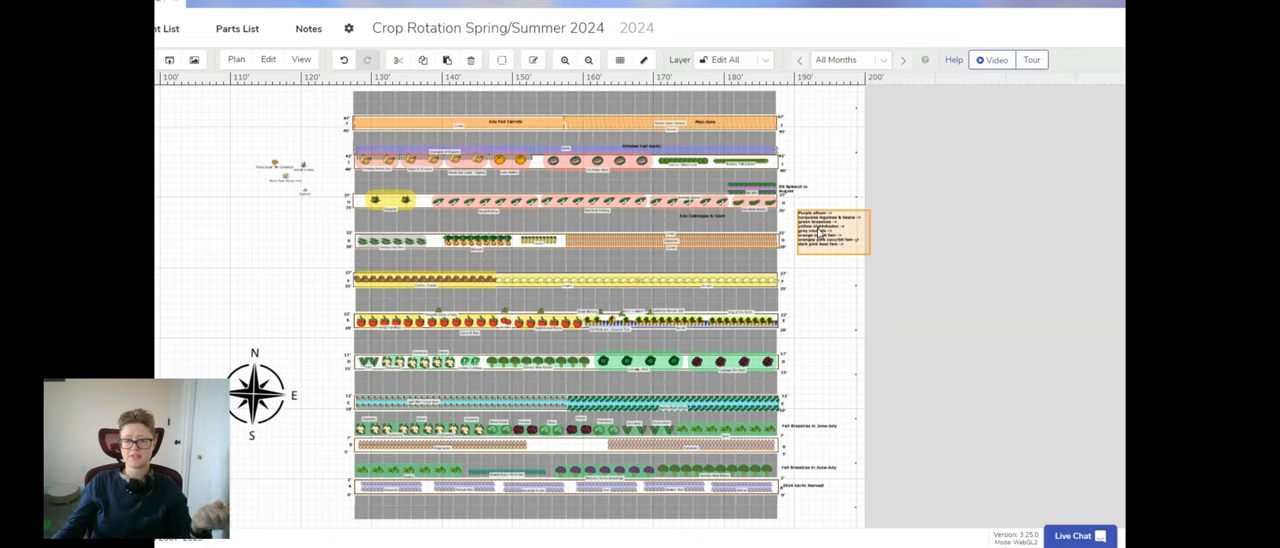
# - View the early potato row's full growing information, then close the plant details
pyautogui.click(697, 287)
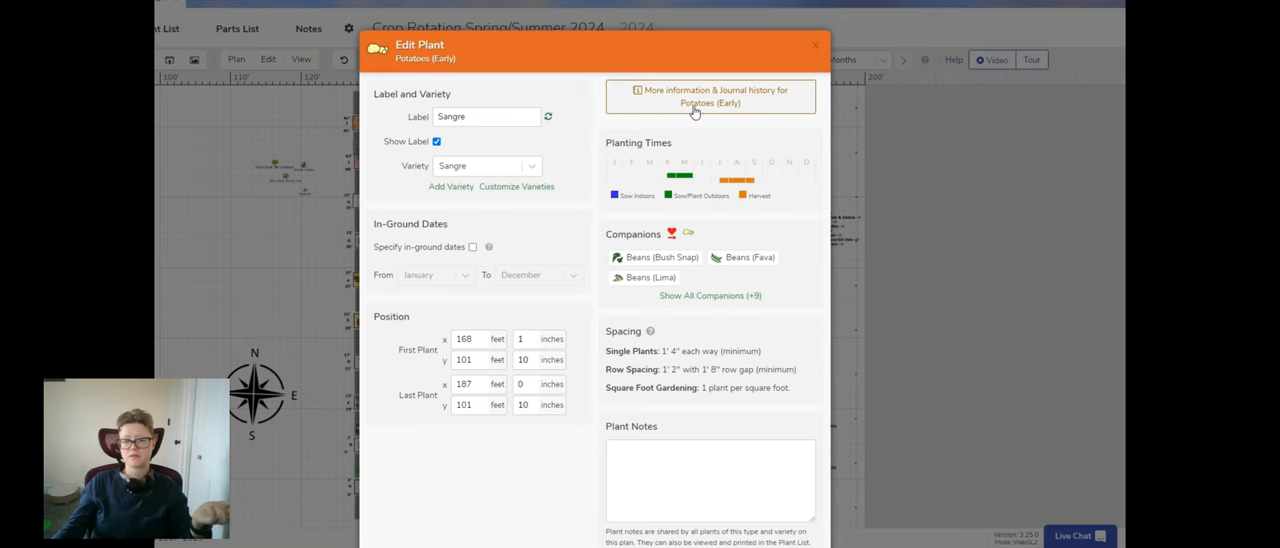
pyautogui.click(710, 97)
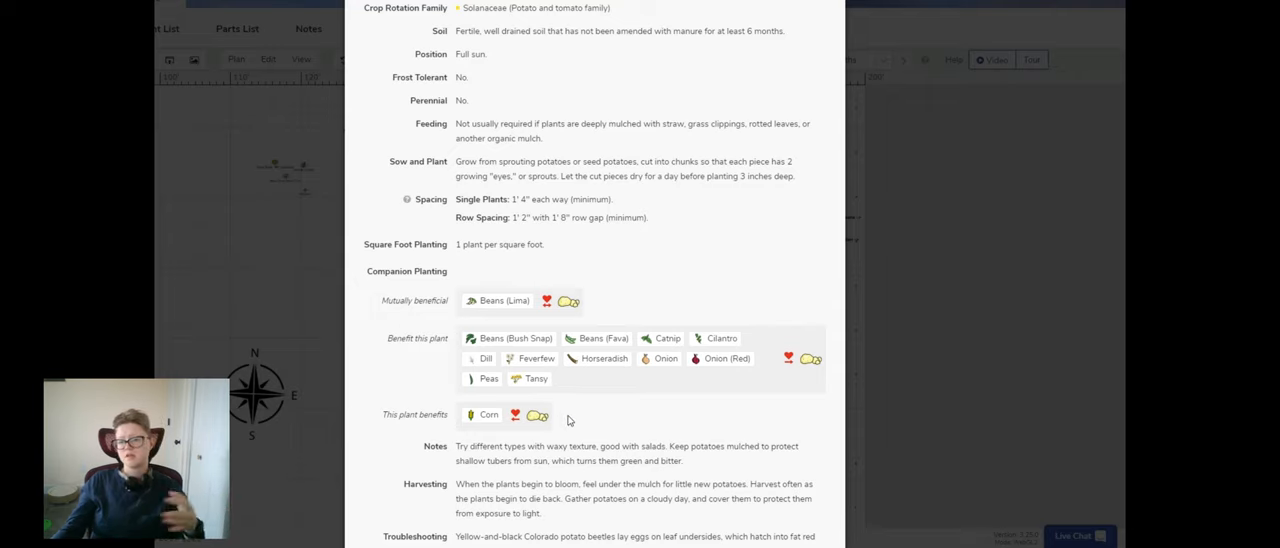
pyautogui.scroll(-3)
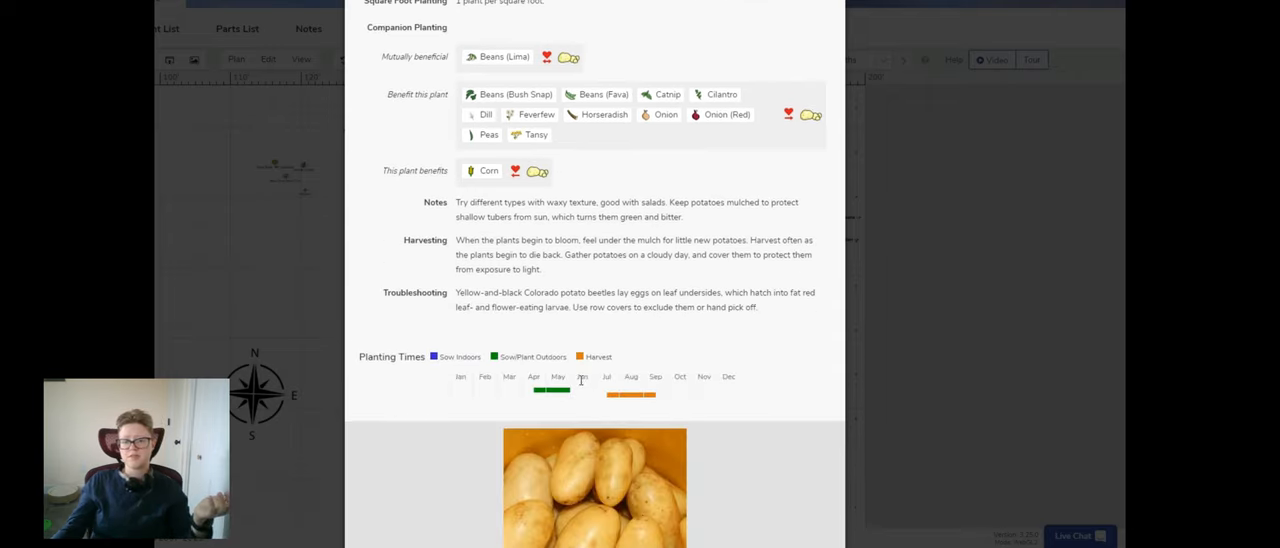
pyautogui.scroll(-3)
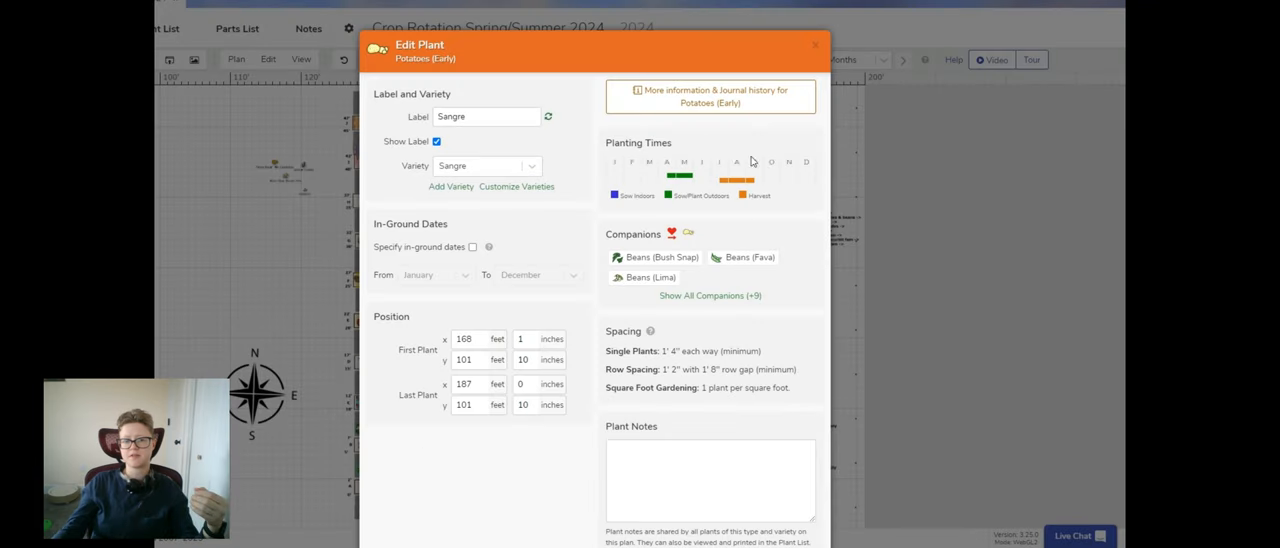
pyautogui.click(814, 45)
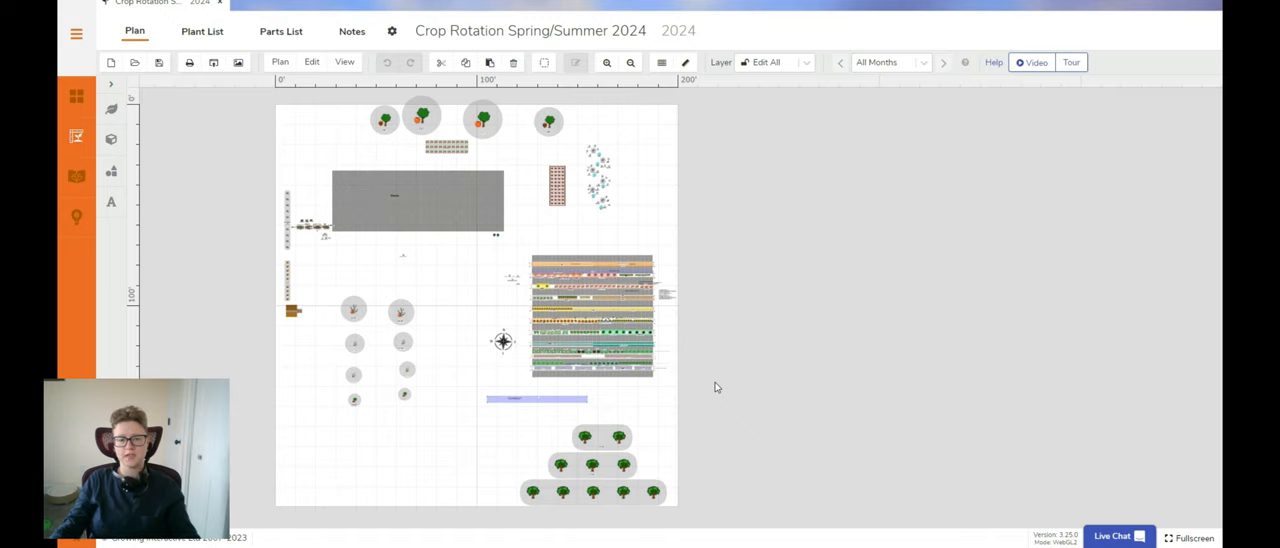
pyautogui.moveTo(493, 296)
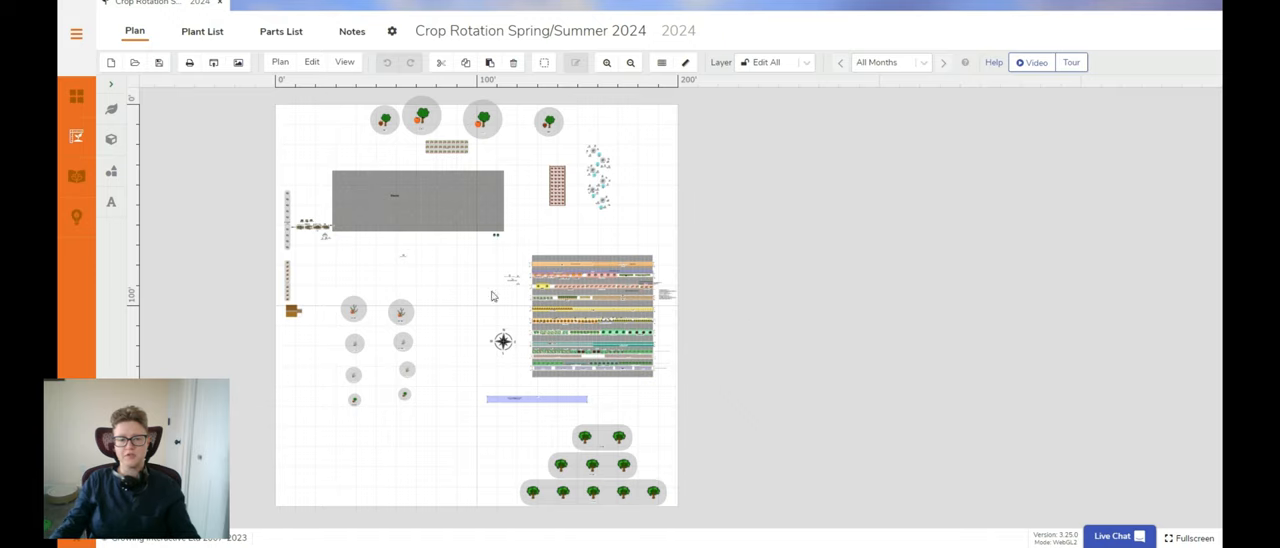
pyautogui.moveTo(456, 307)
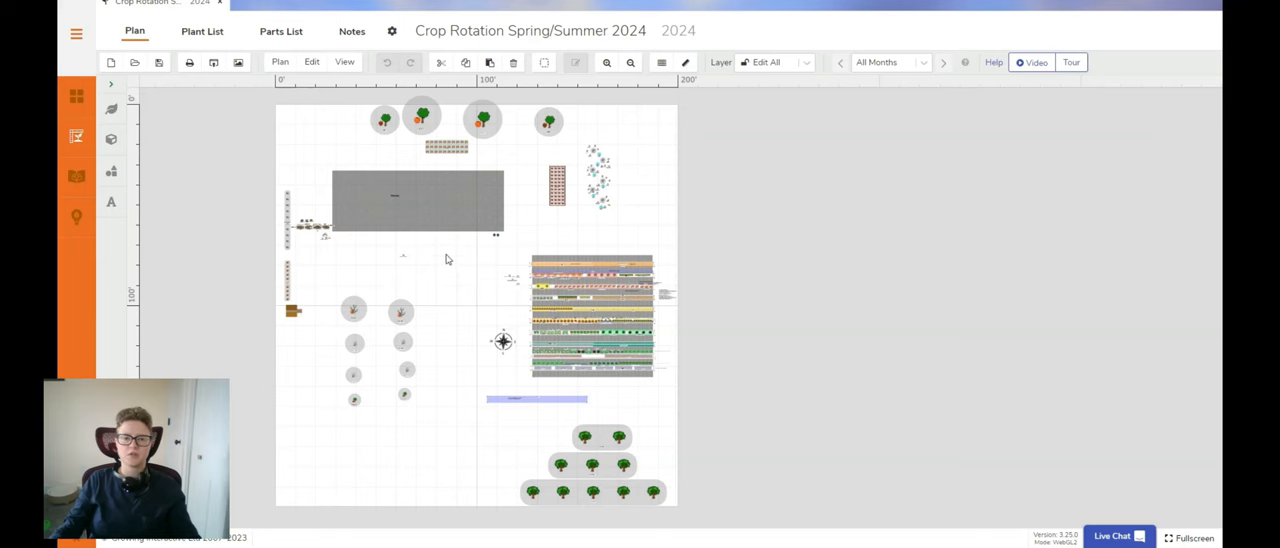
pyautogui.moveTo(603, 178)
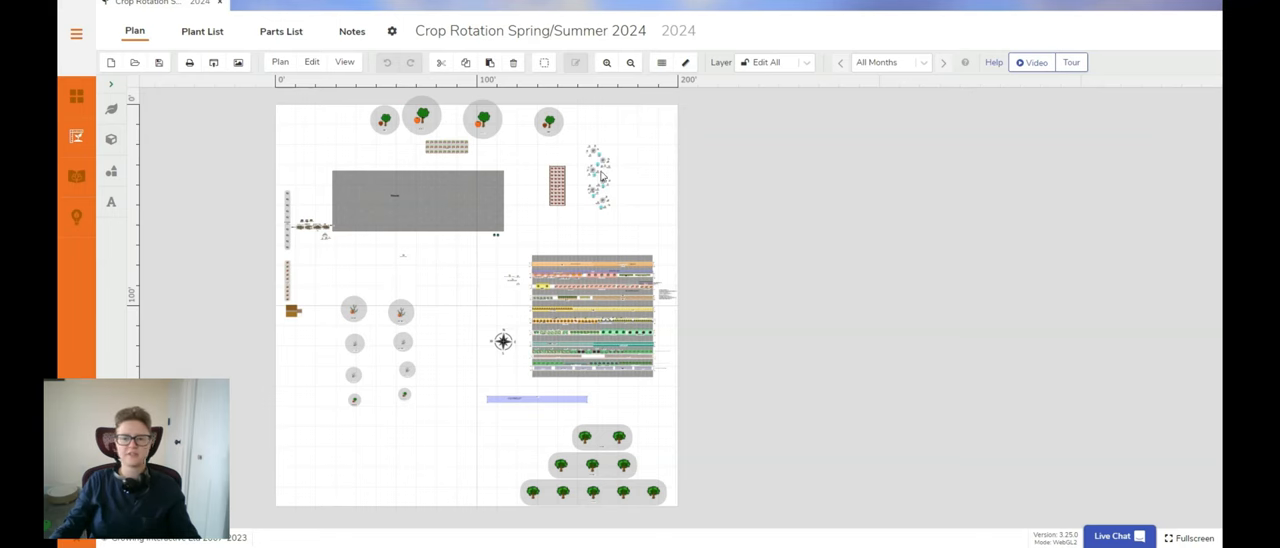
pyautogui.moveTo(307, 210)
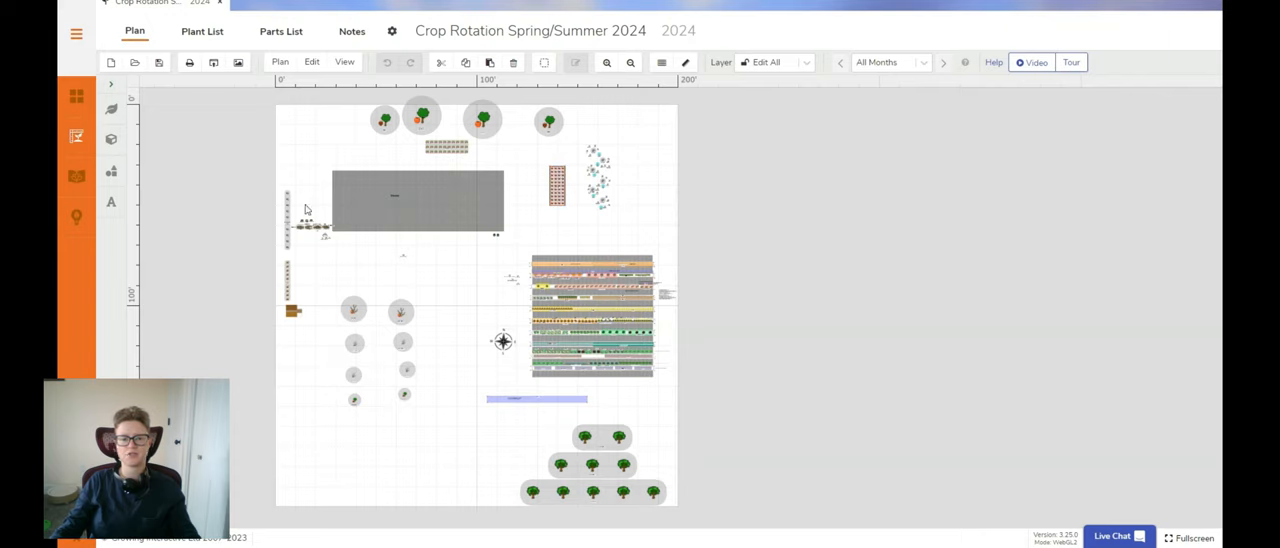
pyautogui.moveTo(343, 260)
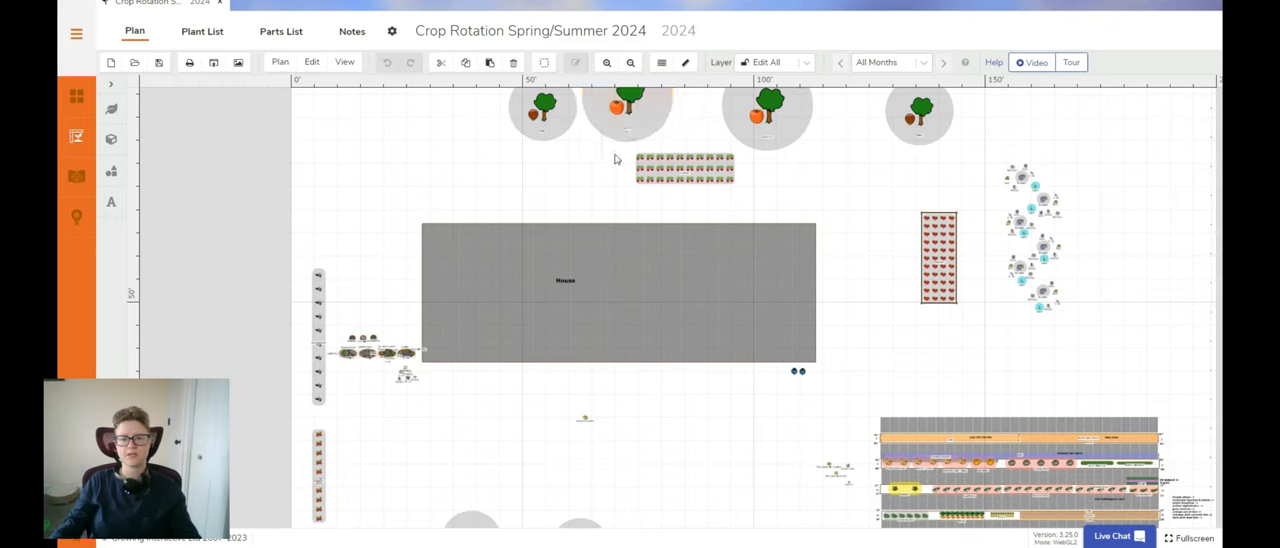
pyautogui.moveTo(353, 216)
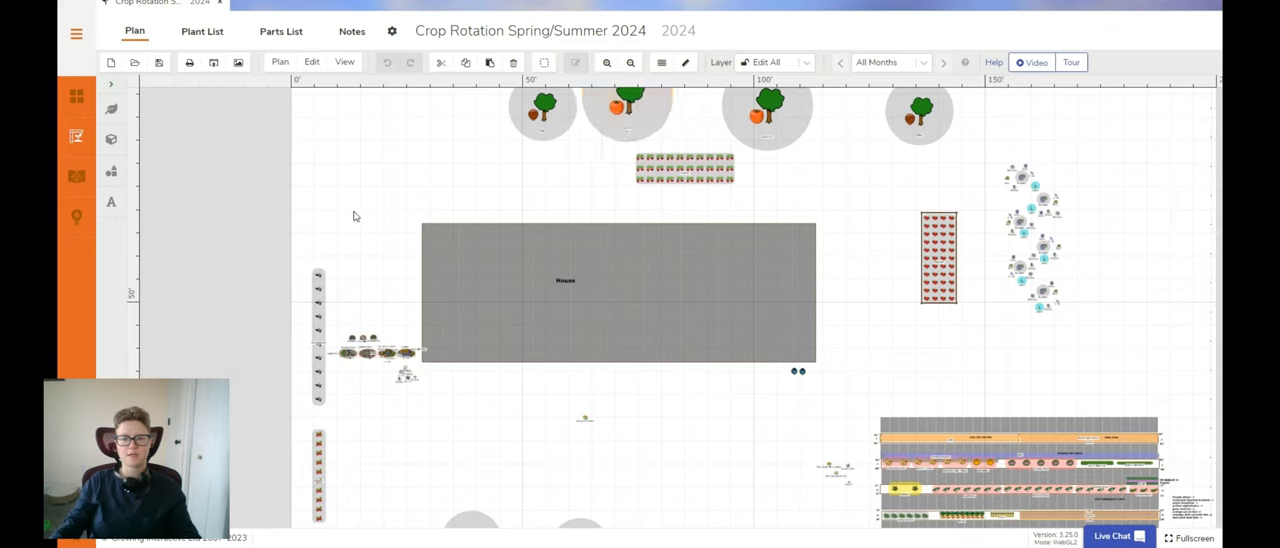
pyautogui.moveTo(322, 268)
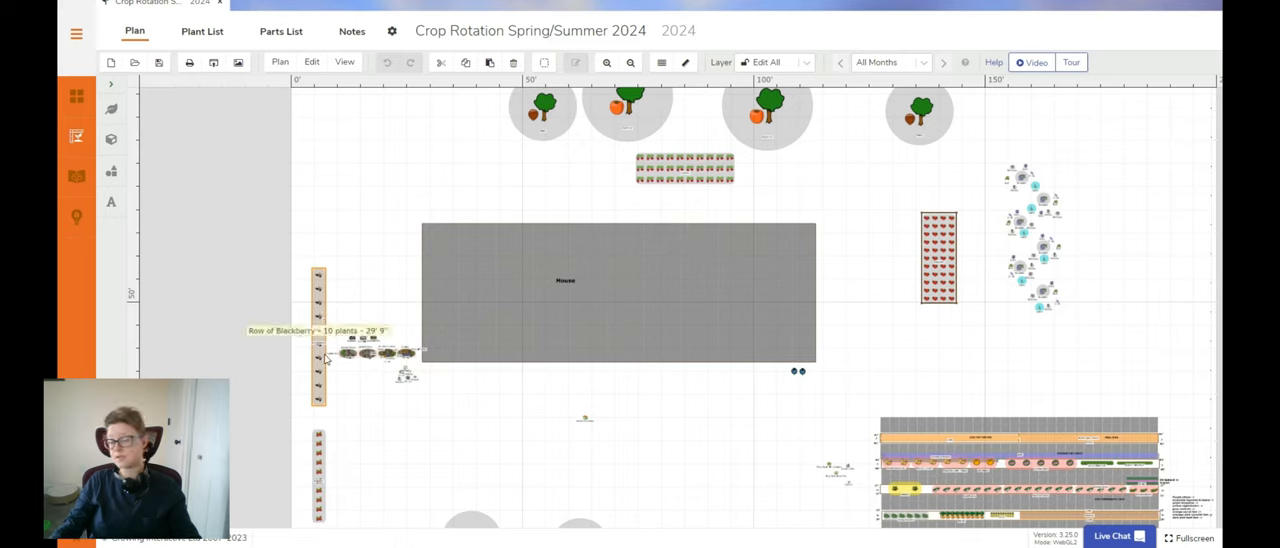
pyautogui.moveTo(379, 322)
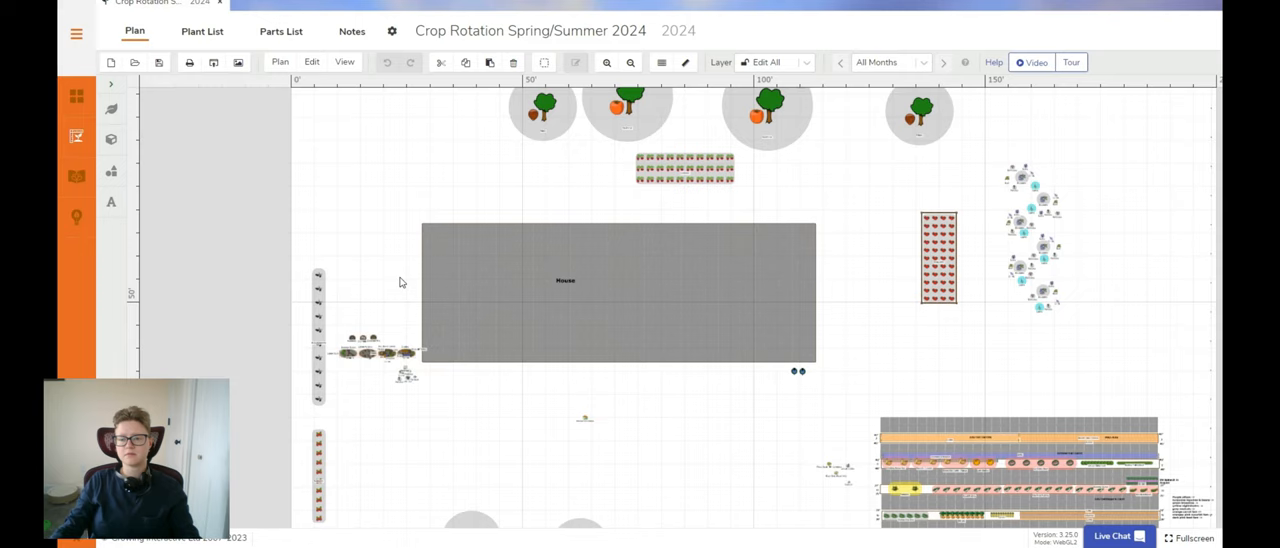
pyautogui.moveTo(602, 210)
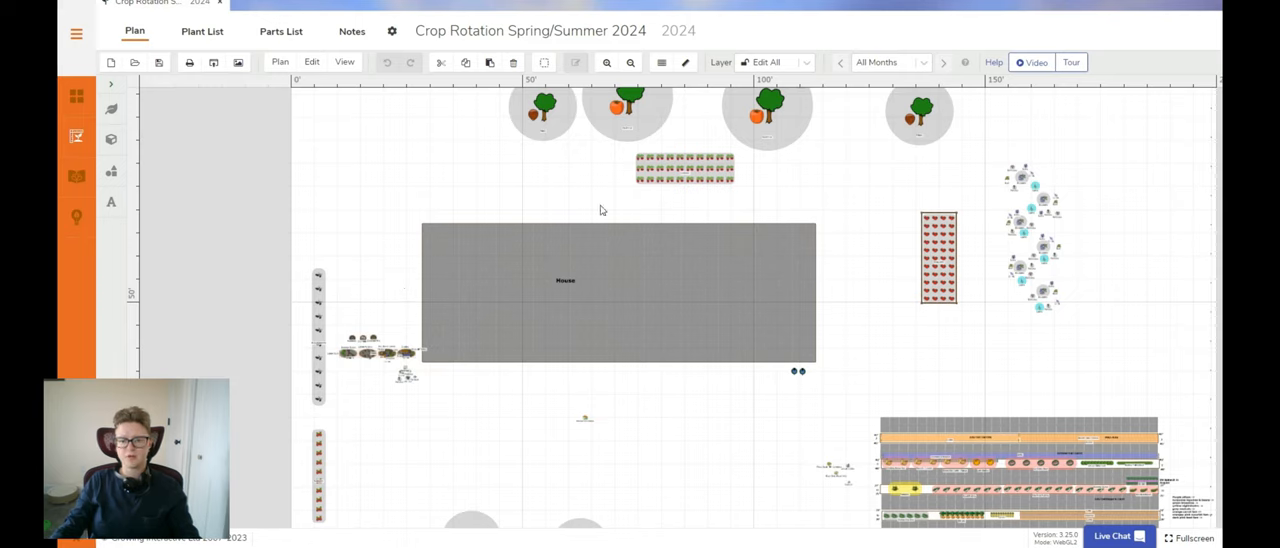
pyautogui.moveTo(373, 333)
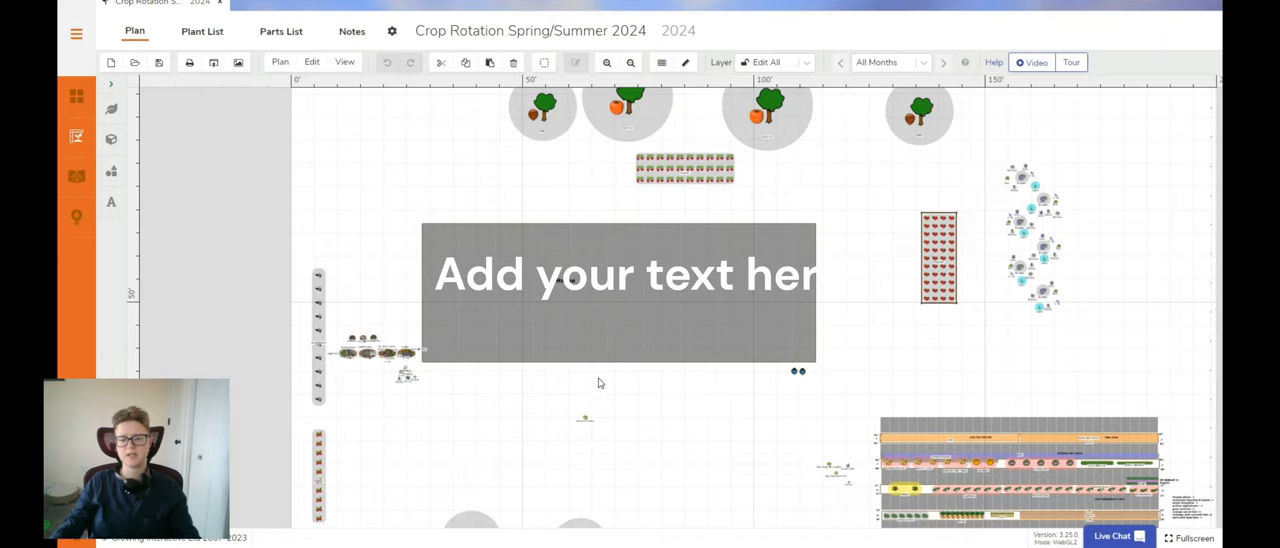
pyautogui.moveTo(602, 401)
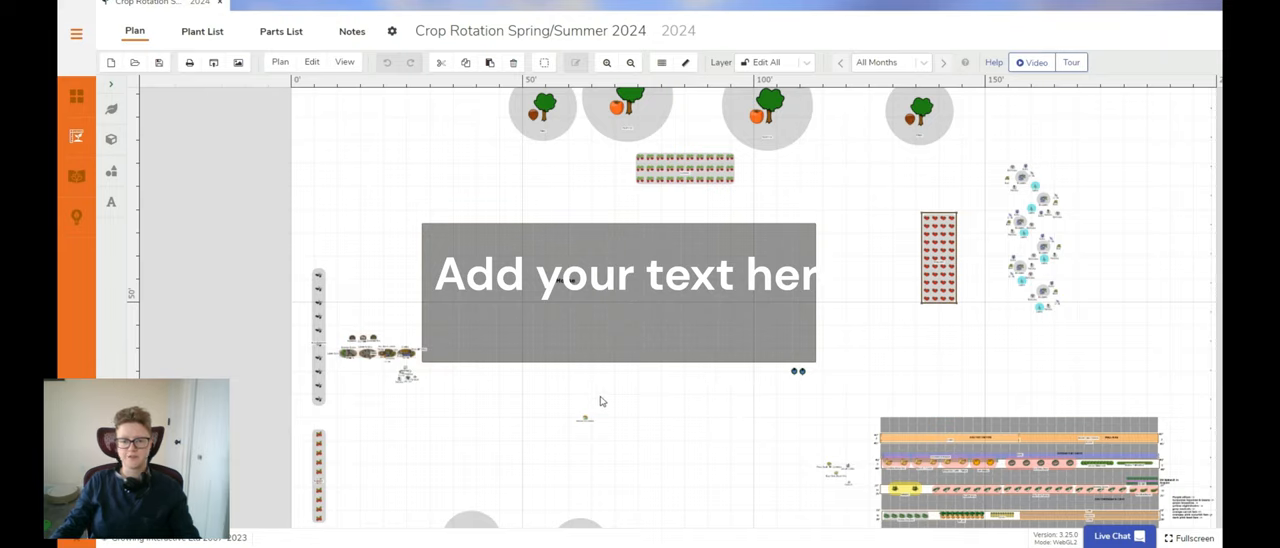
pyautogui.moveTo(386, 310)
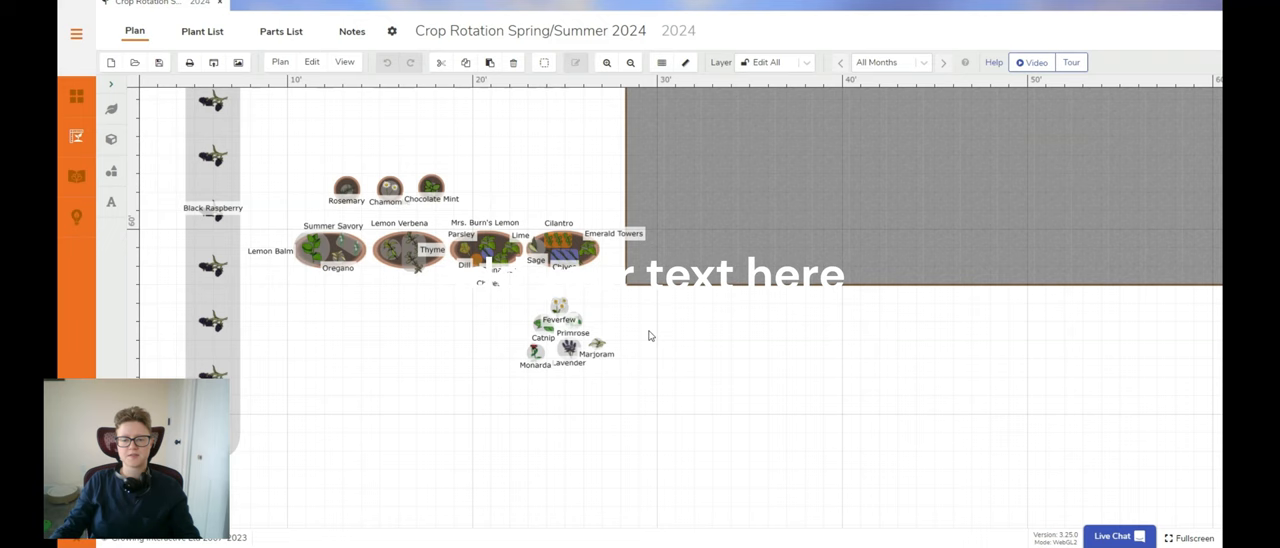
pyautogui.moveTo(661, 337)
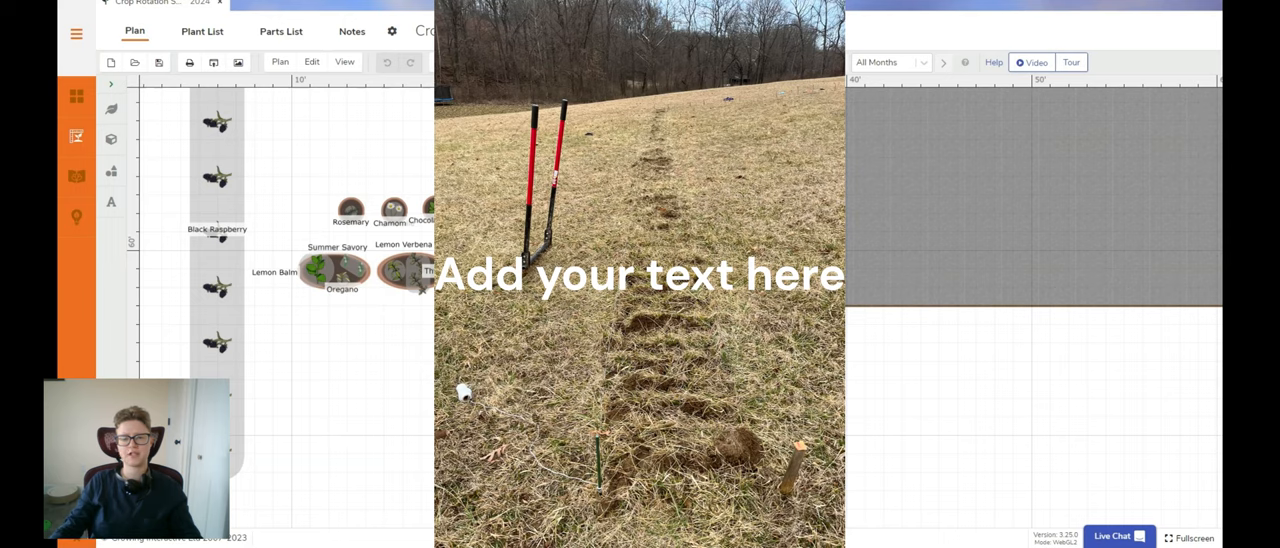
pyautogui.moveTo(357, 268)
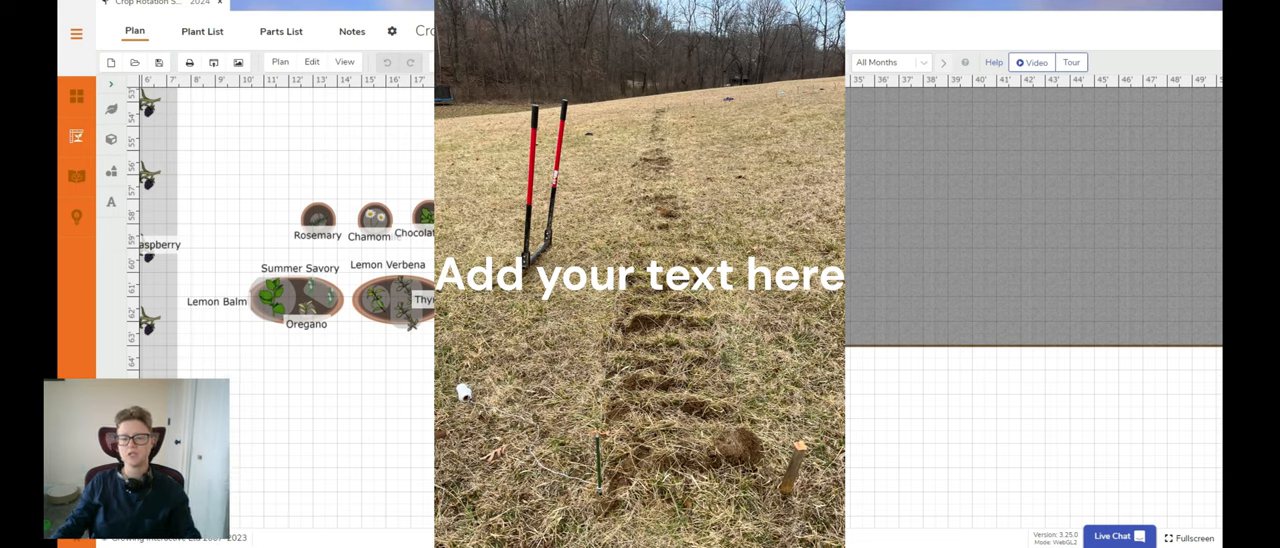
pyautogui.click(295, 300)
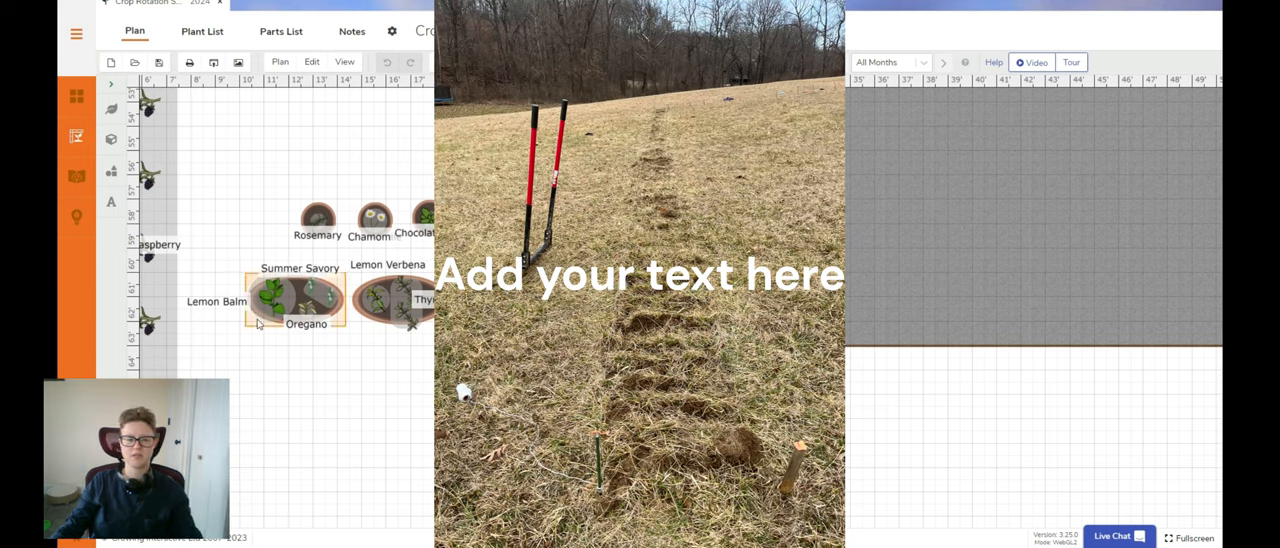
pyautogui.moveTo(290, 302)
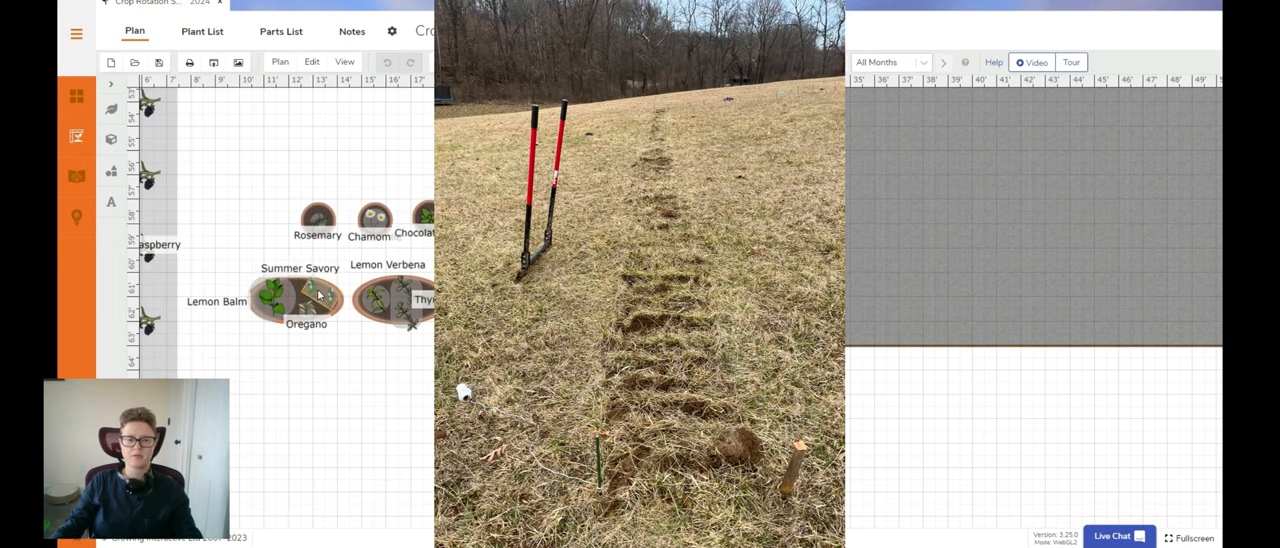
pyautogui.moveTo(318, 294)
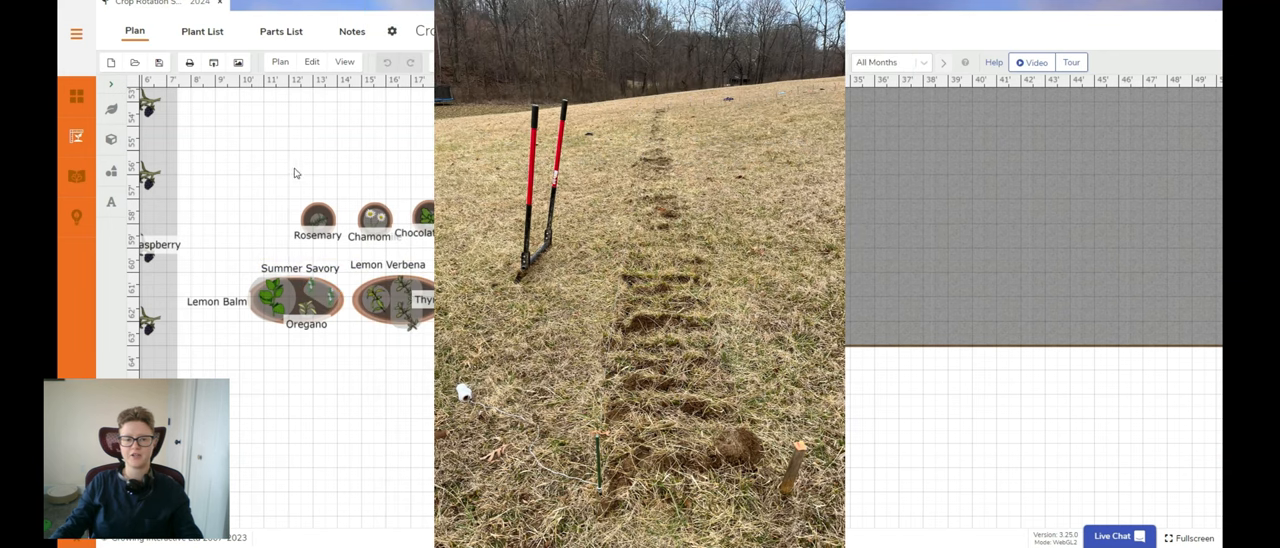
pyautogui.moveTo(316, 220)
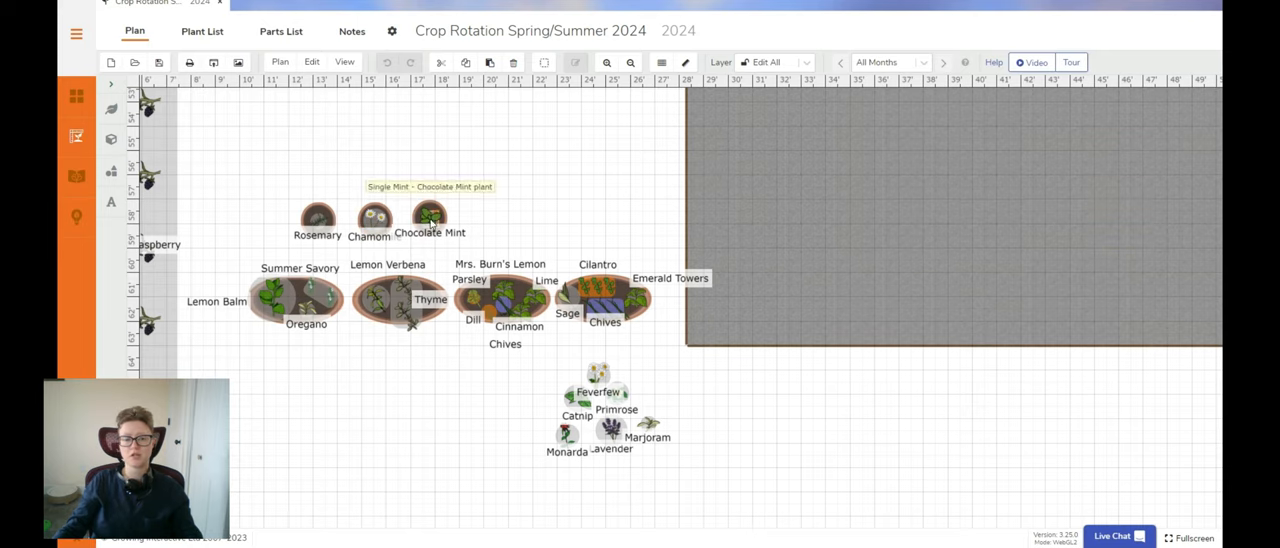
pyautogui.moveTo(491, 203)
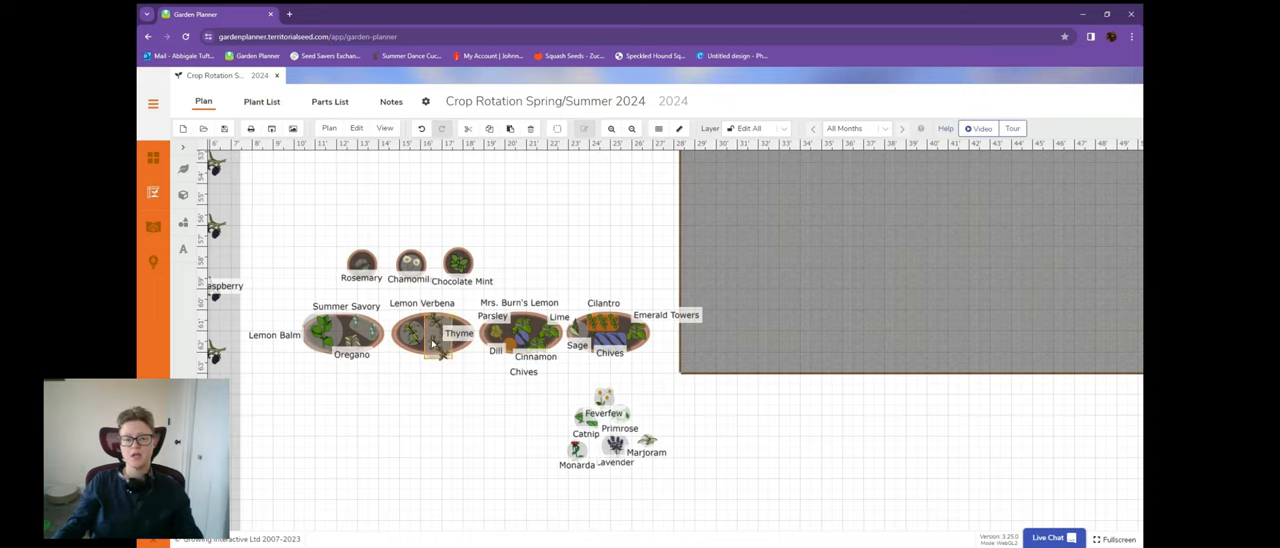
pyautogui.moveTo(435, 340)
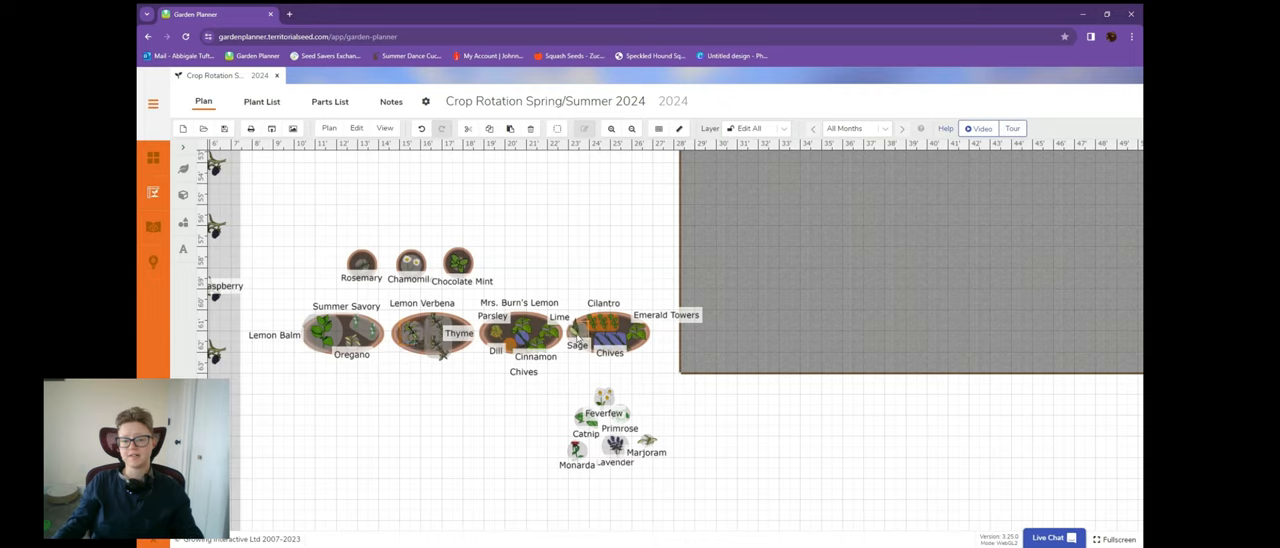
pyautogui.moveTo(654, 379)
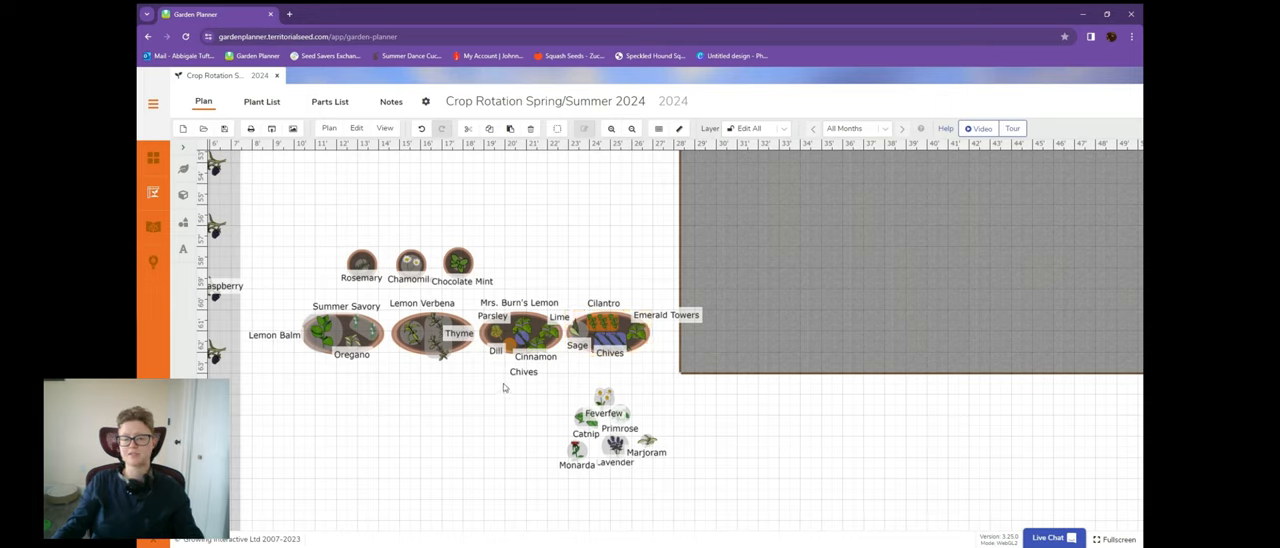
pyautogui.moveTo(478, 389)
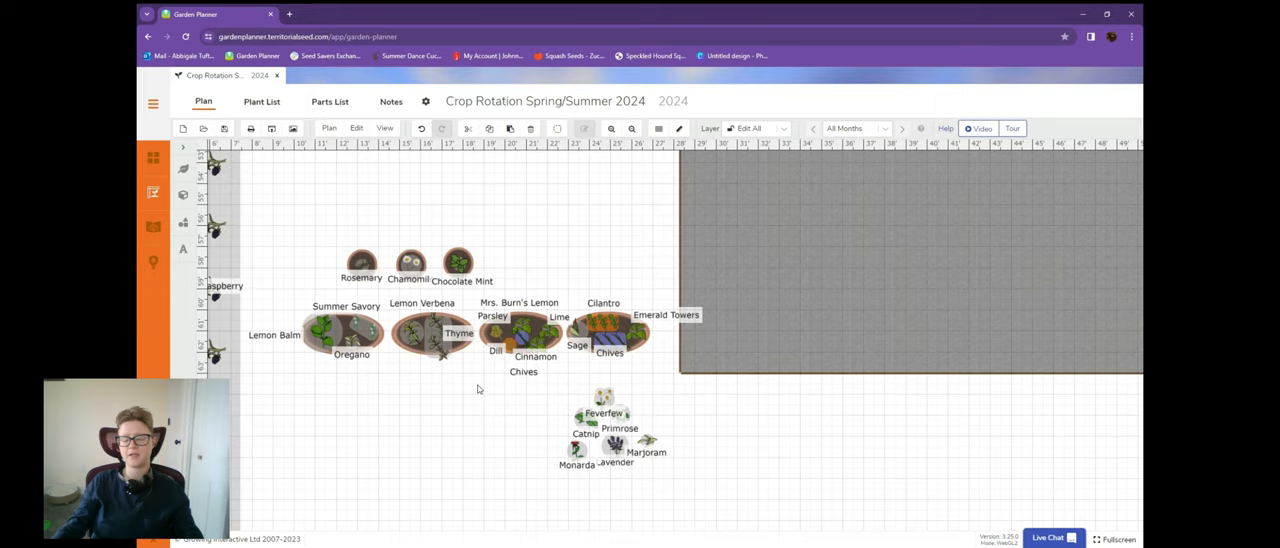
pyautogui.click(432, 332)
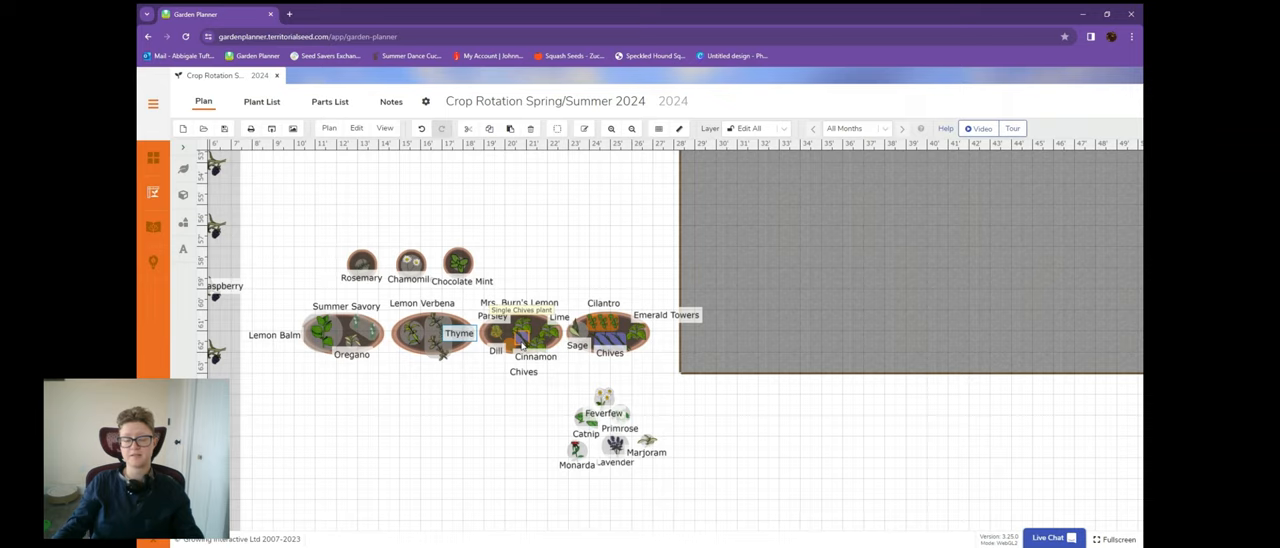
pyautogui.moveTo(519, 396)
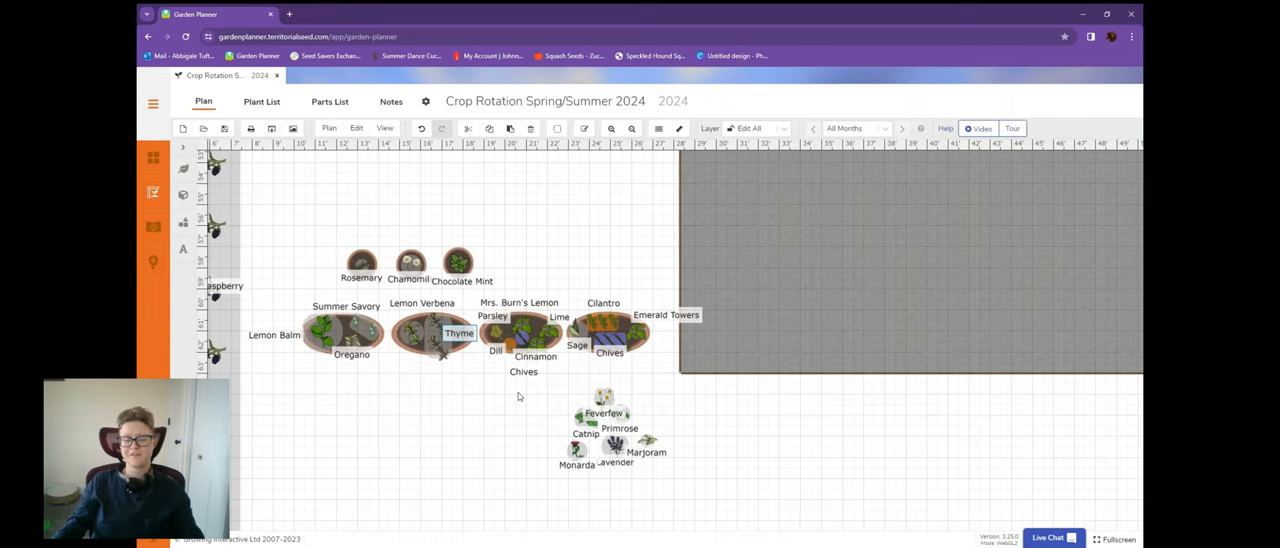
pyautogui.moveTo(522, 394)
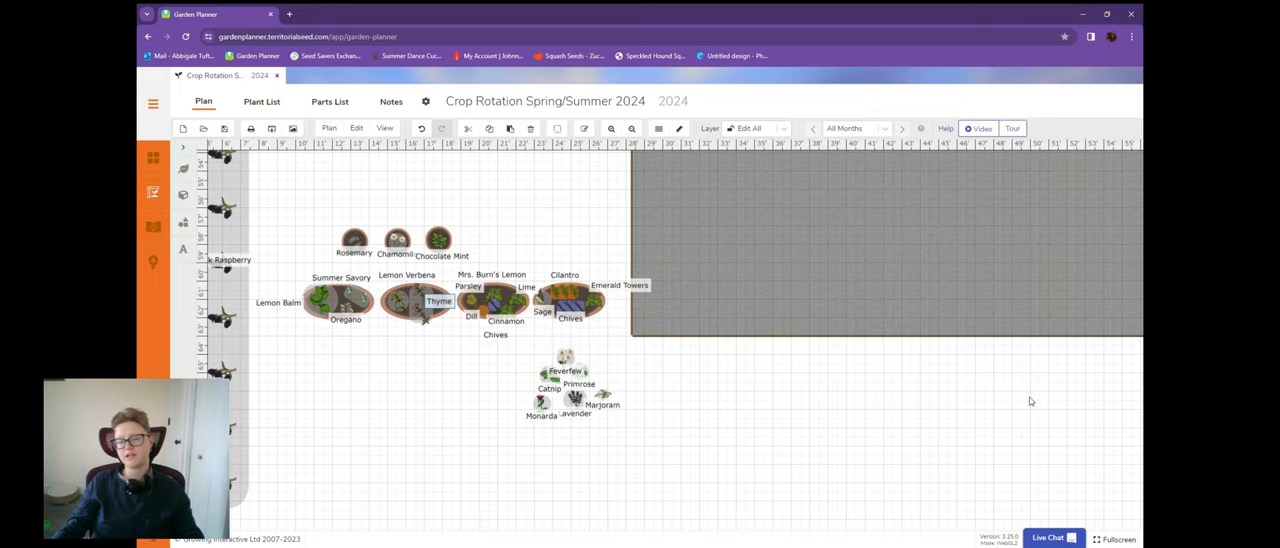
pyautogui.moveTo(466, 330)
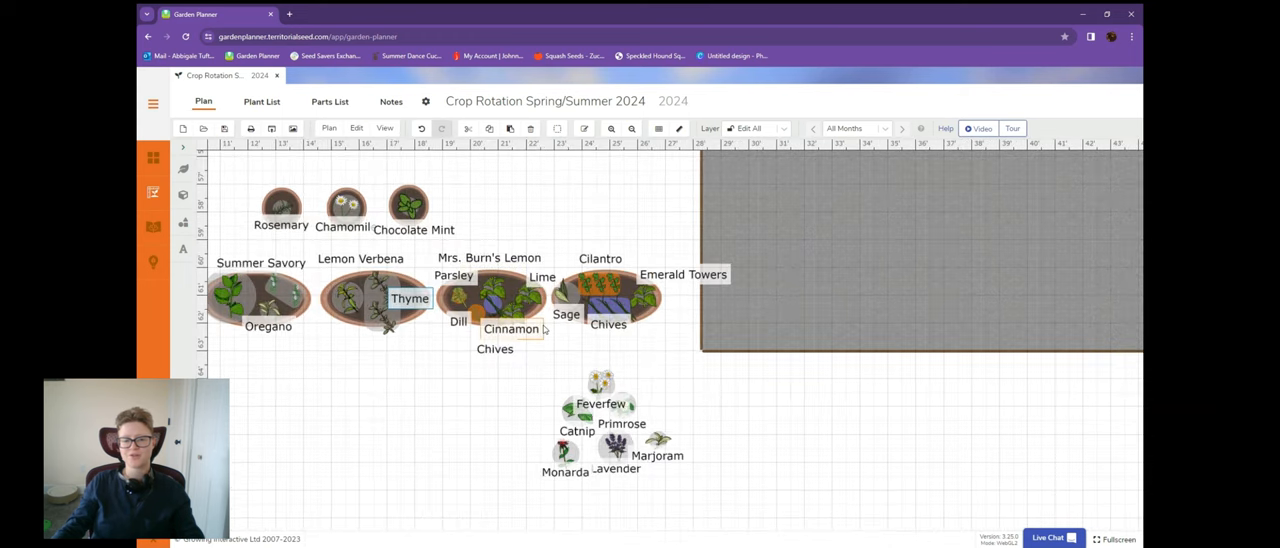
pyautogui.moveTo(496, 287)
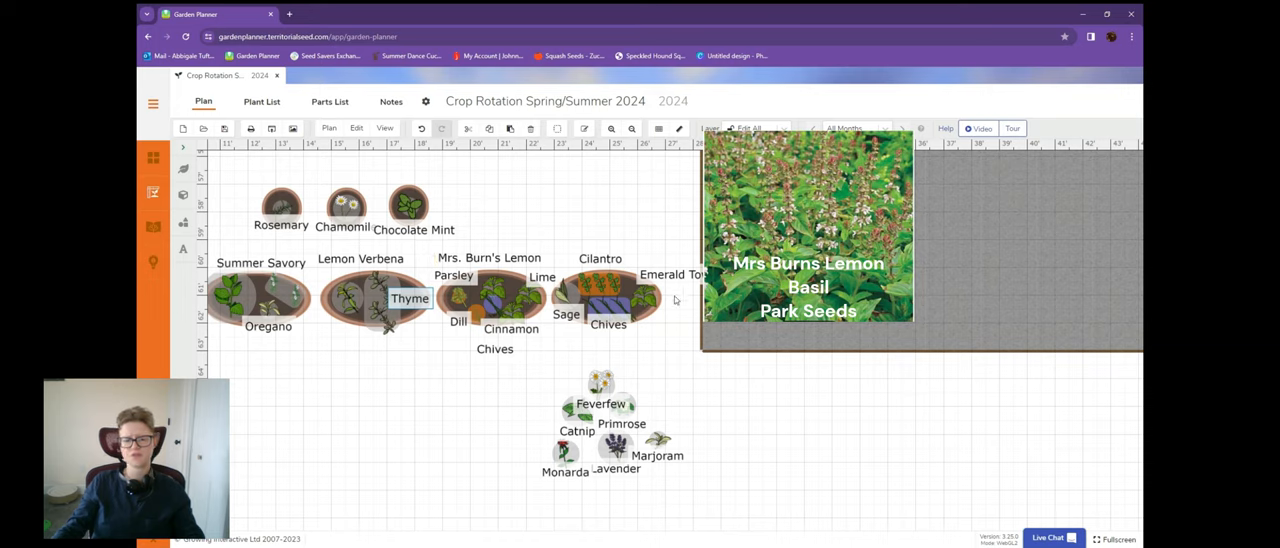
pyautogui.moveTo(544, 244)
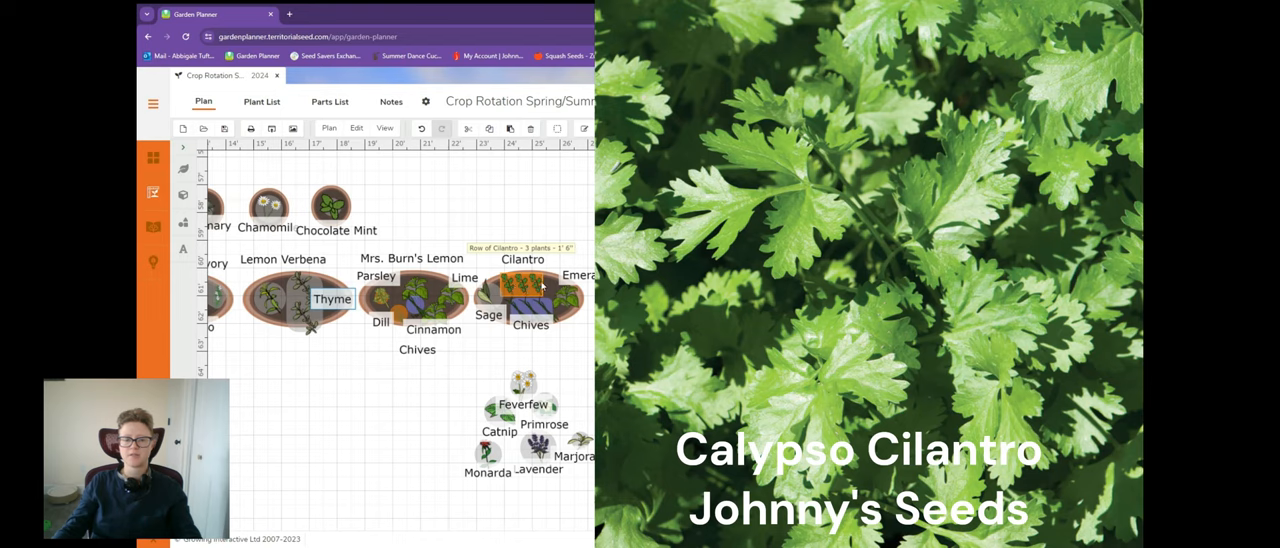
pyautogui.moveTo(530, 290)
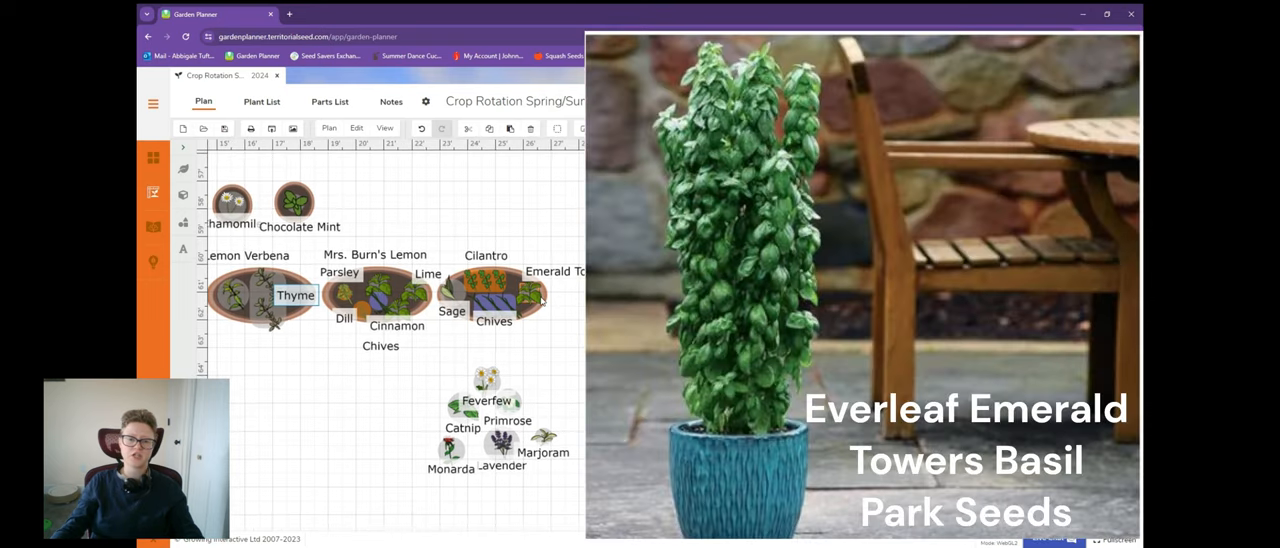
pyautogui.moveTo(535, 295)
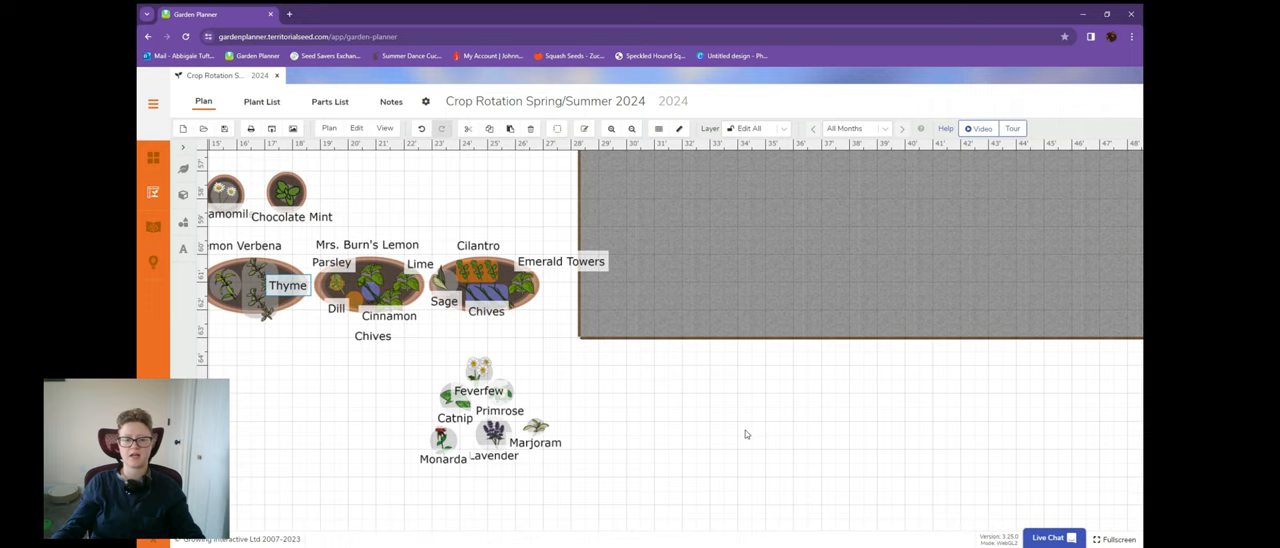
pyautogui.moveTo(539, 381)
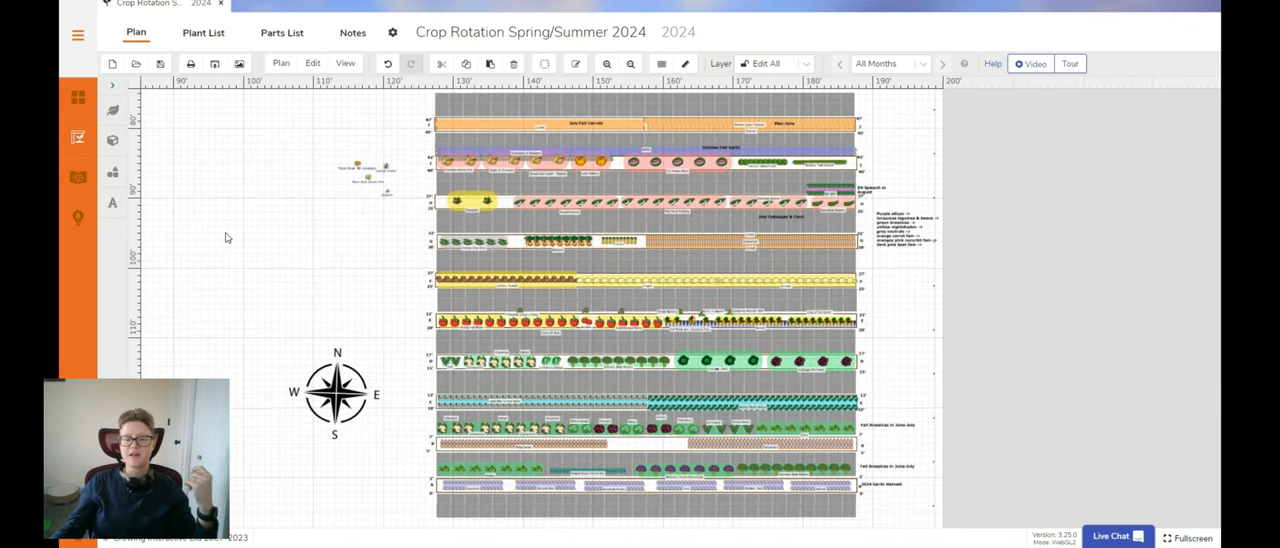
pyautogui.moveTo(353, 253)
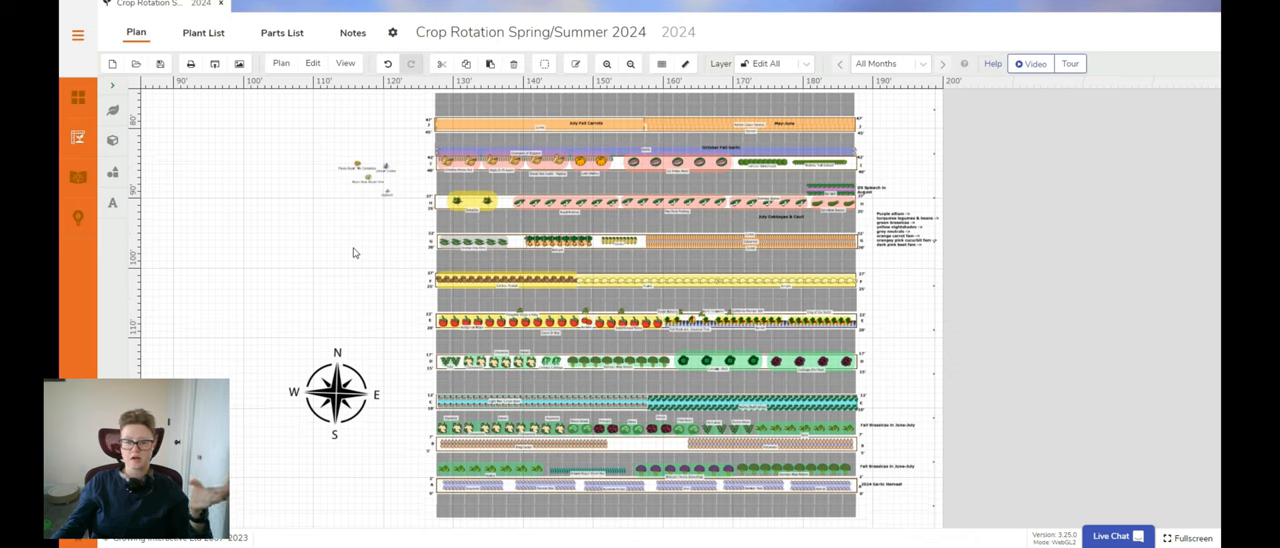
pyautogui.moveTo(868, 112)
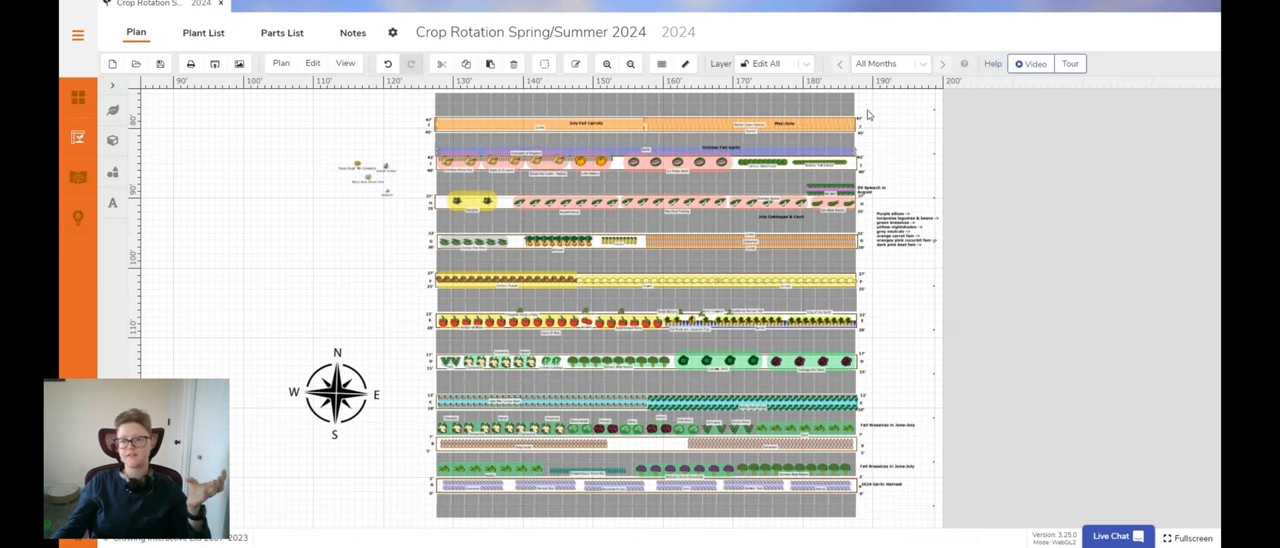
pyautogui.moveTo(417, 336)
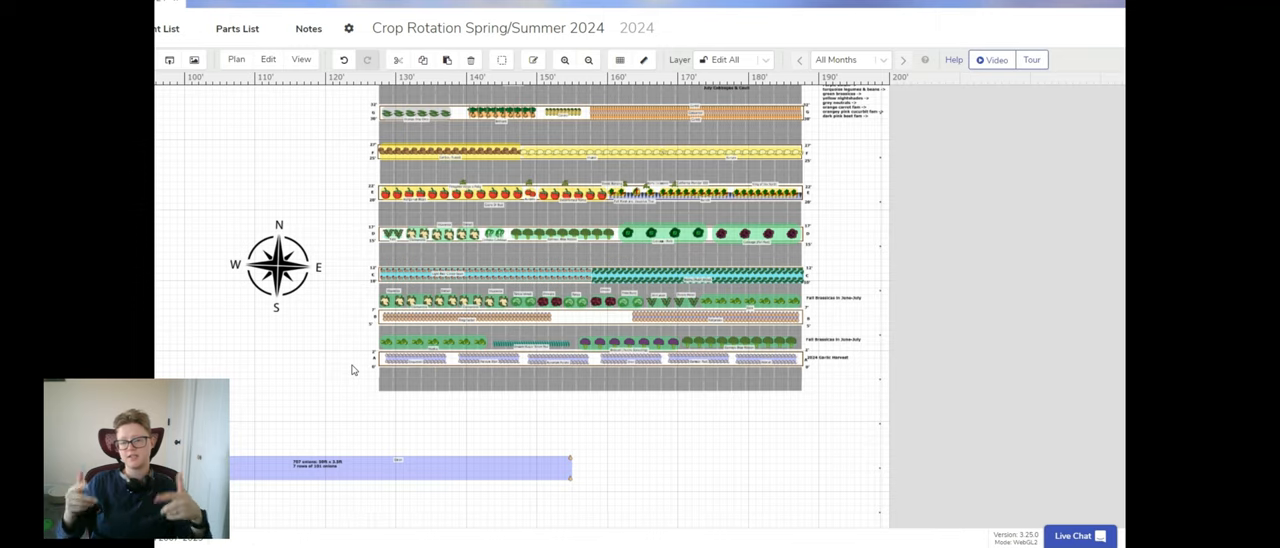
pyautogui.moveTo(336, 345)
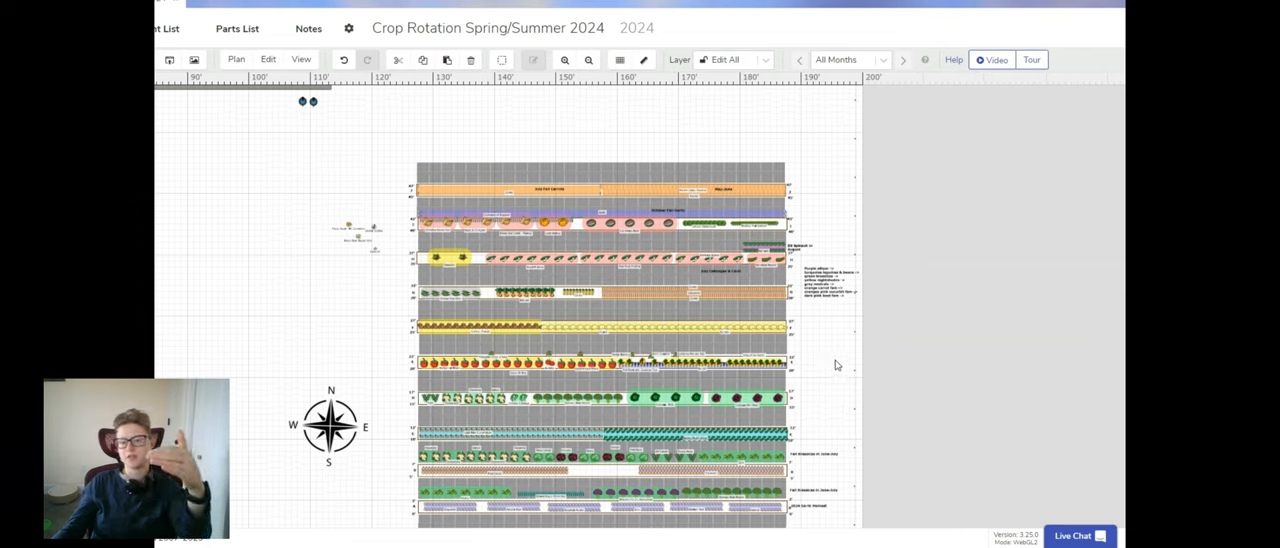
pyautogui.moveTo(843, 352)
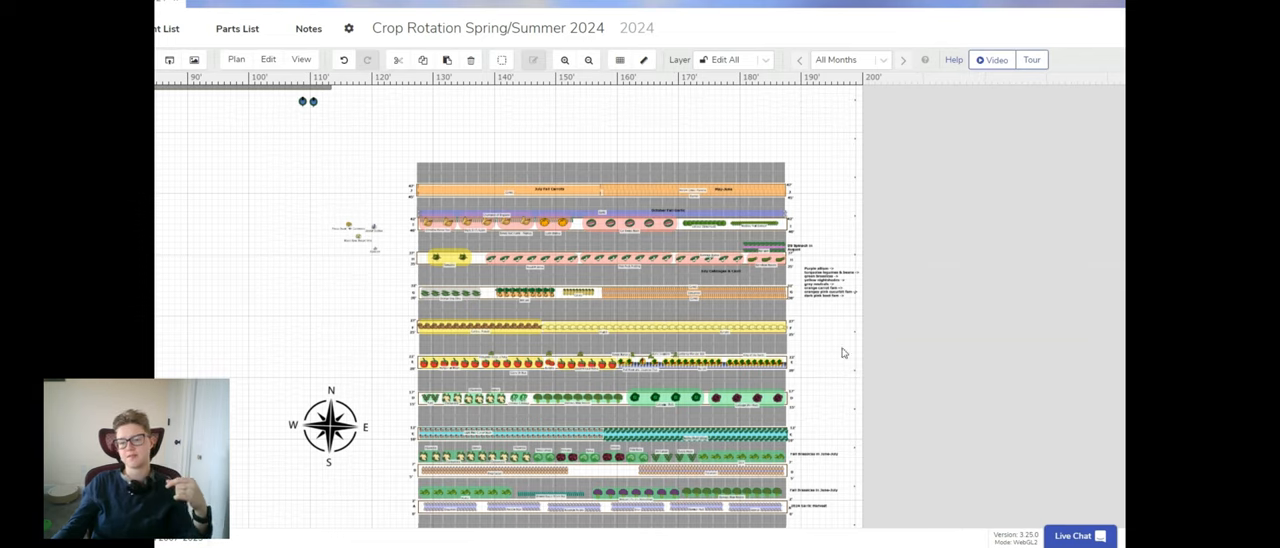
pyautogui.moveTo(824, 330)
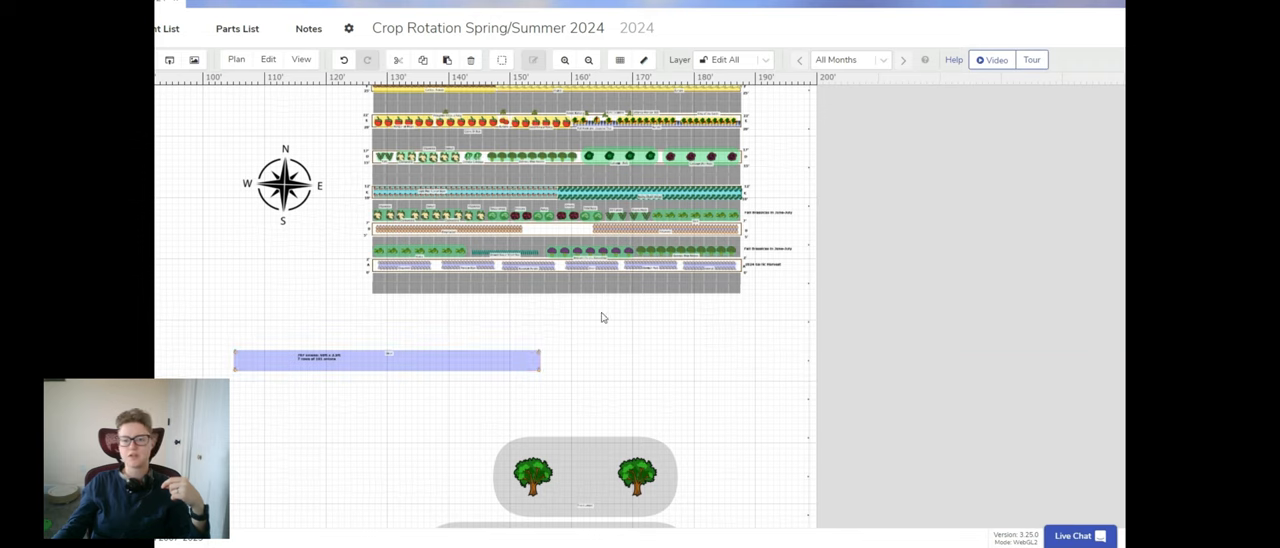
pyautogui.moveTo(307, 130)
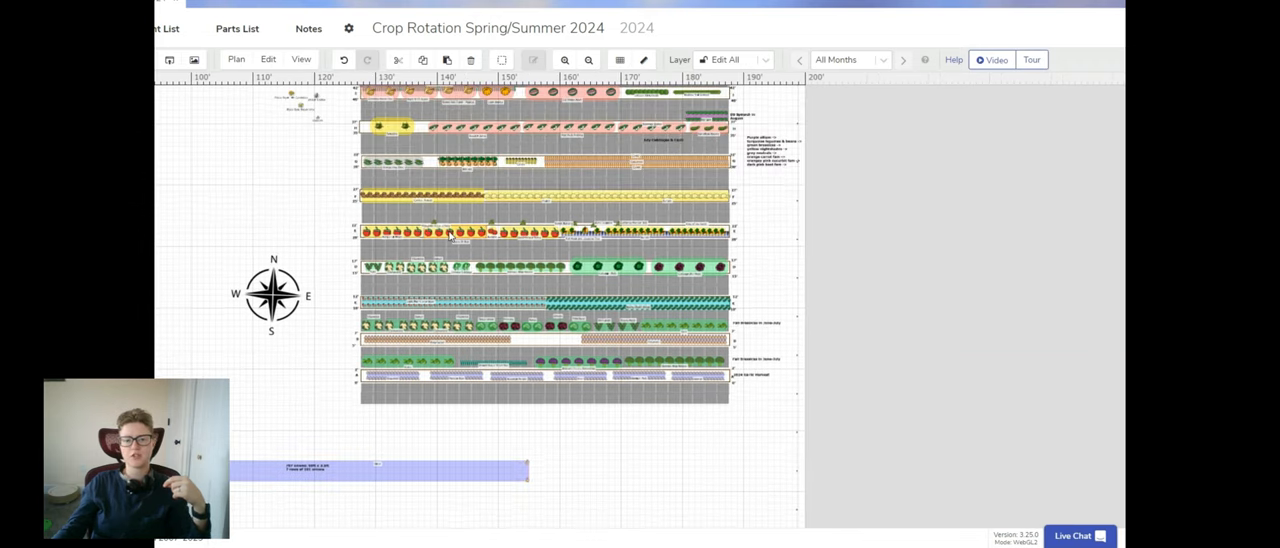
pyautogui.moveTo(410, 196)
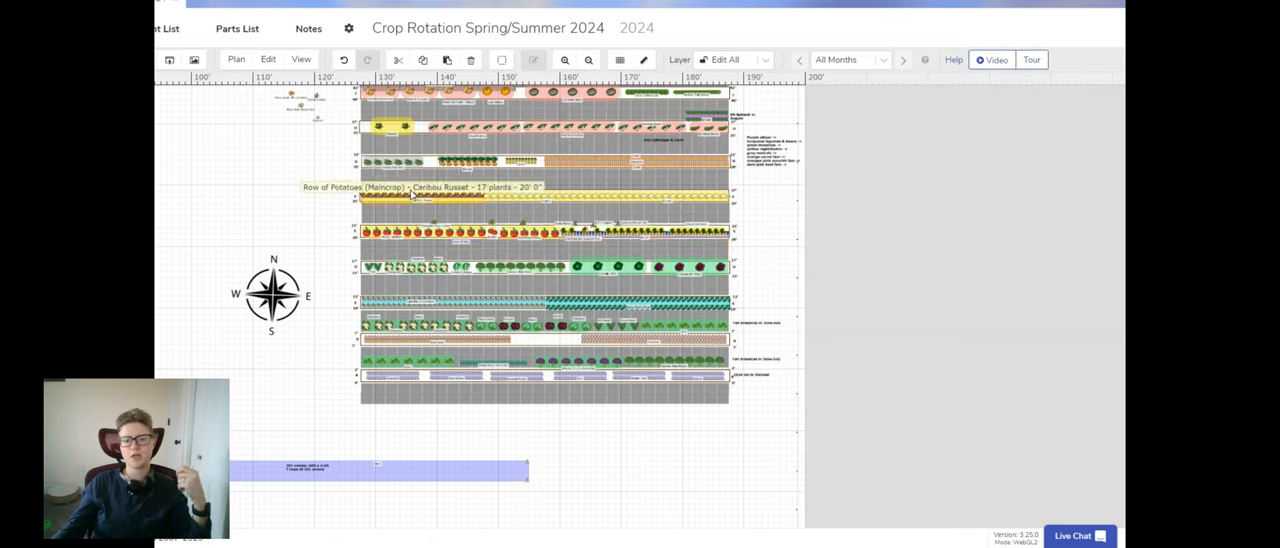
pyautogui.moveTo(538, 240)
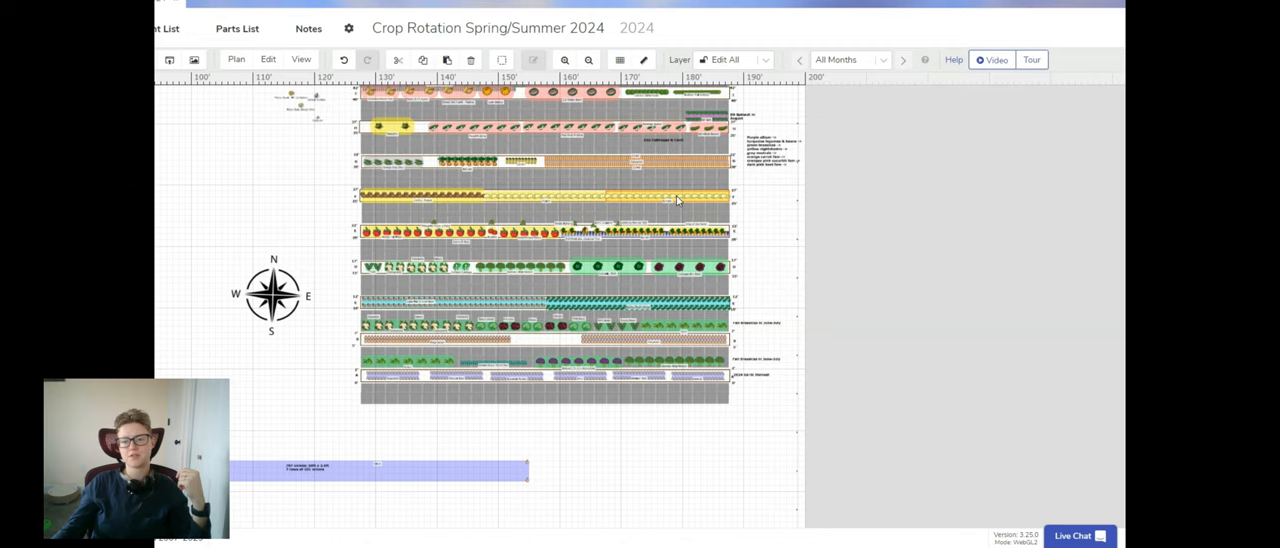
pyautogui.moveTo(445, 200)
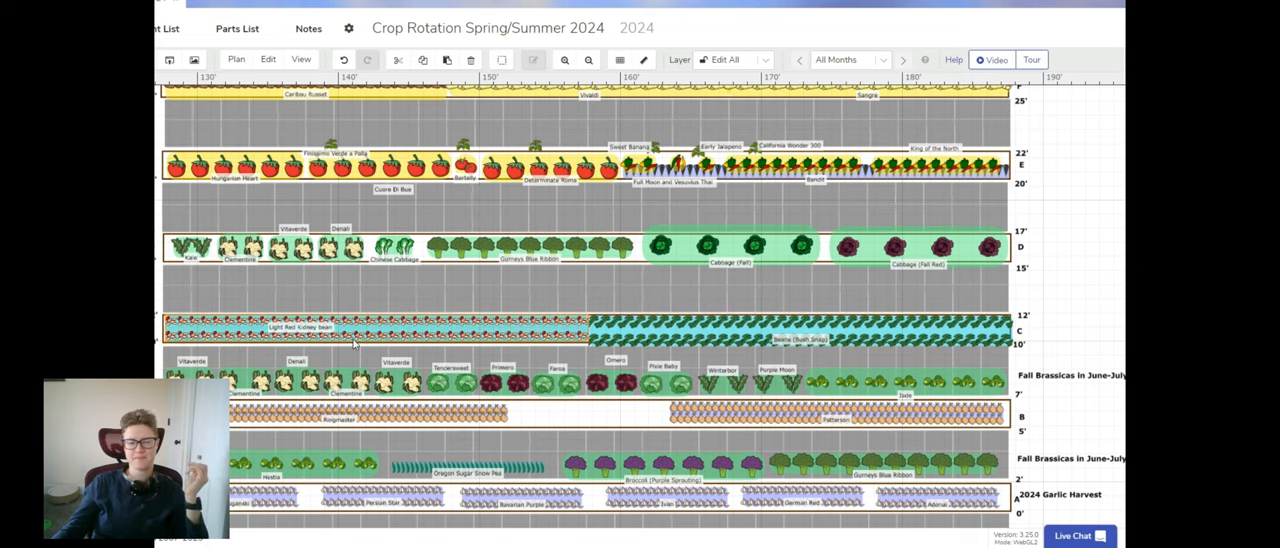
pyautogui.moveTo(350, 328)
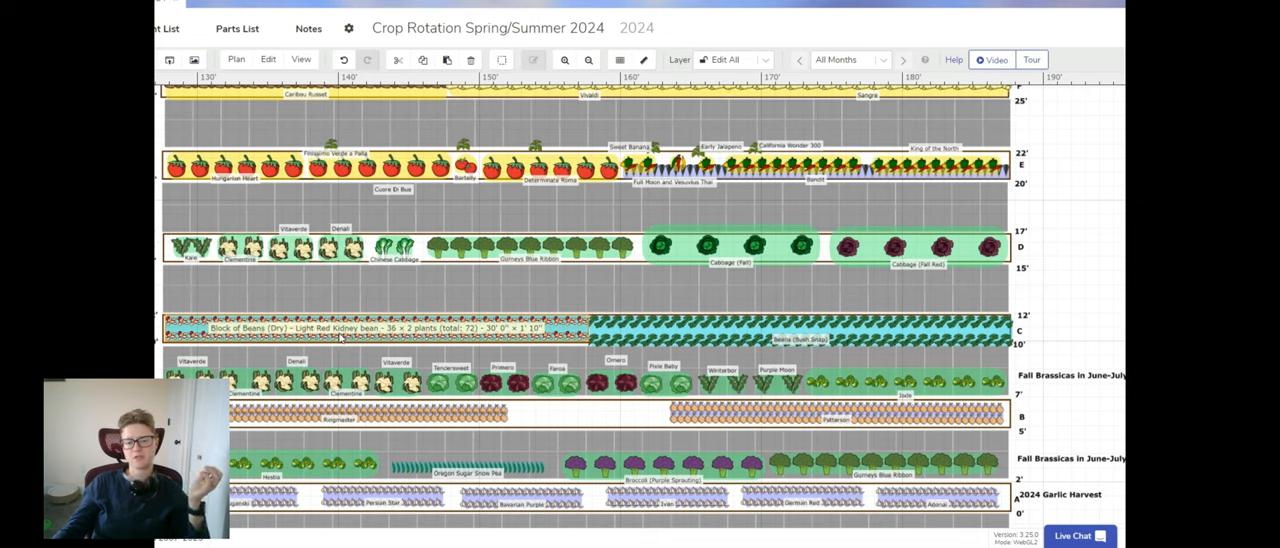
pyautogui.moveTo(383, 338)
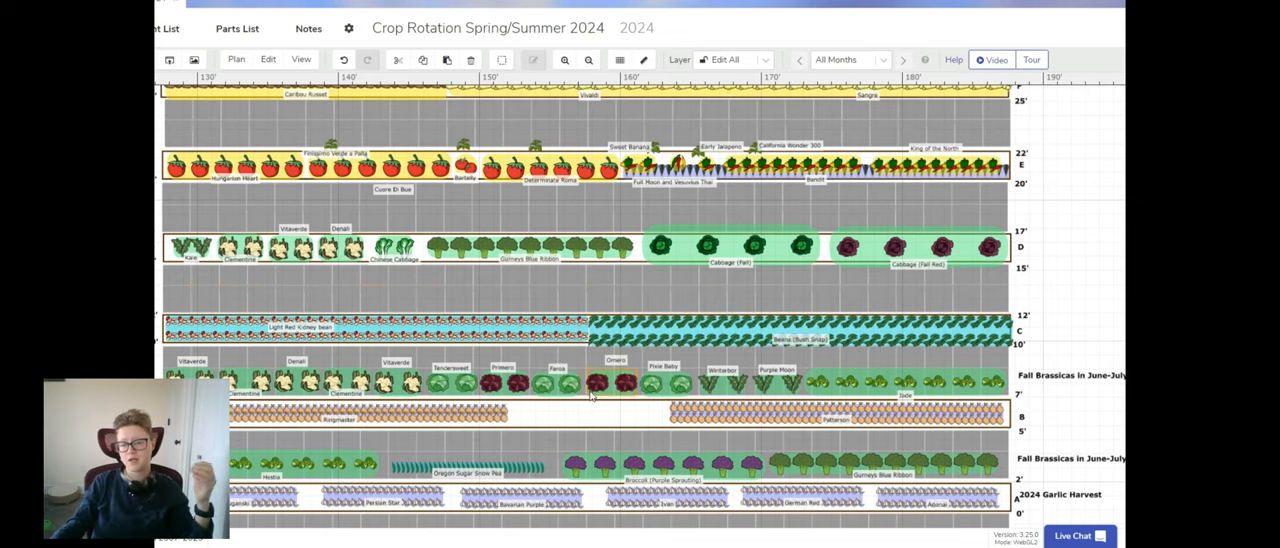
pyautogui.moveTo(508, 335)
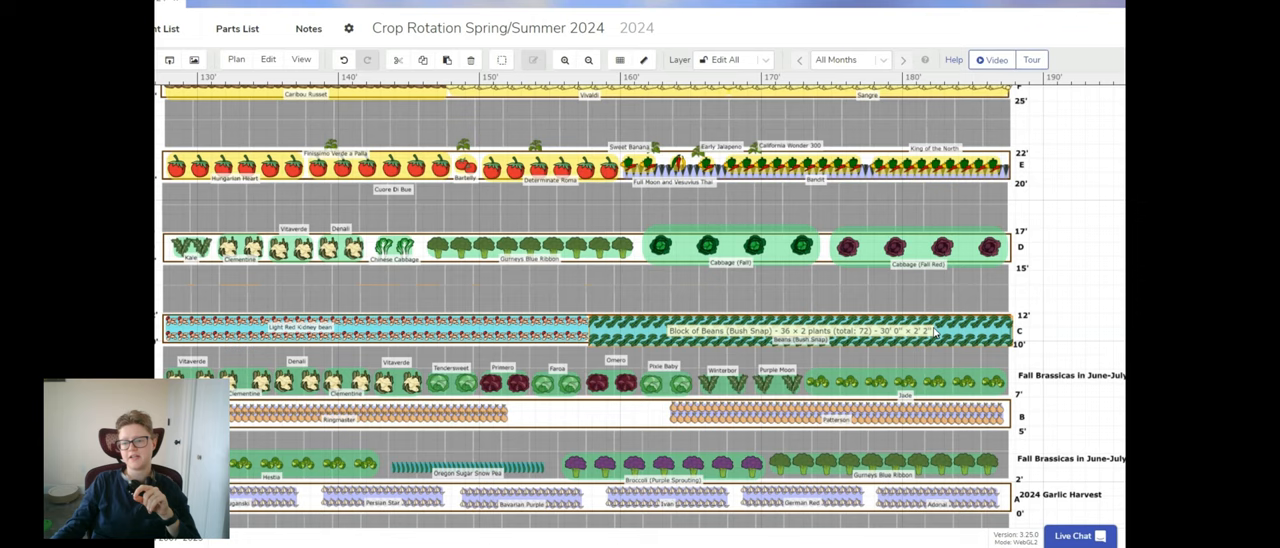
pyautogui.moveTo(956, 347)
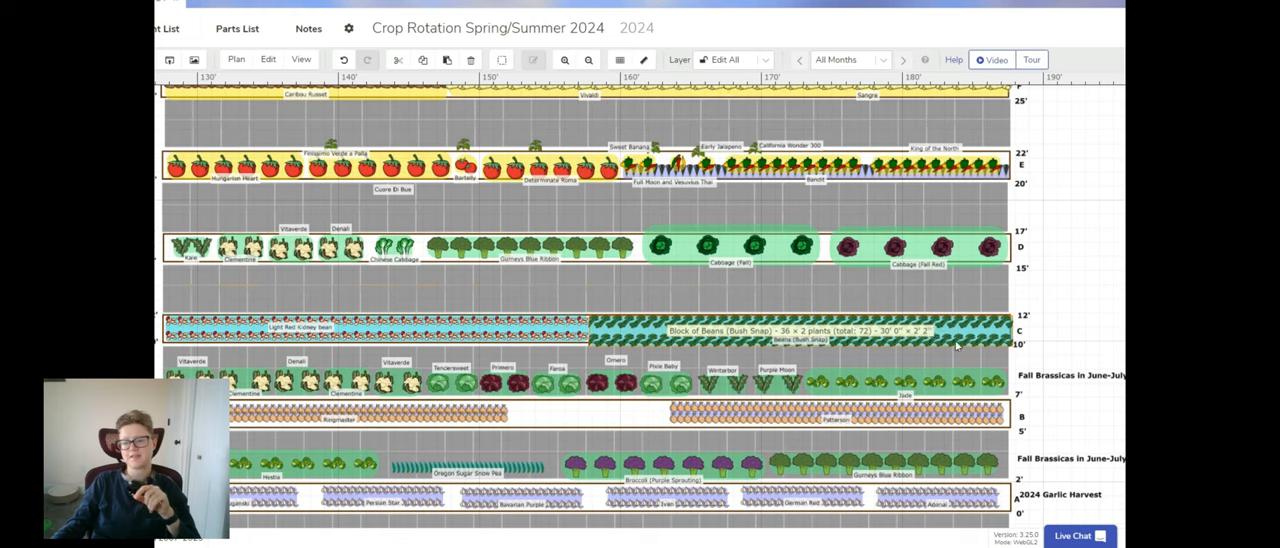
pyautogui.moveTo(930, 345)
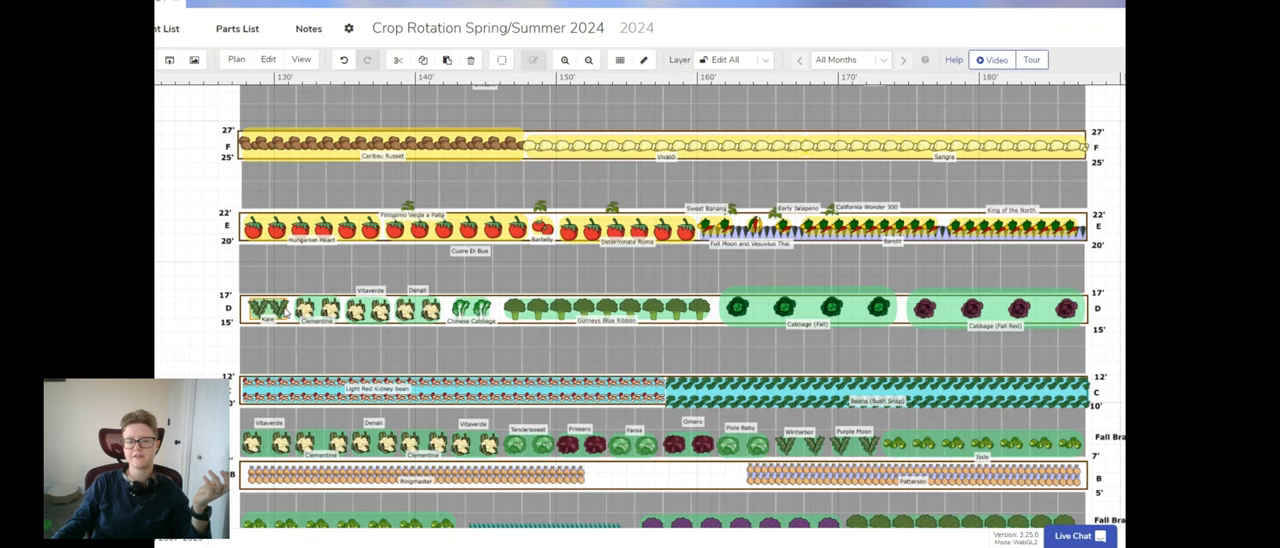
pyautogui.moveTo(270, 308)
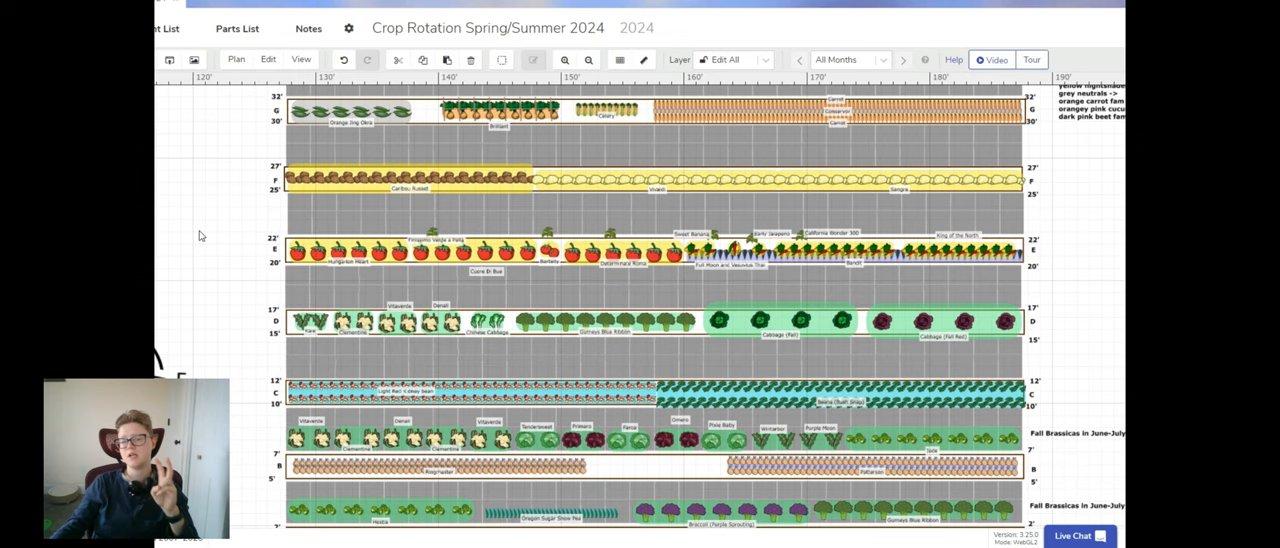
pyautogui.click(778, 320)
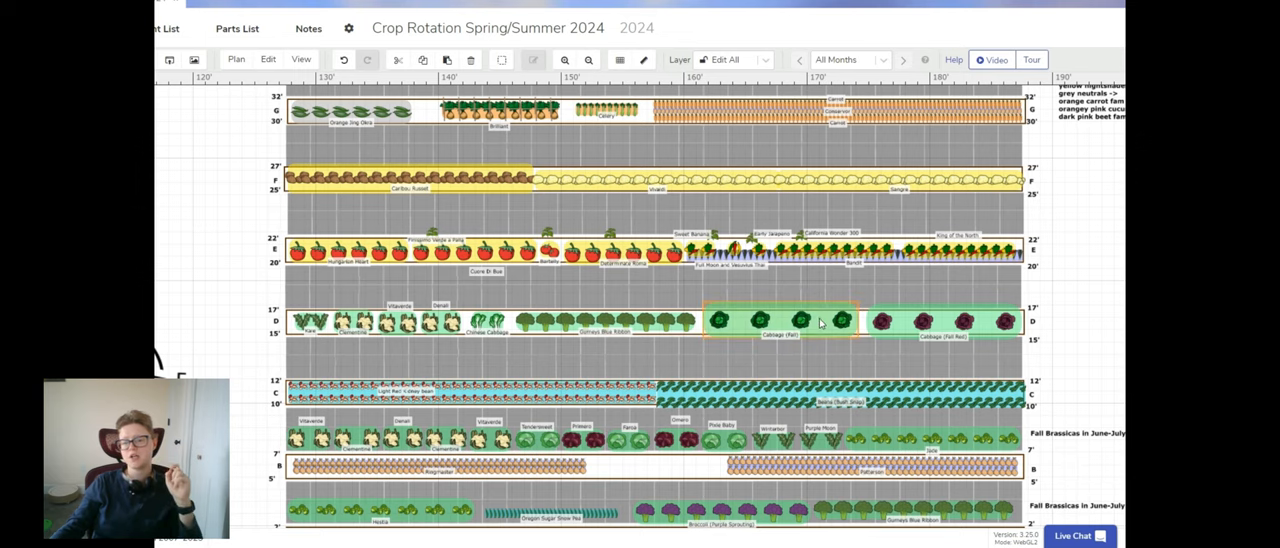
pyautogui.moveTo(823, 322)
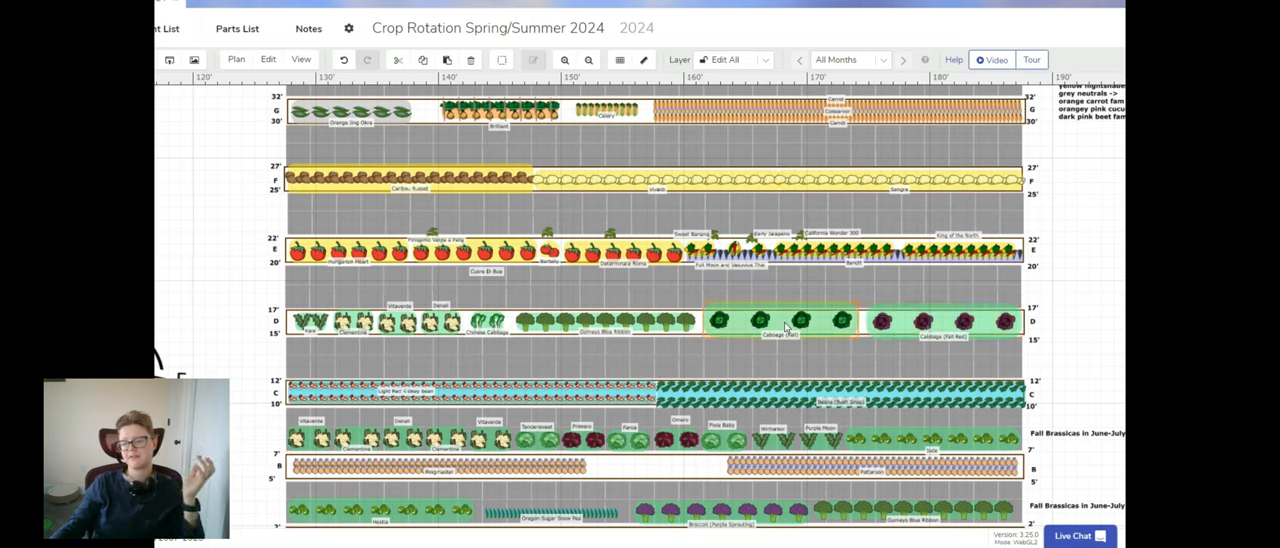
pyautogui.moveTo(780, 322)
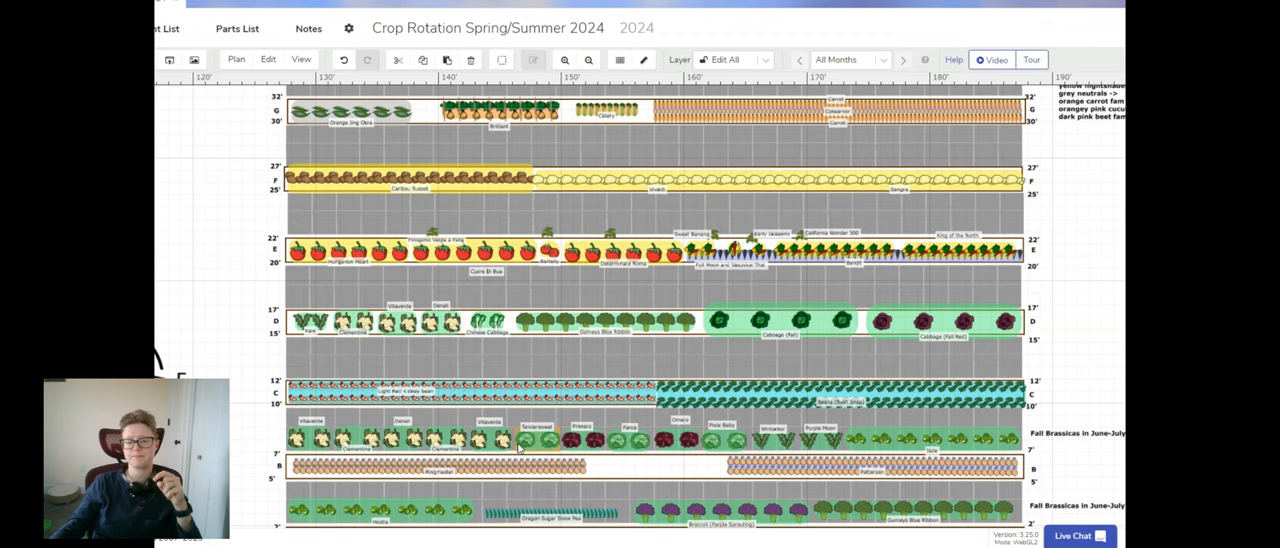
pyautogui.click(775, 320)
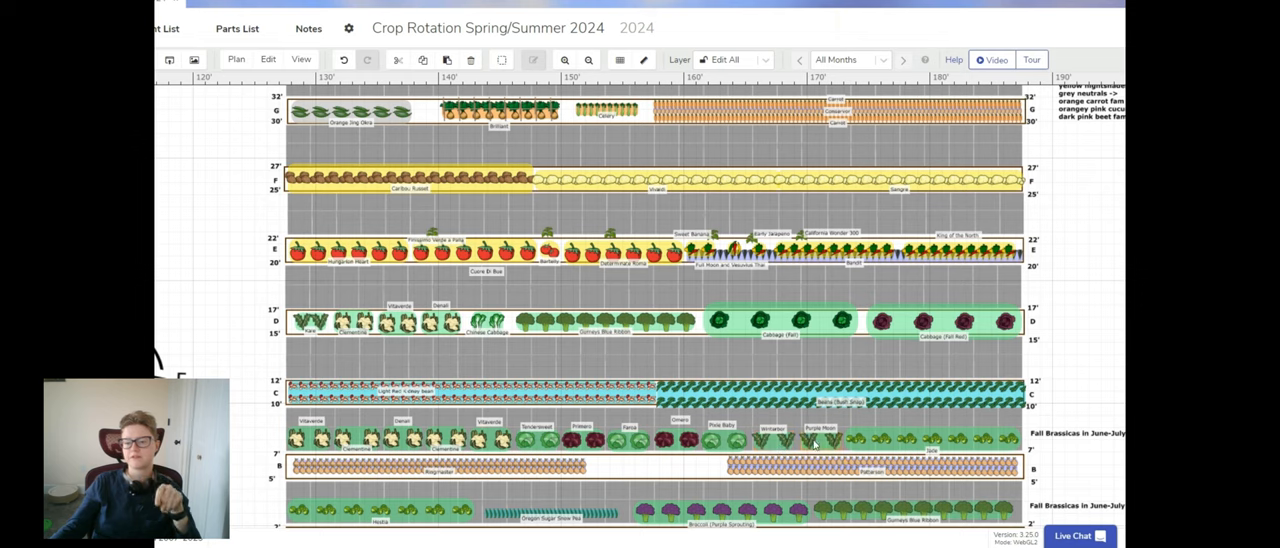
pyautogui.click(945, 322)
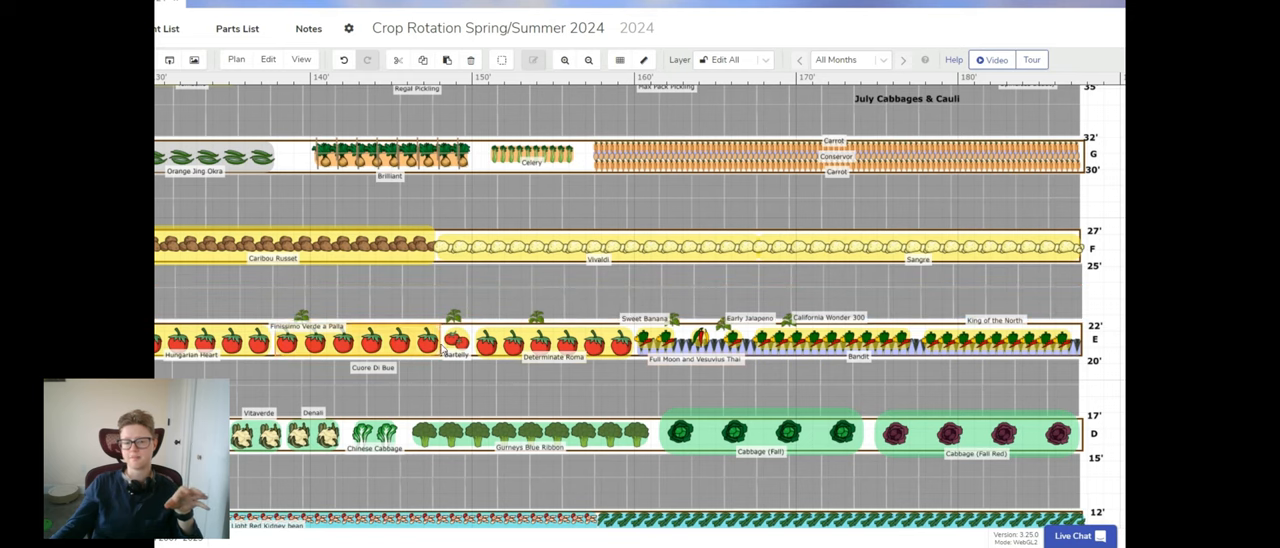
pyautogui.moveTo(693, 290)
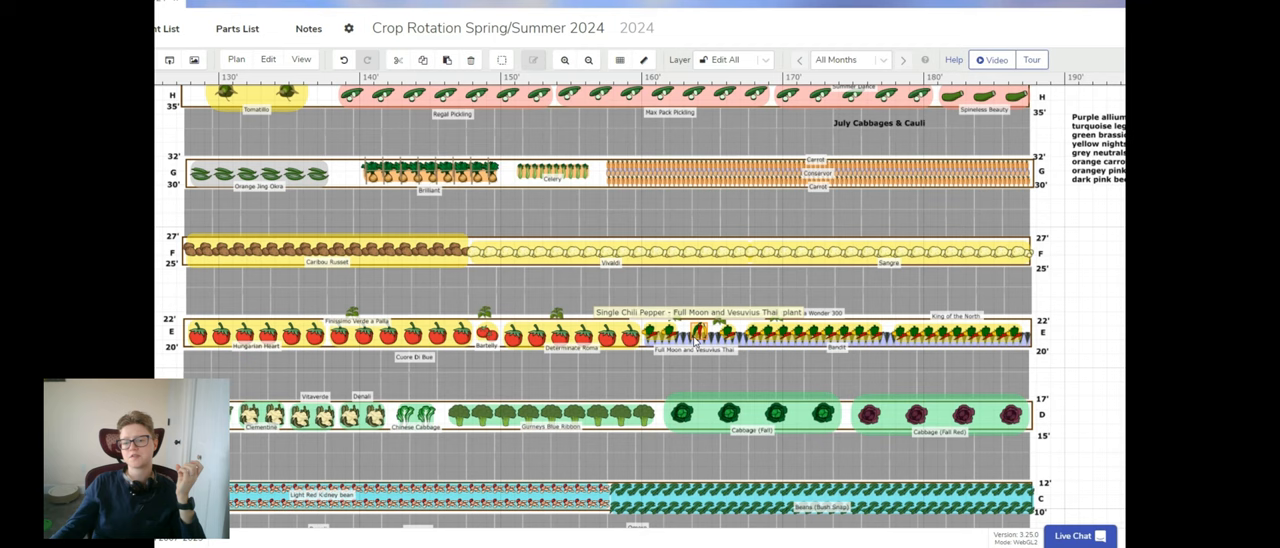
pyautogui.click(700, 332)
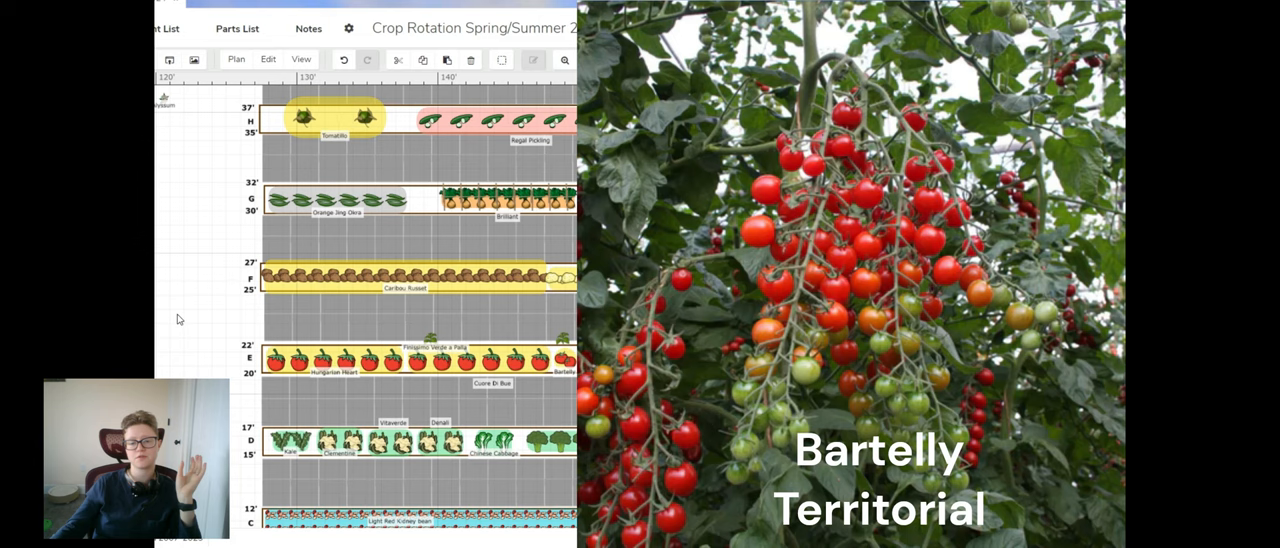
pyautogui.moveTo(318, 311)
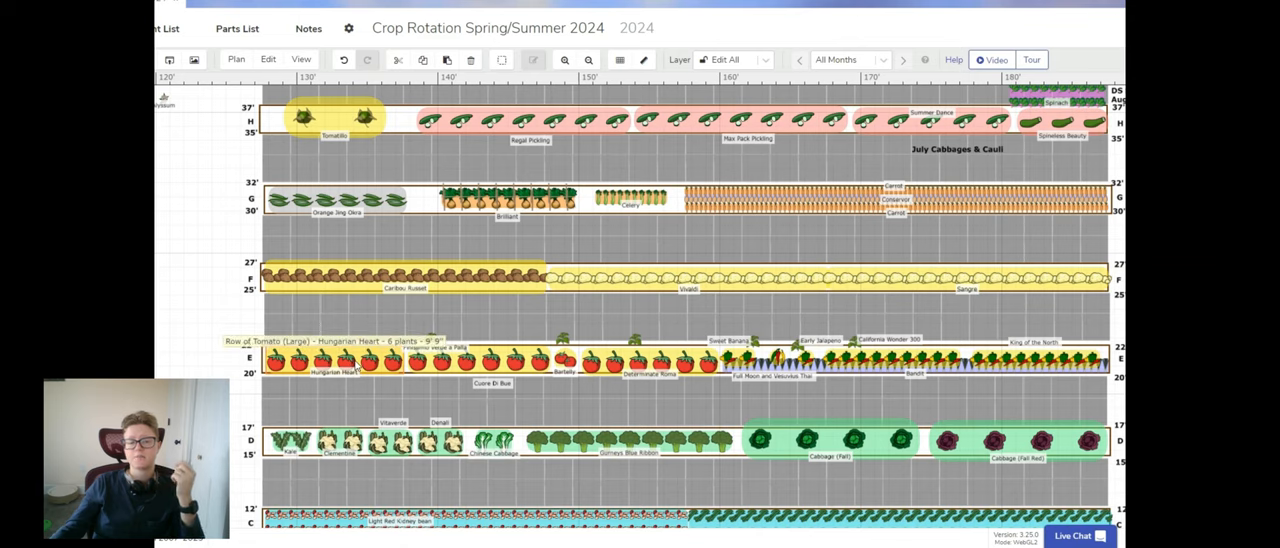
pyautogui.moveTo(288, 366)
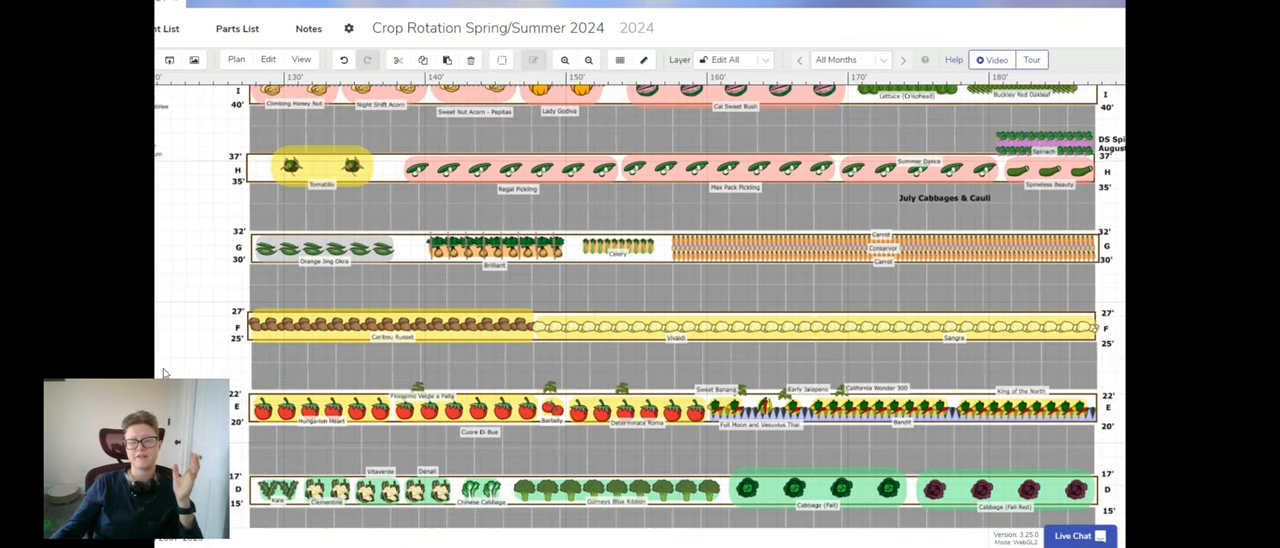
pyautogui.moveTo(495, 323)
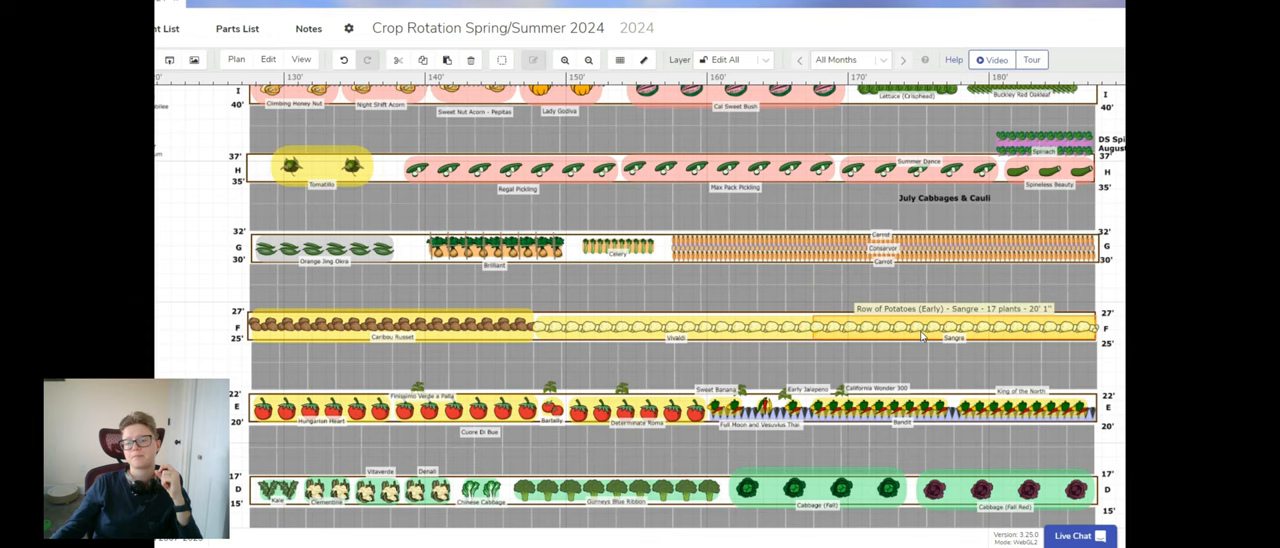
pyautogui.click(920, 327)
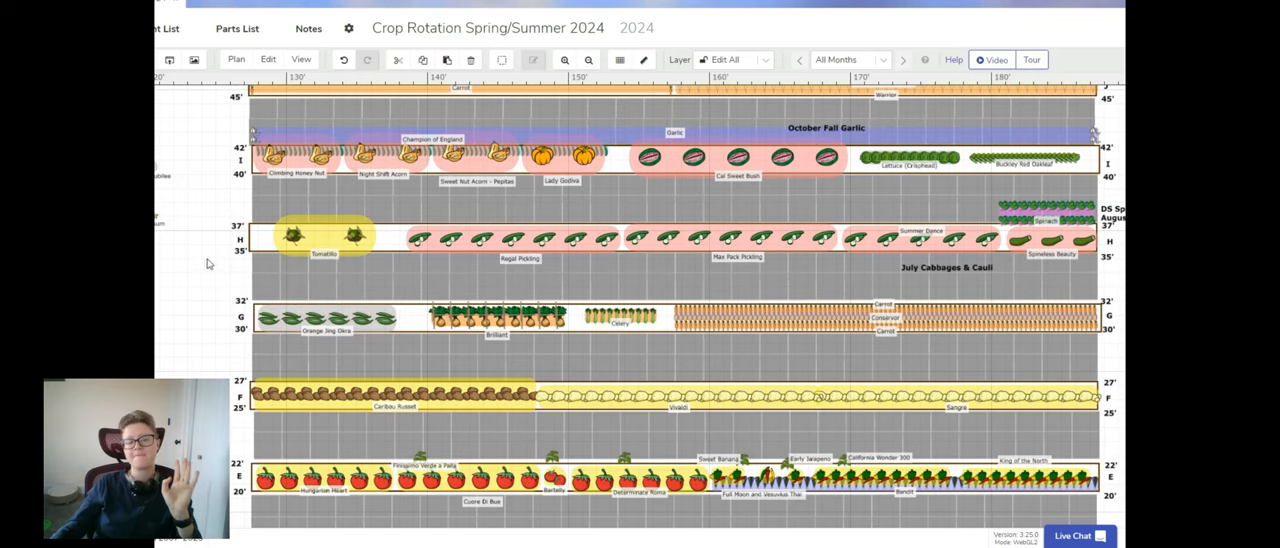
pyautogui.moveTo(192, 266)
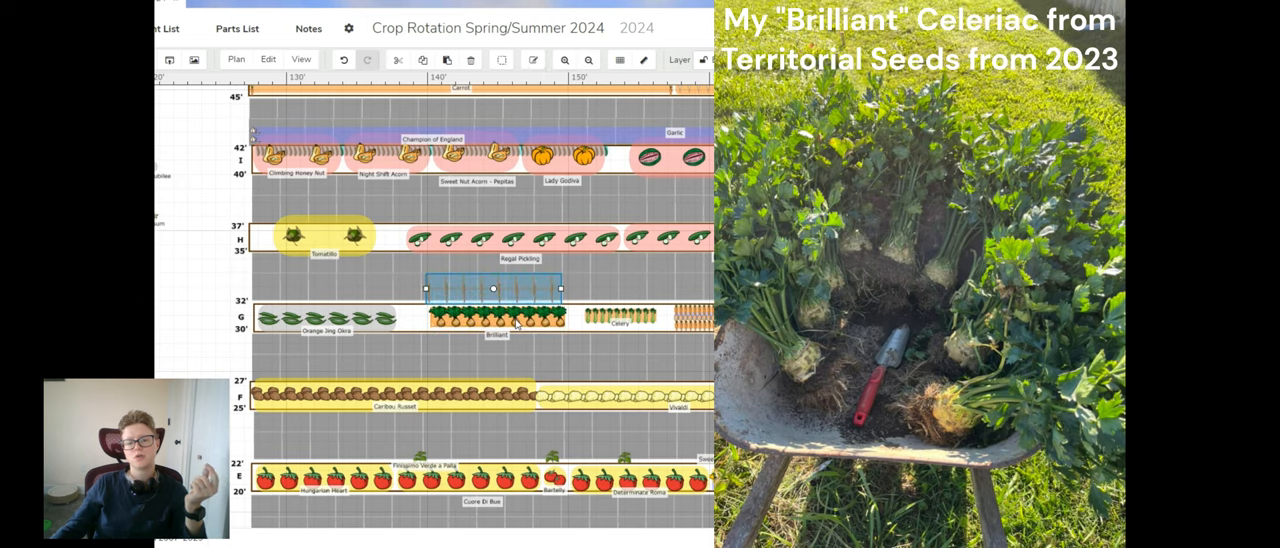
pyautogui.click(497, 318)
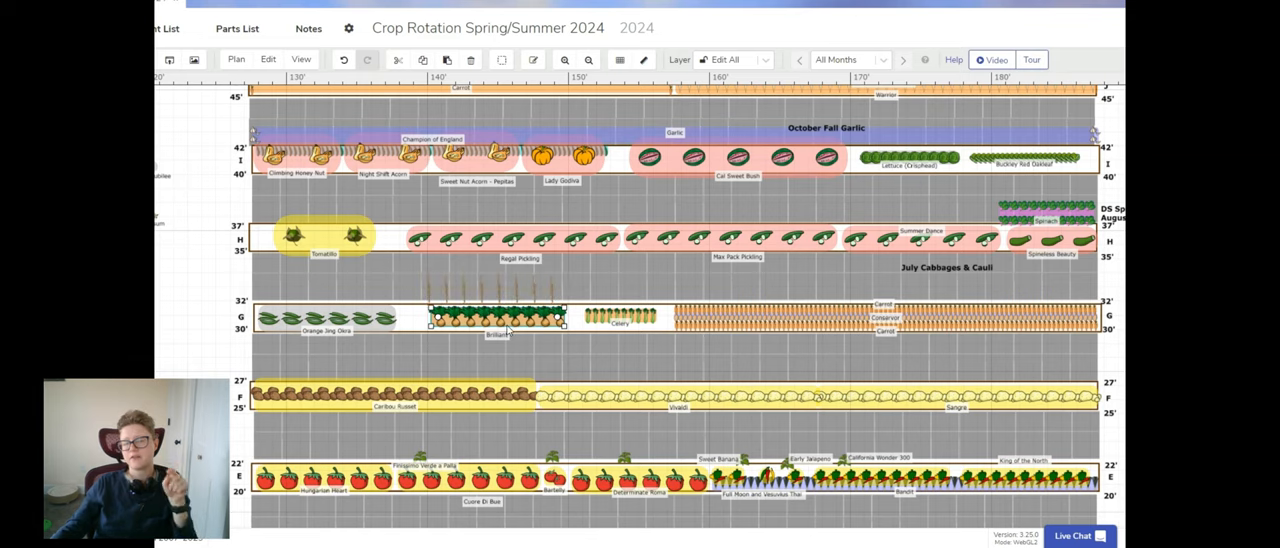
pyautogui.moveTo(499, 323)
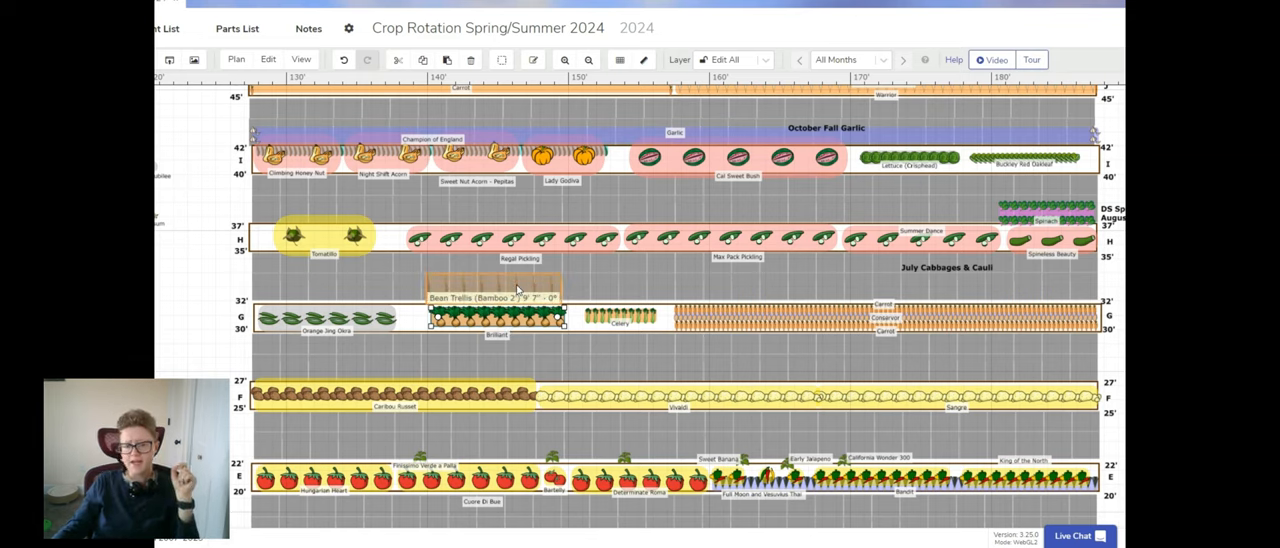
pyautogui.click(495, 318)
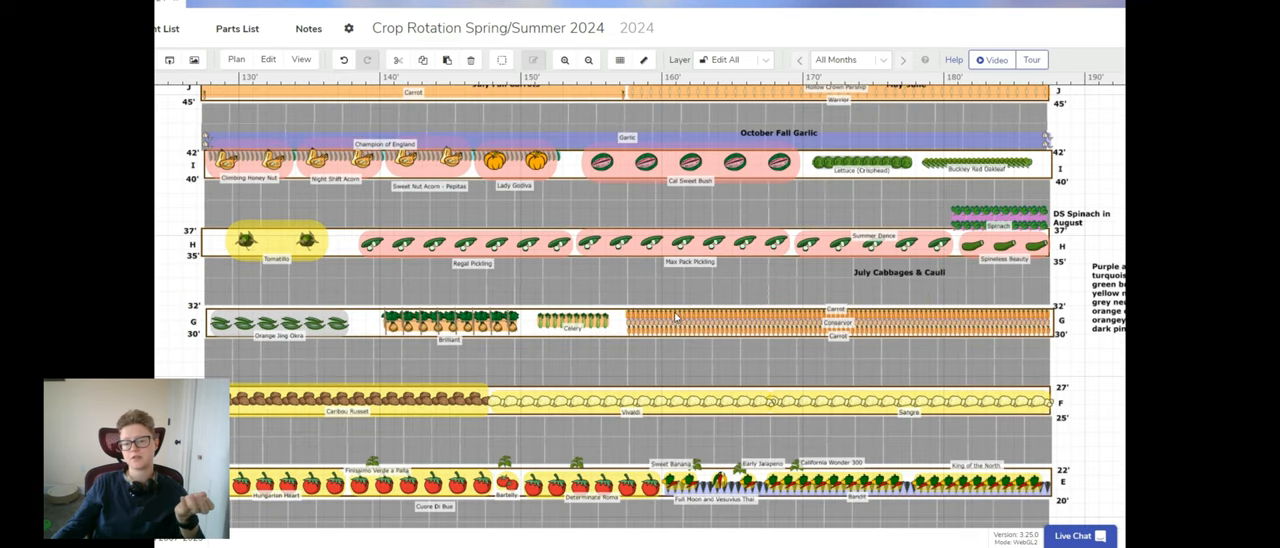
pyautogui.moveTo(675, 320)
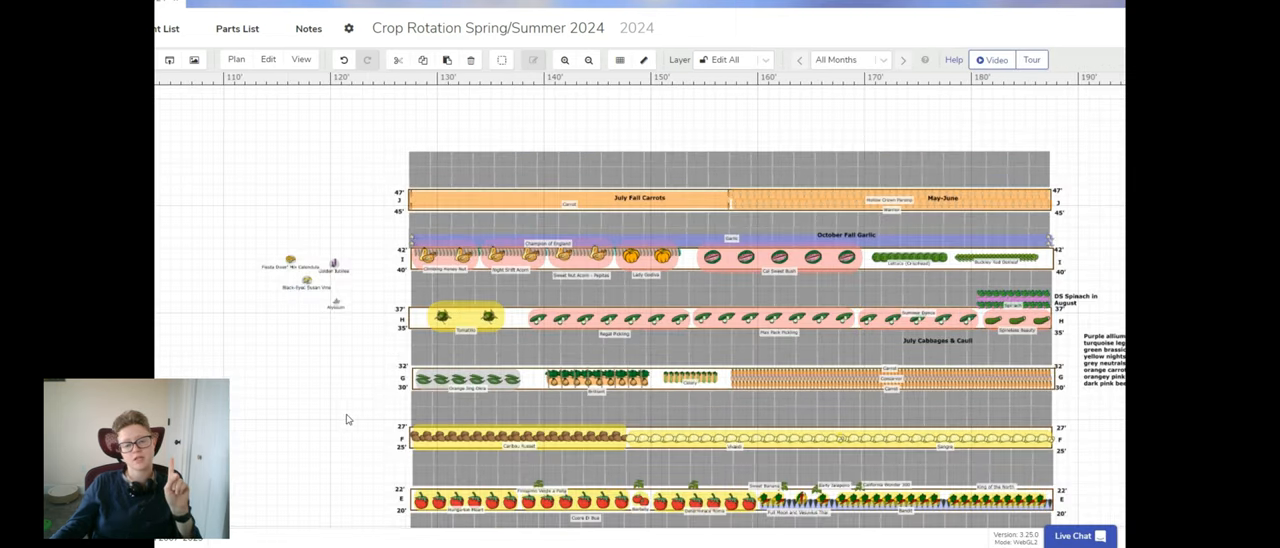
pyautogui.scroll(-3)
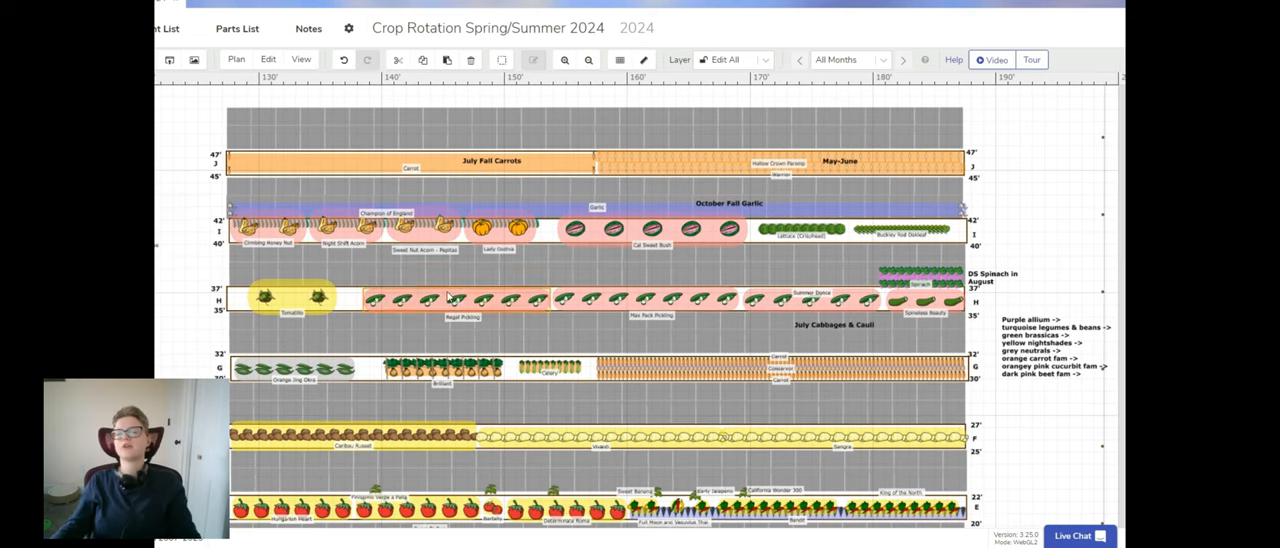
pyautogui.moveTo(450, 298)
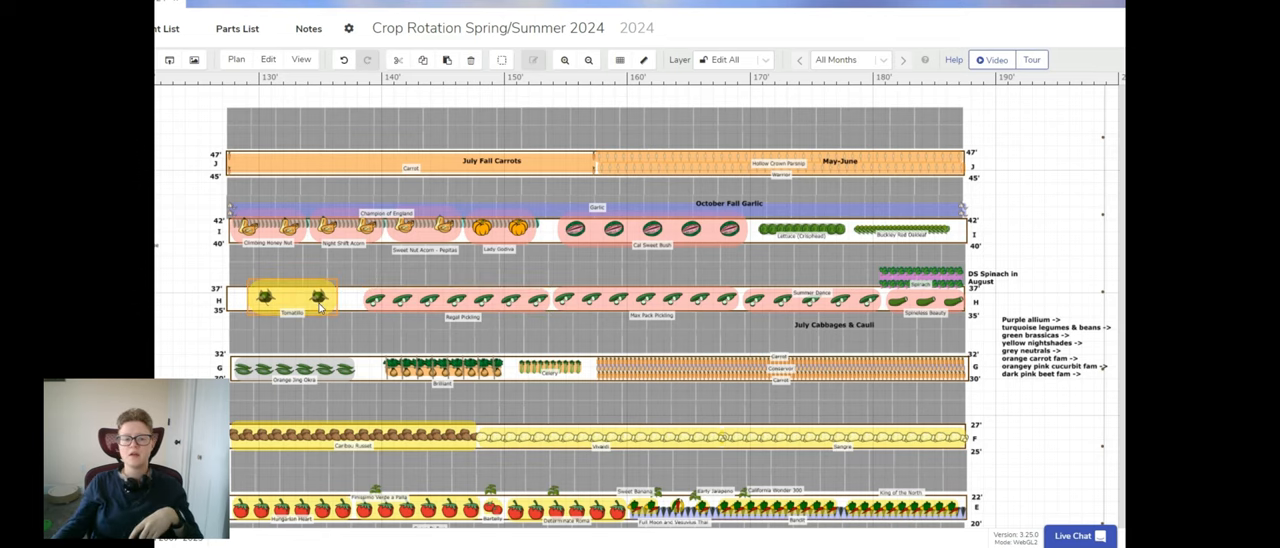
# - Open the 'Champion of England' shelling pea row details (100 days) and scroll through them
pyautogui.click(290, 298)
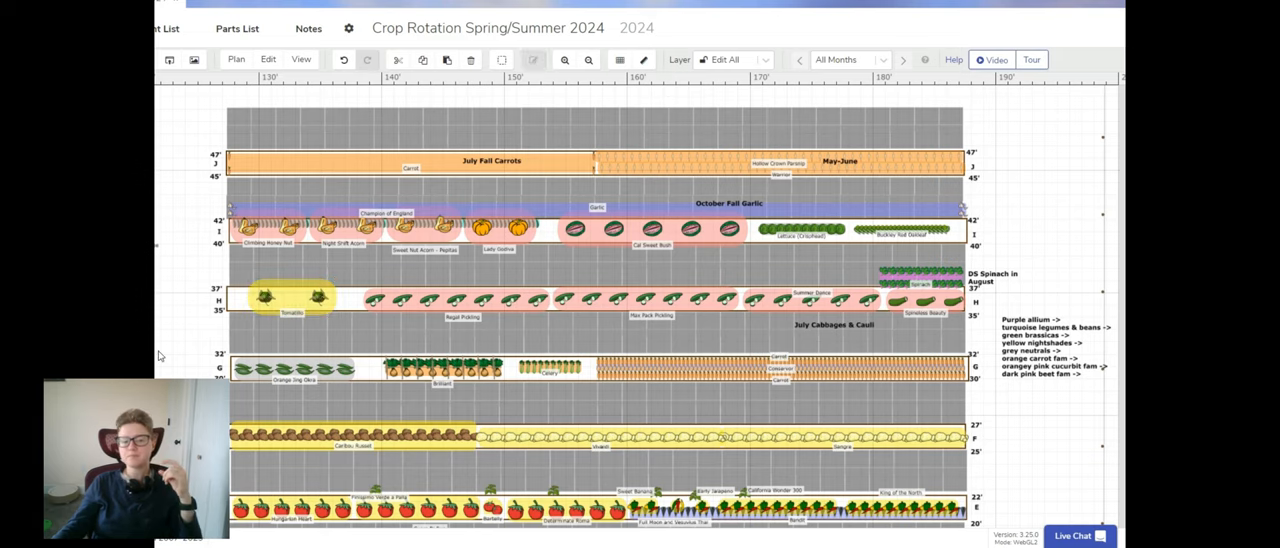
pyautogui.moveTo(171, 356)
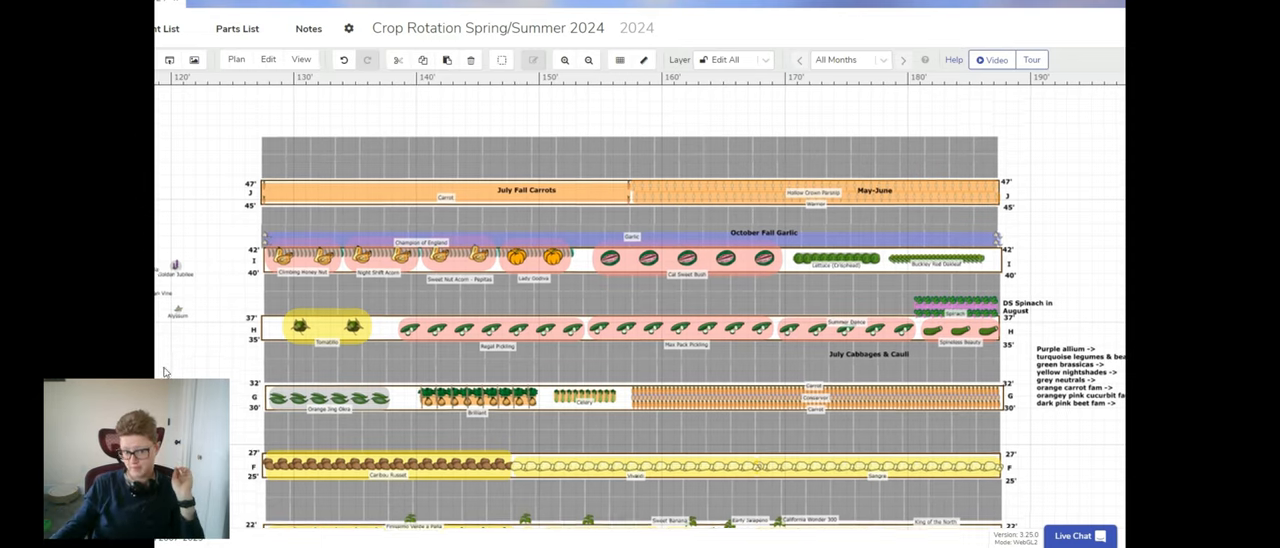
pyautogui.scroll(-3)
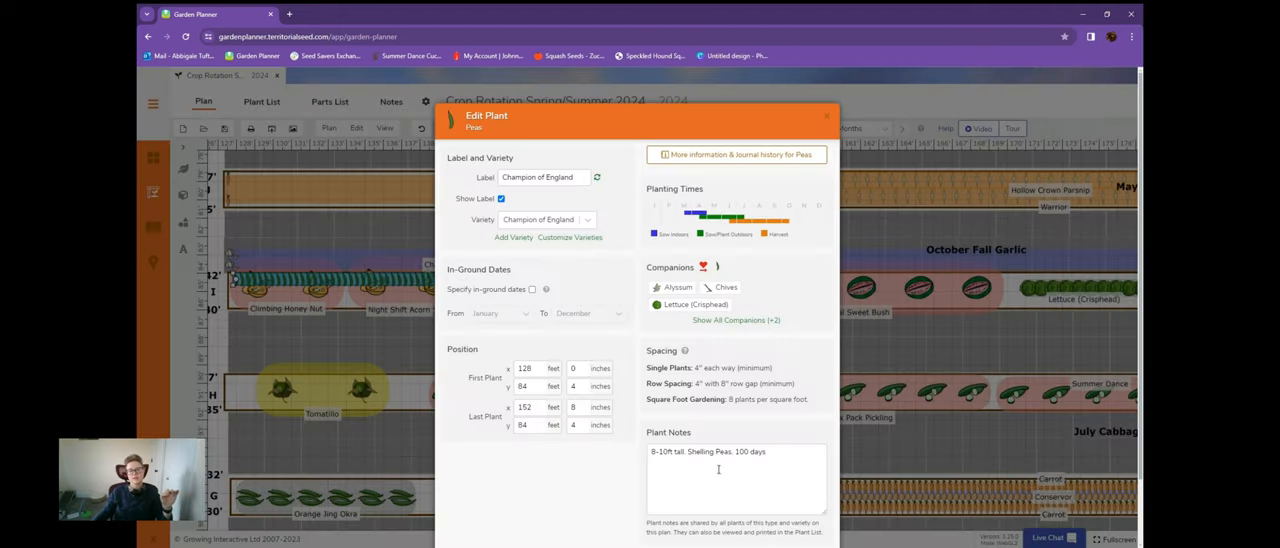
pyautogui.moveTo(760, 499)
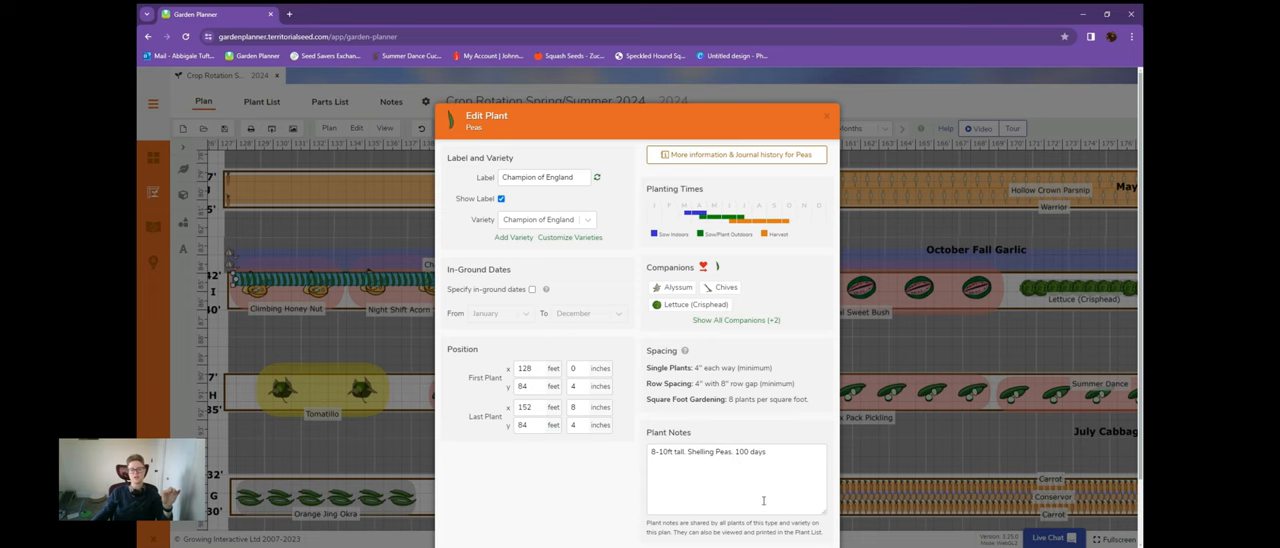
pyautogui.click(821, 118)
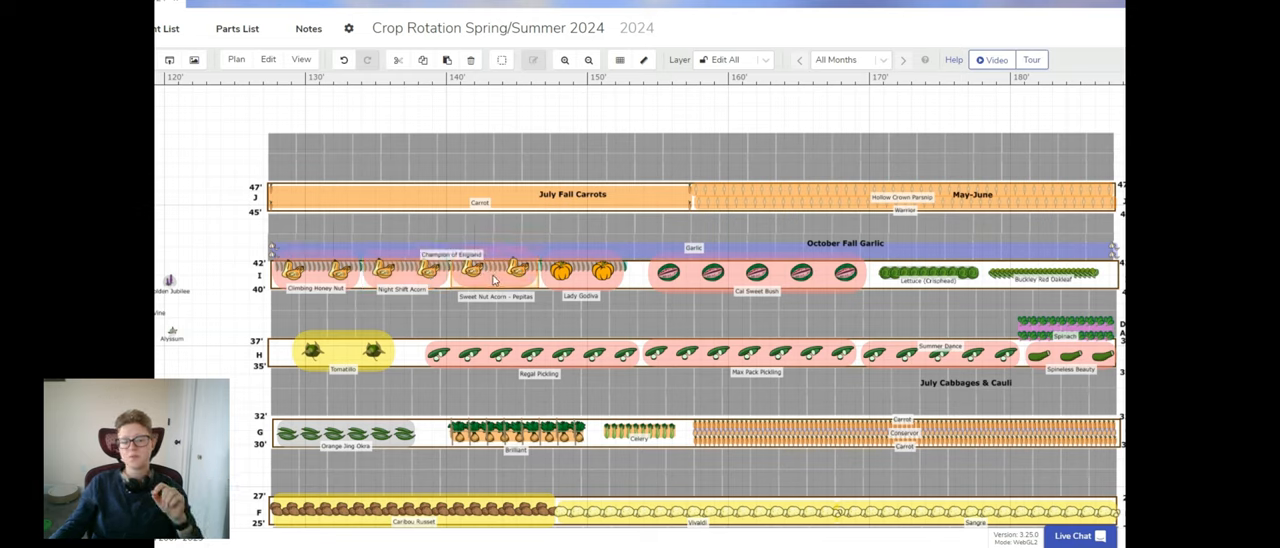
pyautogui.moveTo(495, 275)
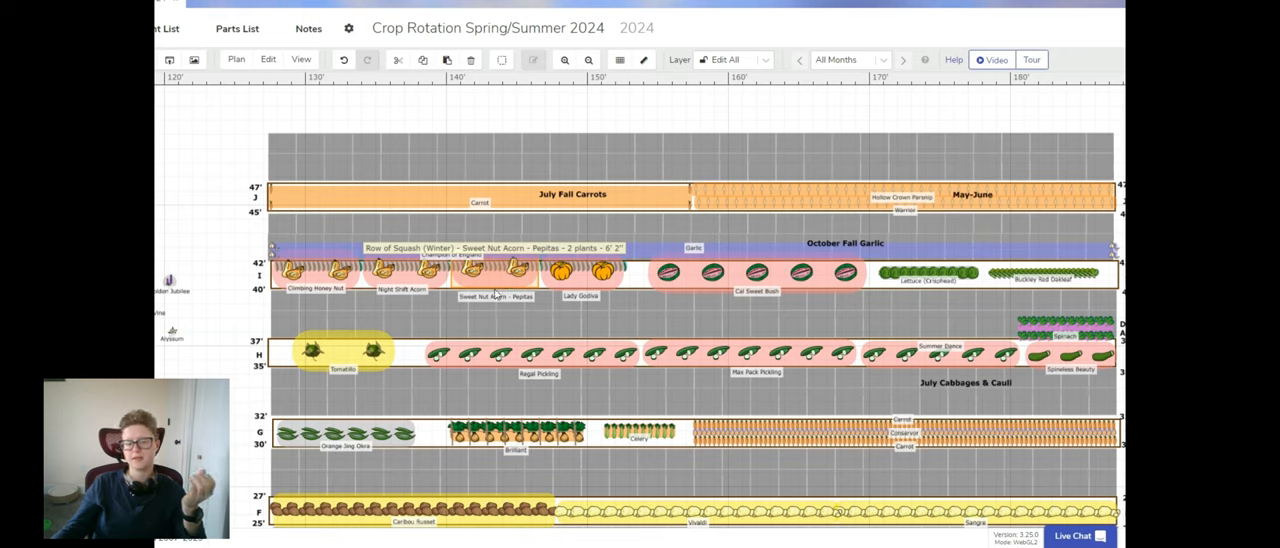
pyautogui.moveTo(513, 288)
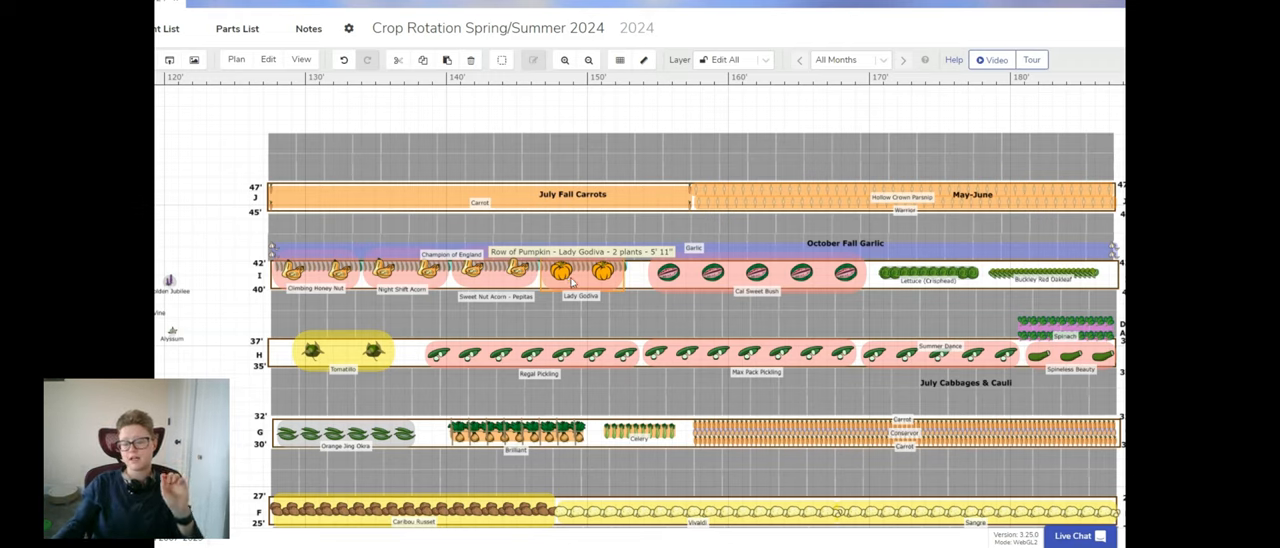
pyautogui.moveTo(590, 288)
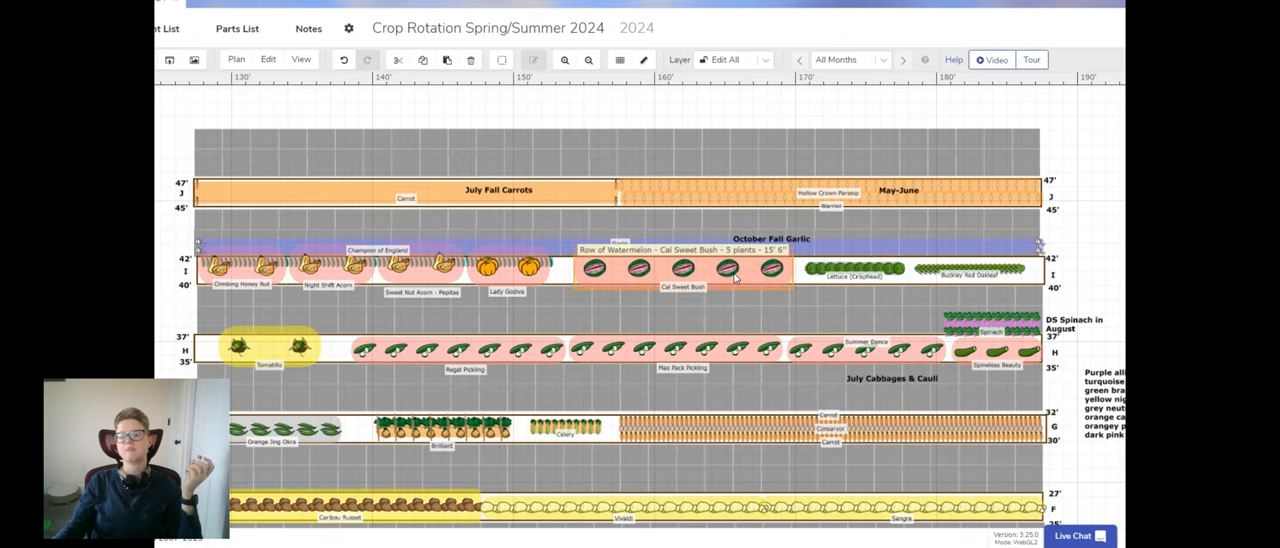
pyautogui.moveTo(637, 268)
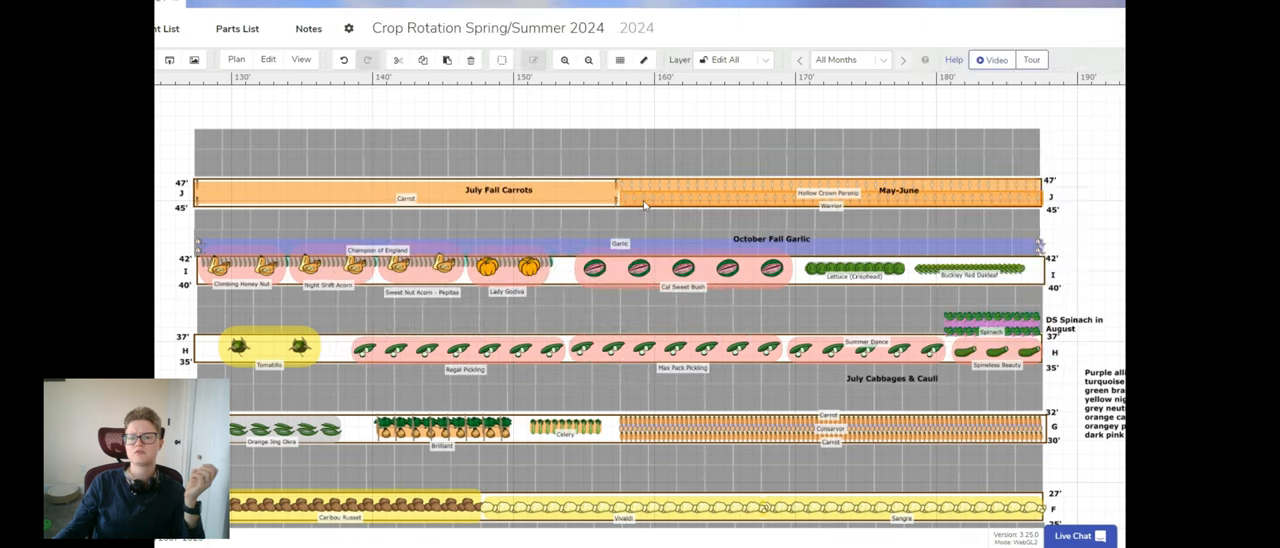
pyautogui.moveTo(653, 189)
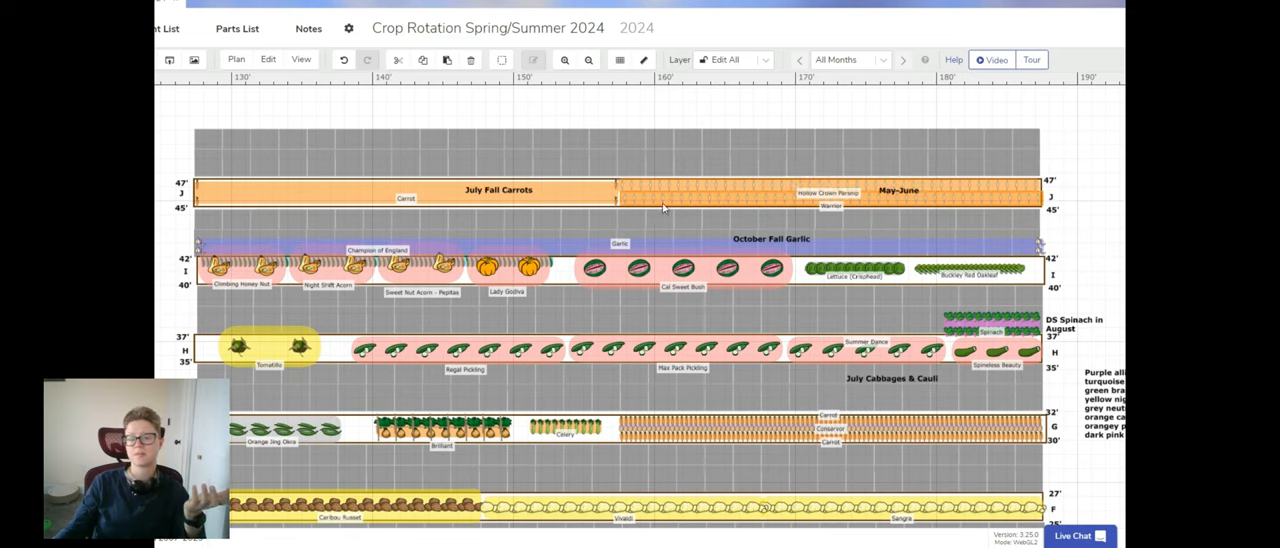
pyautogui.moveTo(722, 205)
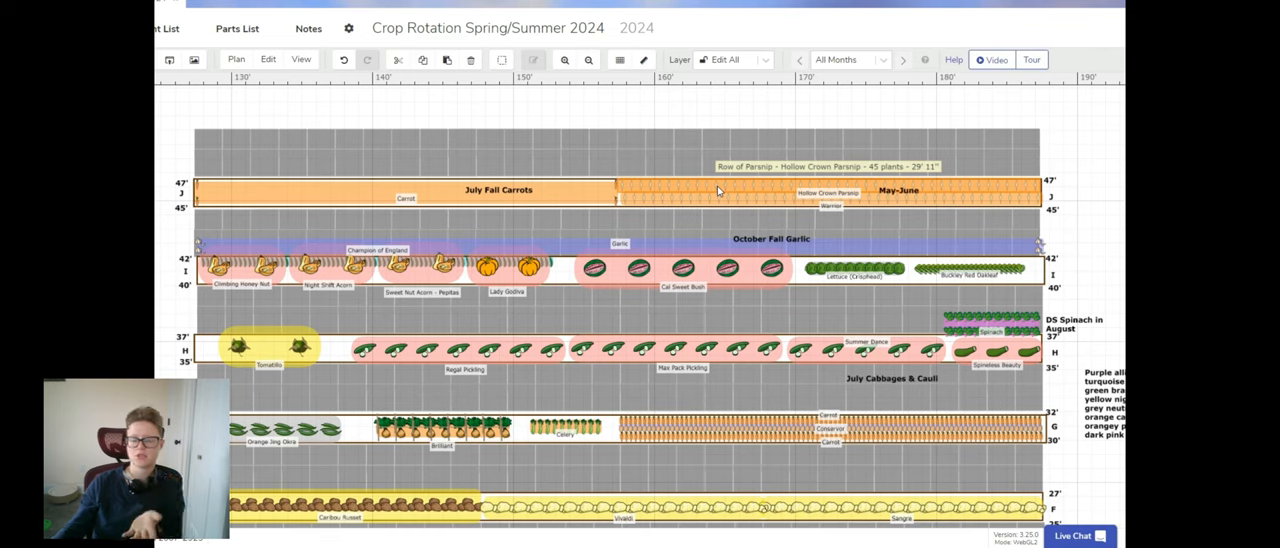
pyautogui.moveTo(479, 206)
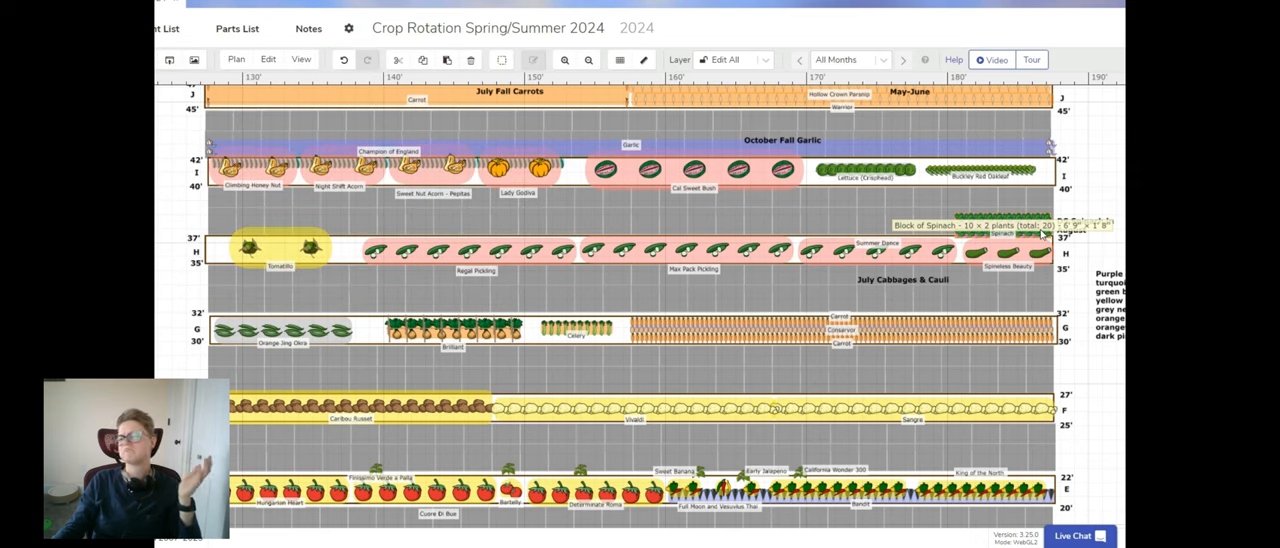
# - Scroll the plan down to beds D–A, showing fall brassicas and the 2024 garlic row
pyautogui.scroll(-3)
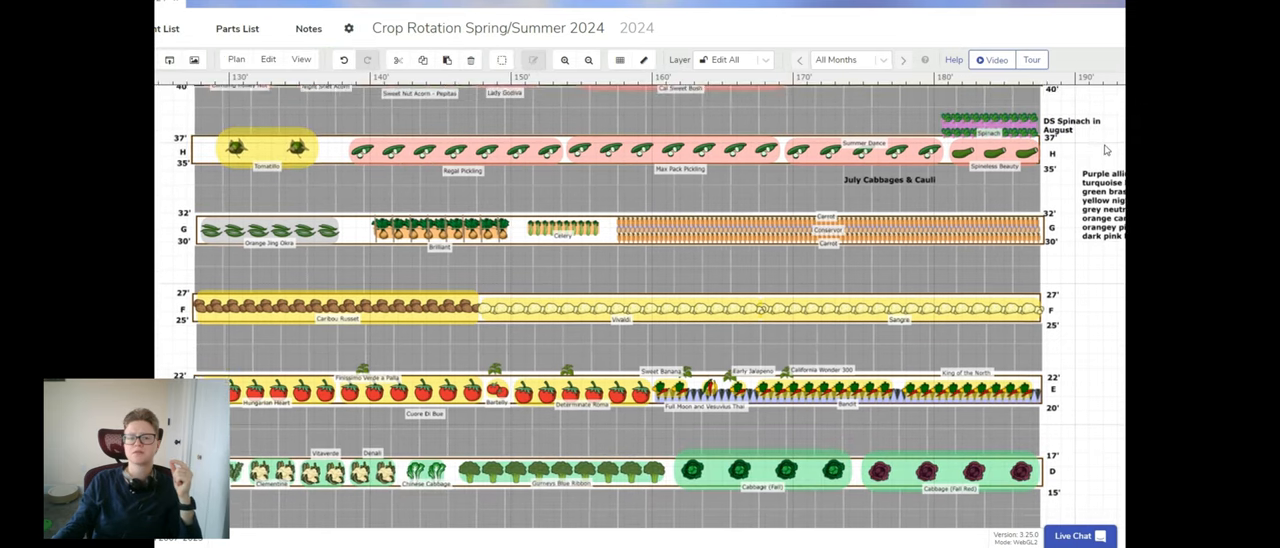
pyautogui.scroll(-3)
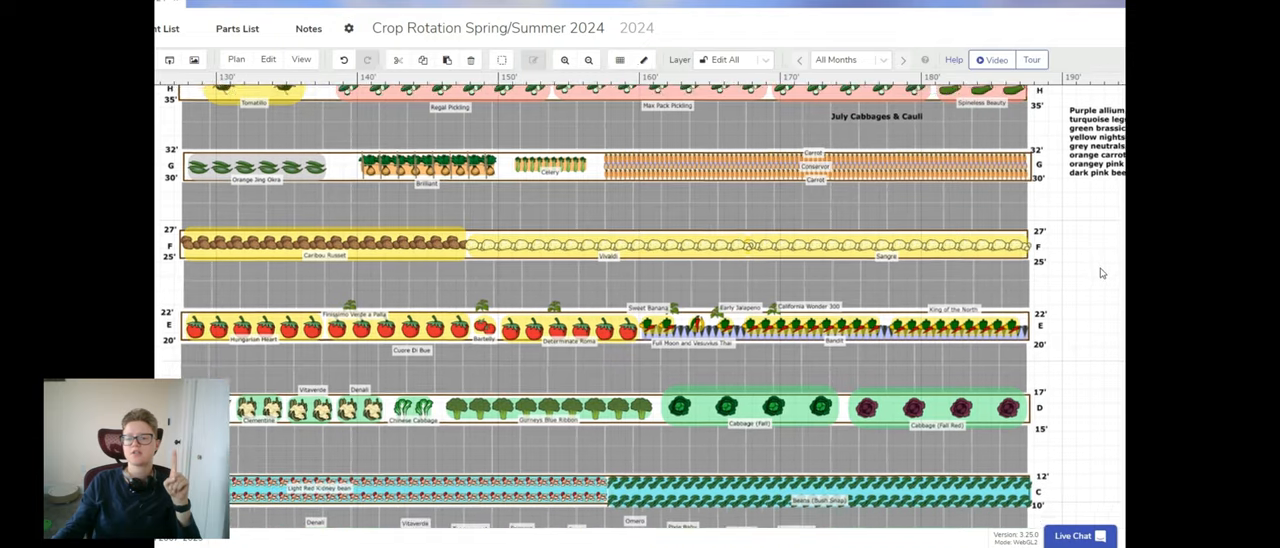
pyautogui.scroll(-3)
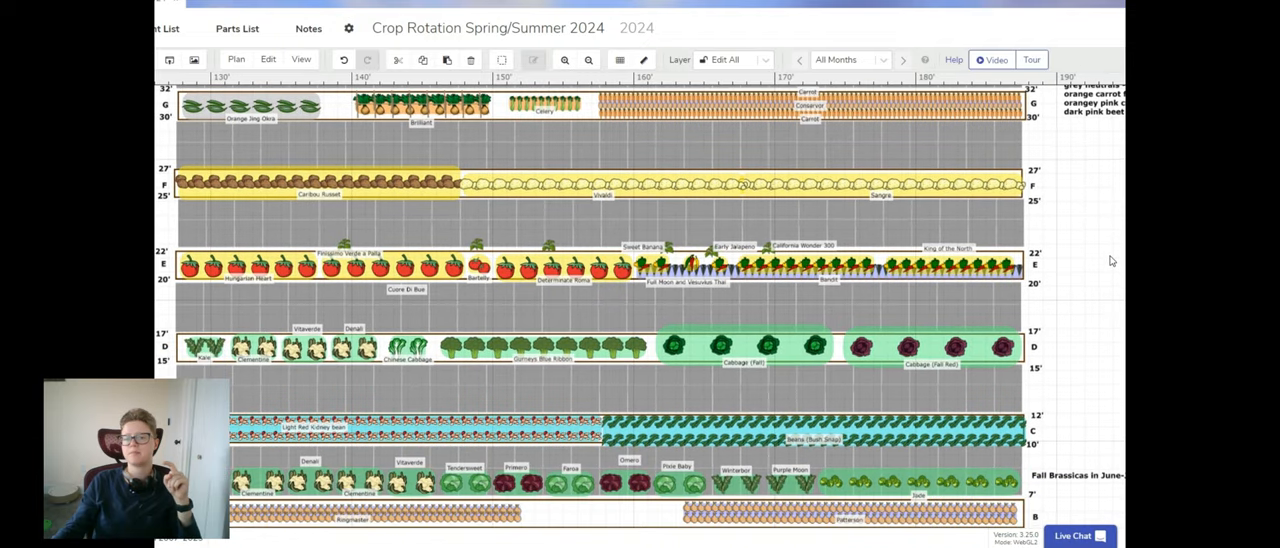
pyautogui.scroll(-3)
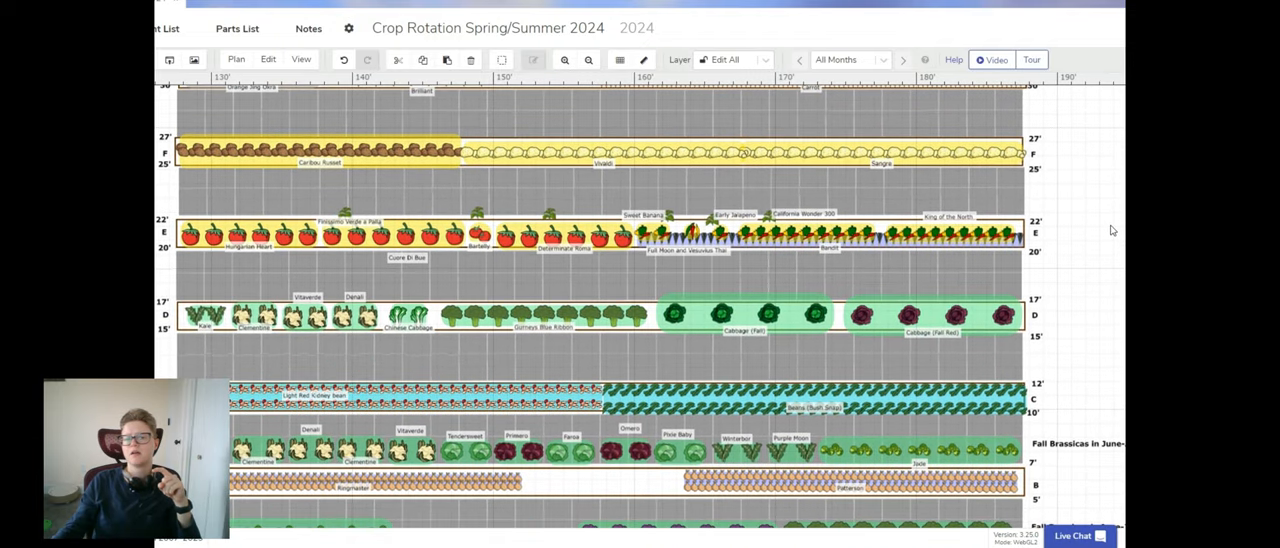
pyautogui.scroll(-3)
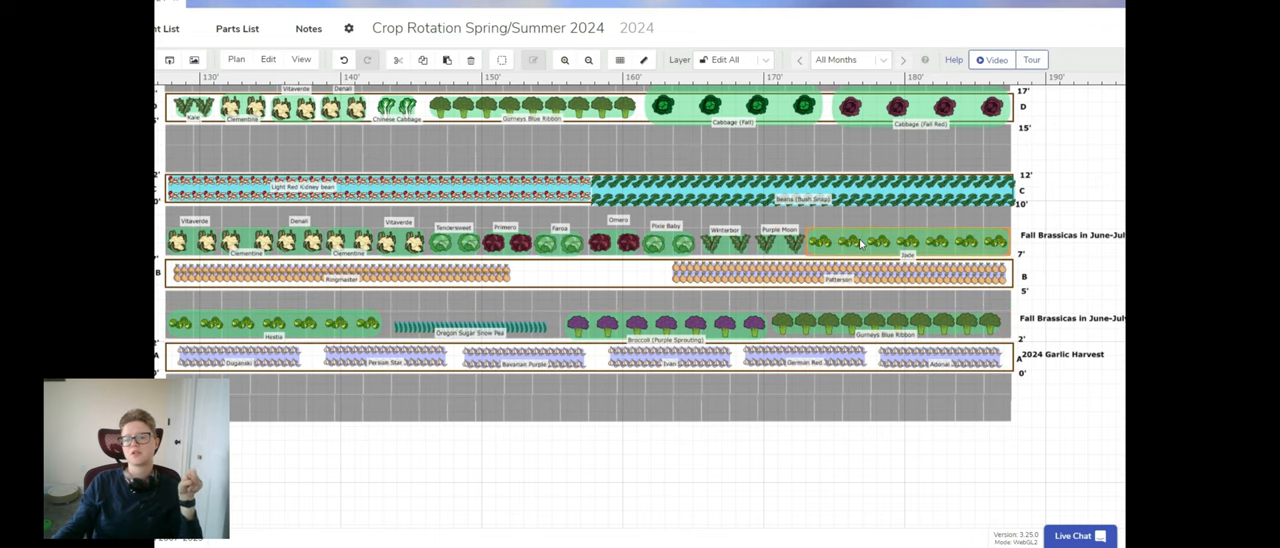
pyautogui.moveTo(857, 249)
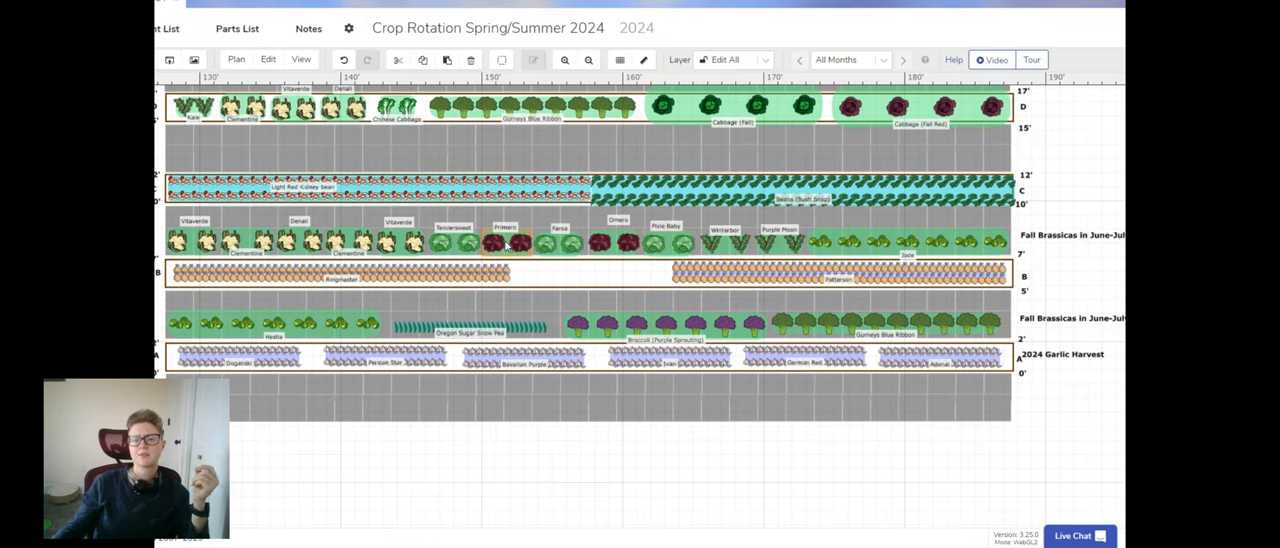
pyautogui.click(915, 108)
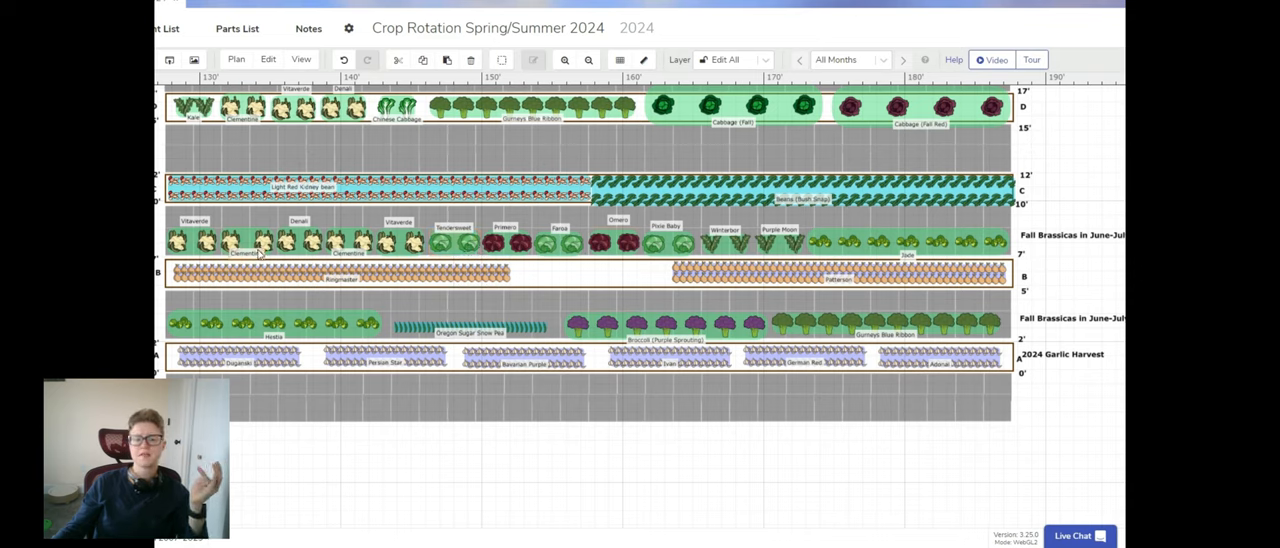
pyautogui.moveTo(445, 240)
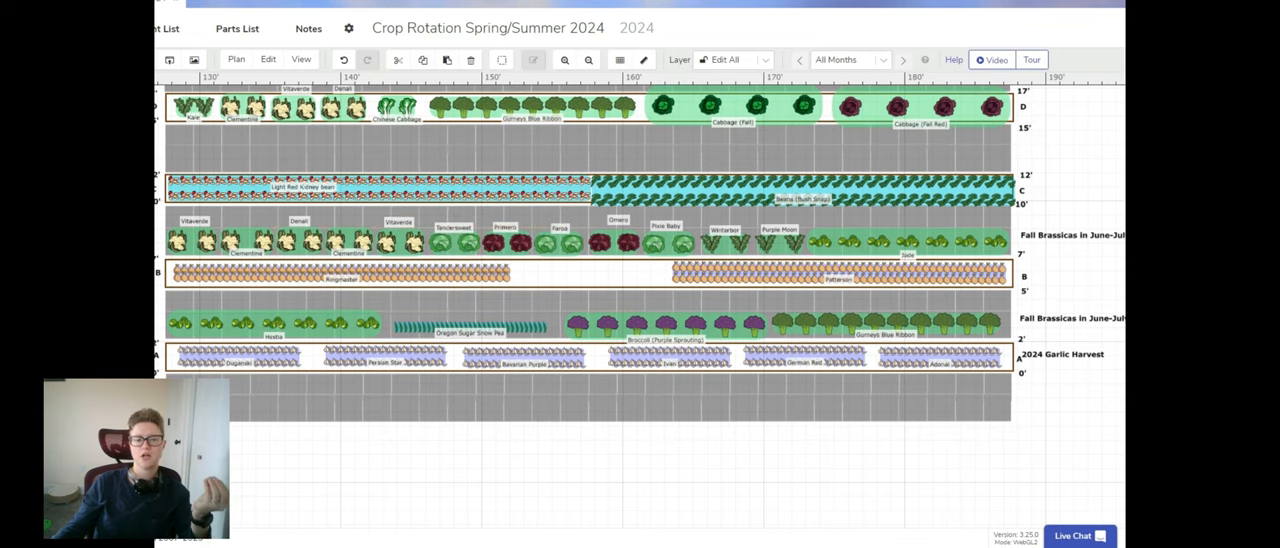
pyautogui.scroll(-3)
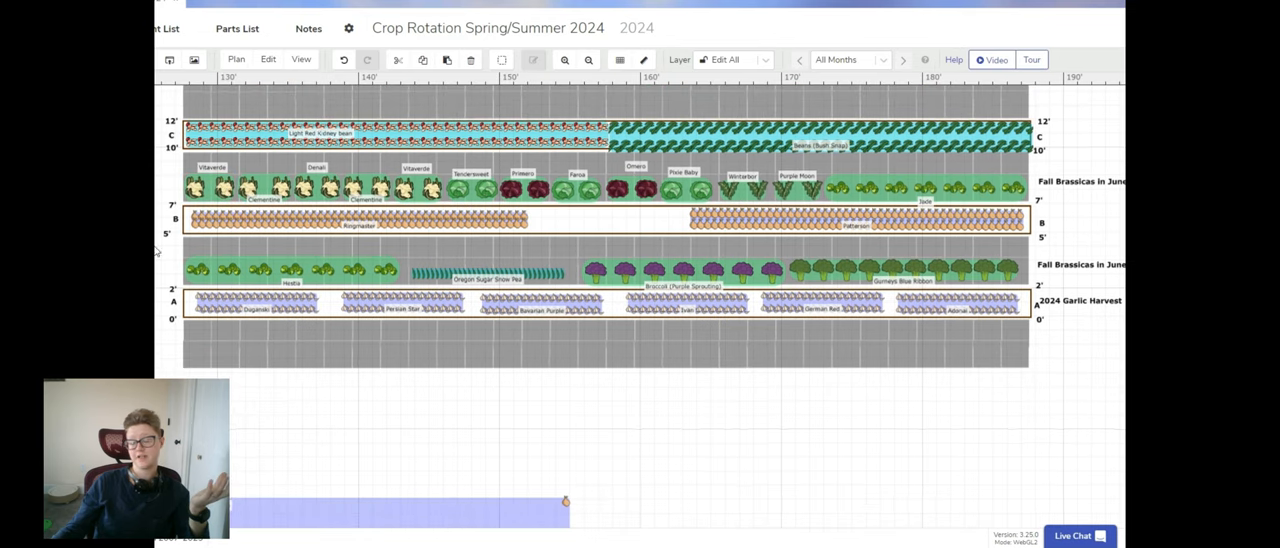
pyautogui.moveTo(554, 433)
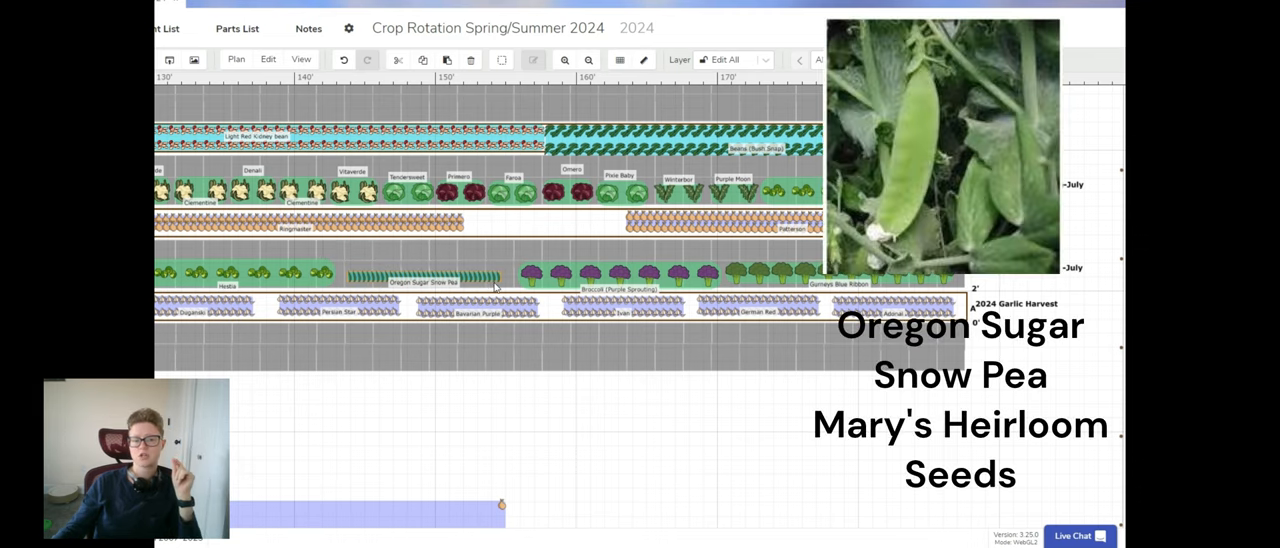
pyautogui.moveTo(495, 285)
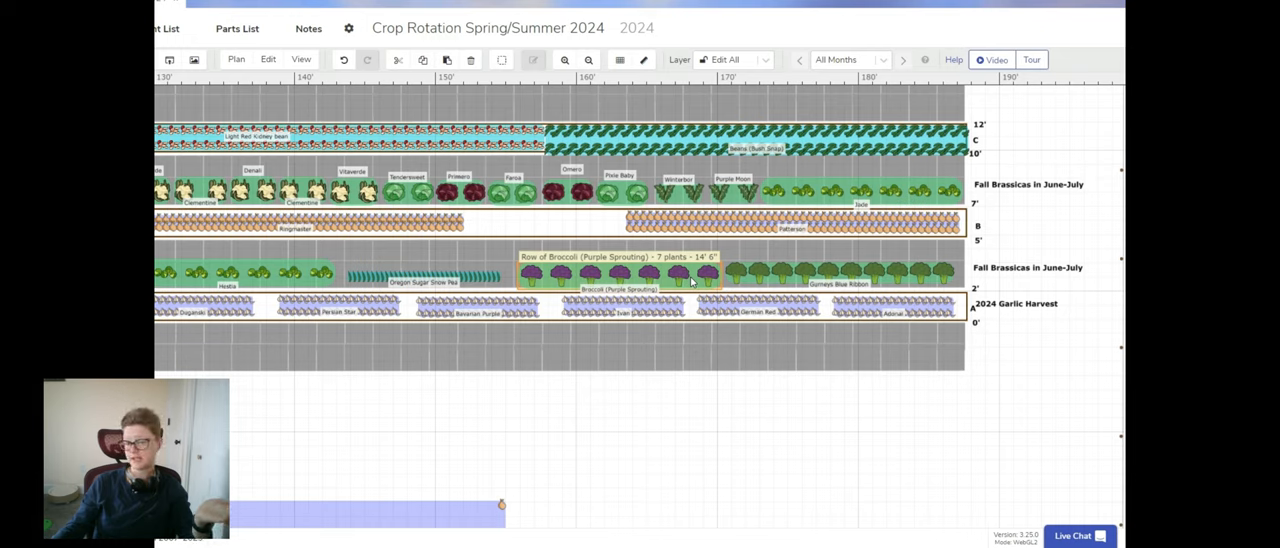
pyautogui.moveTo(722, 270)
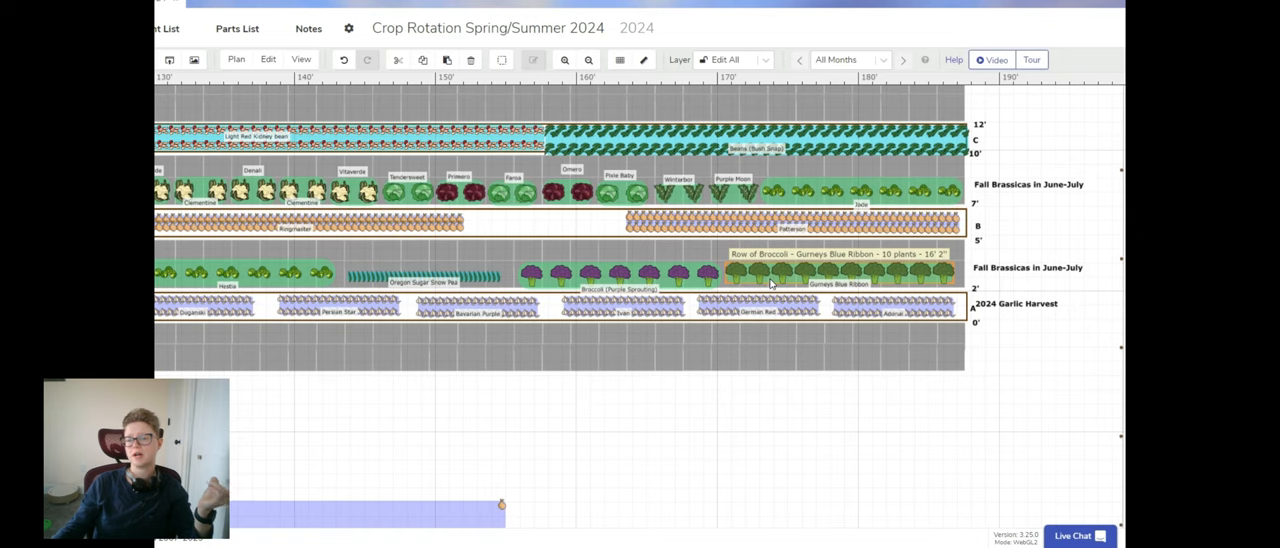
pyautogui.moveTo(800, 286)
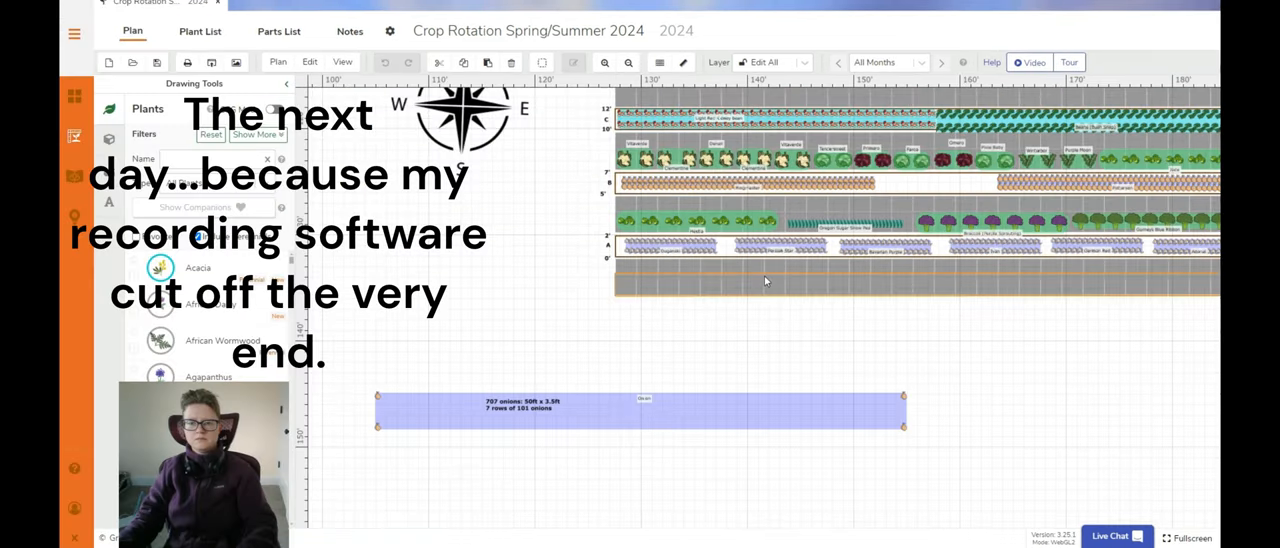
pyautogui.moveTo(520, 366)
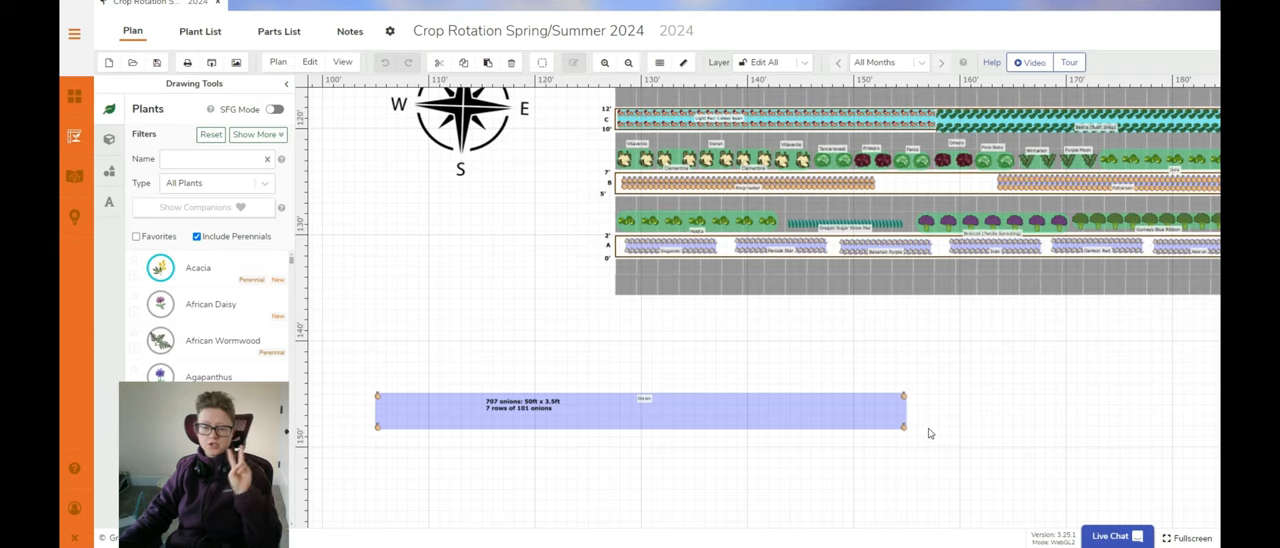
pyautogui.moveTo(939, 416)
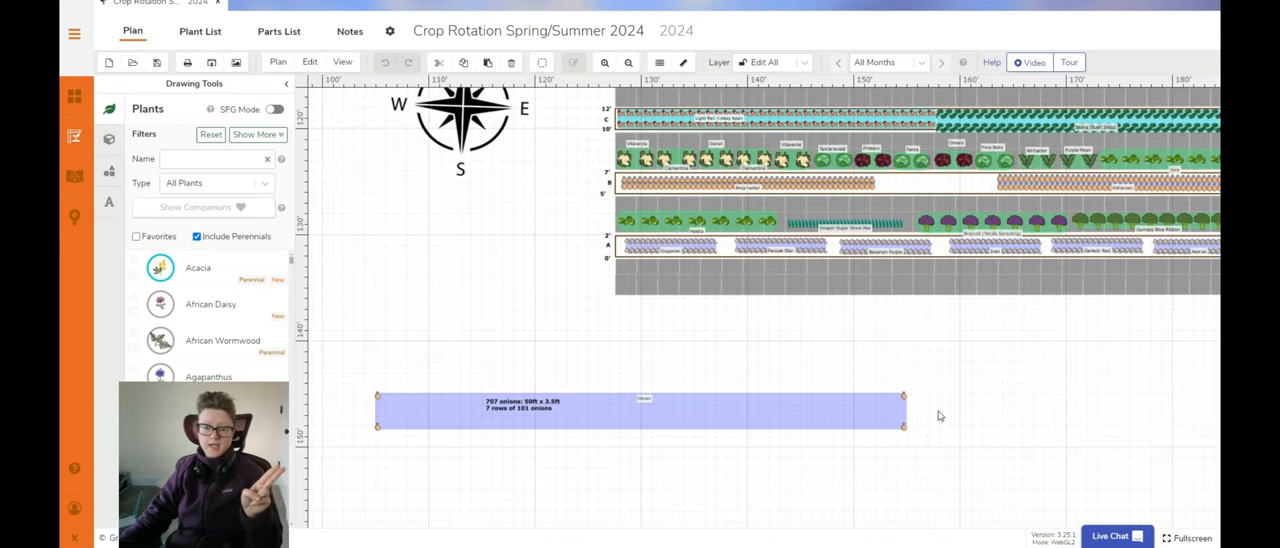